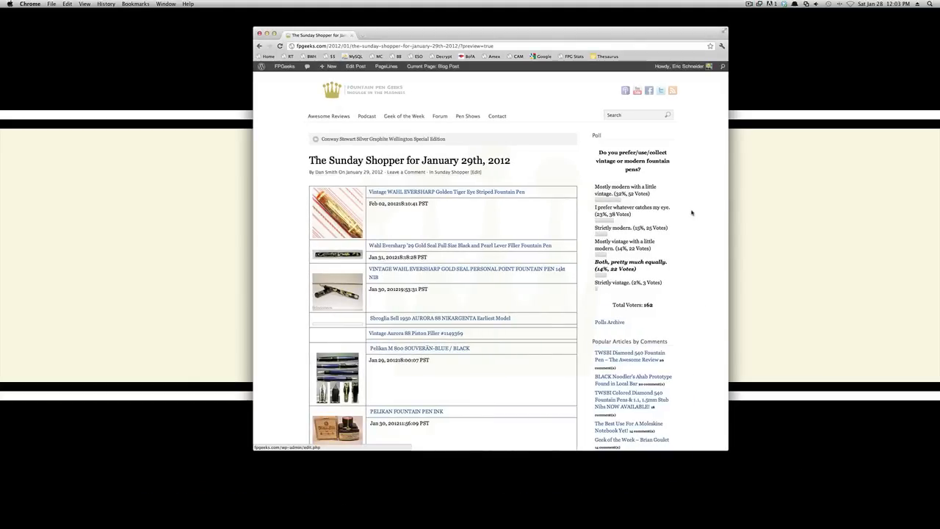
mouse_move(286, 264)
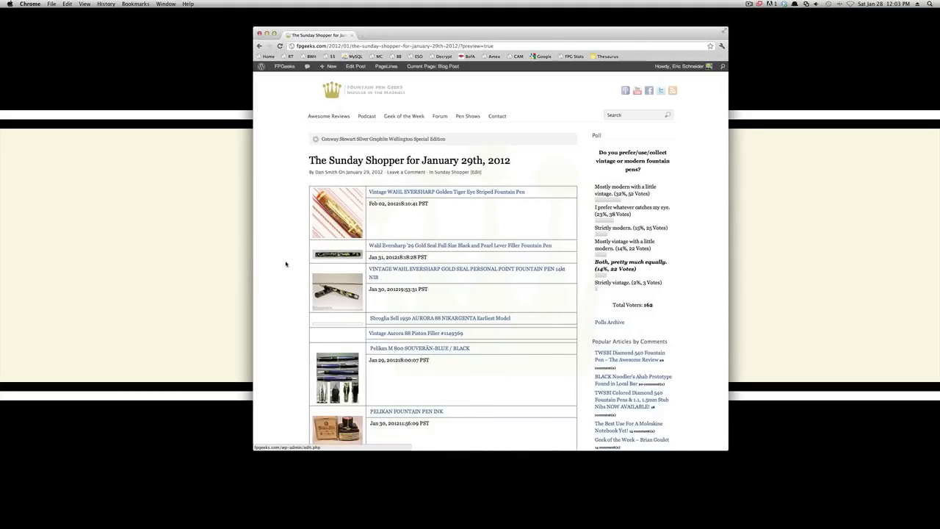
- Show the context menu for the PELIKAN FOUNTAIN PEN INK link further down the post
scroll("down", 3)
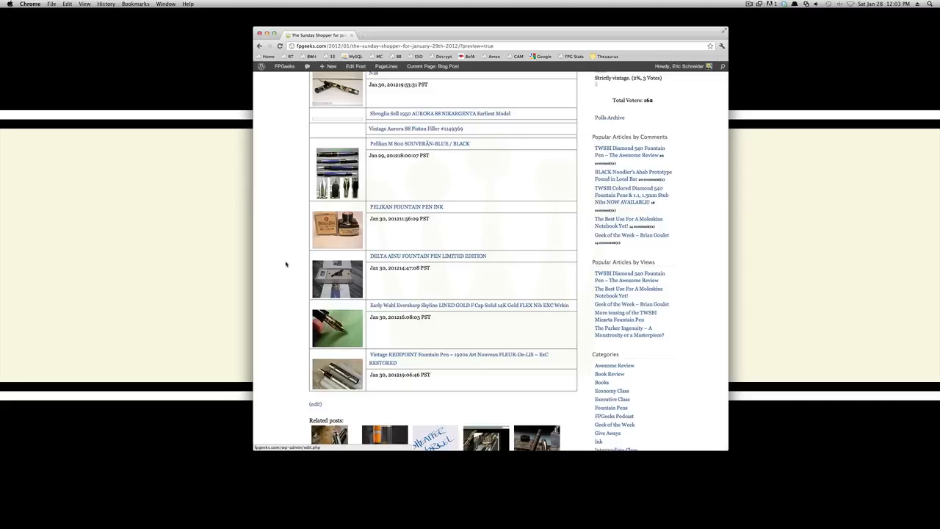
mouse_move(386, 206)
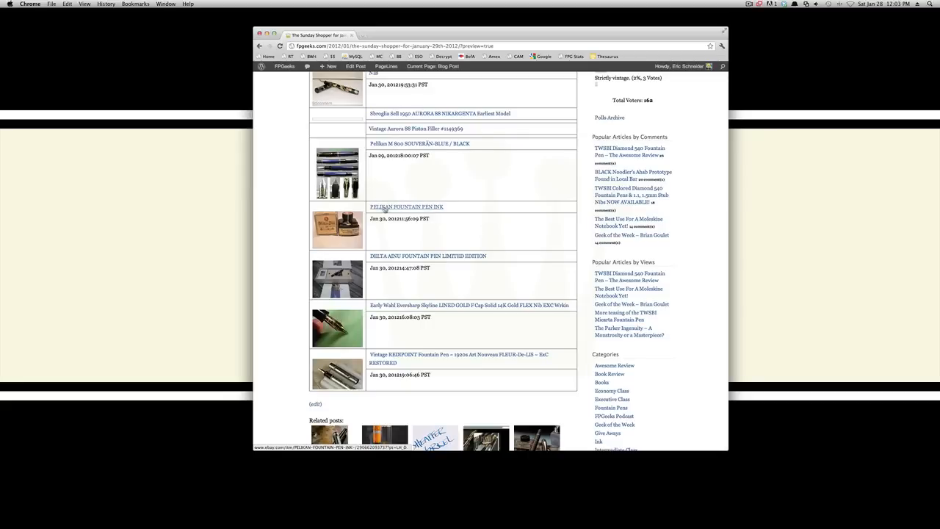
right_click(405, 207)
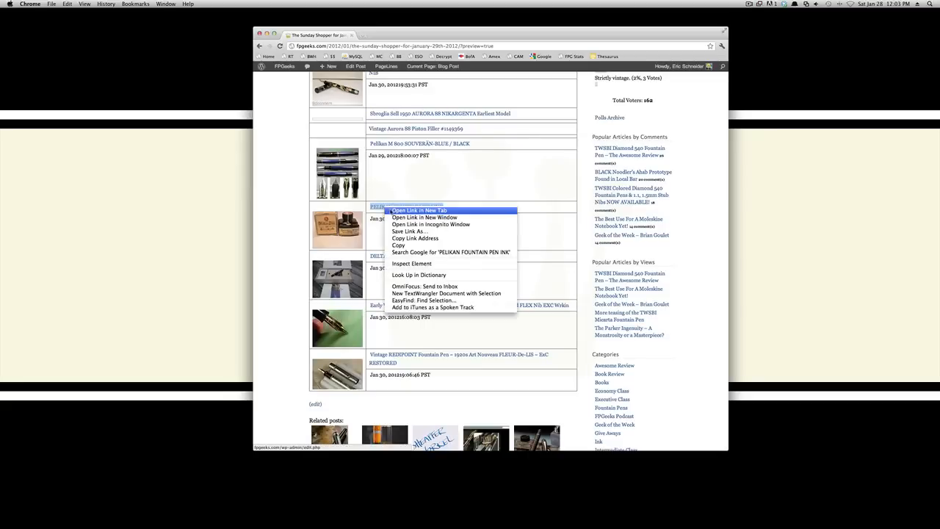
- Open the PELIKAN FOUNTAIN PEN INK listing in a new tab and browse its $5.99 bid and description
left_click(408, 212)
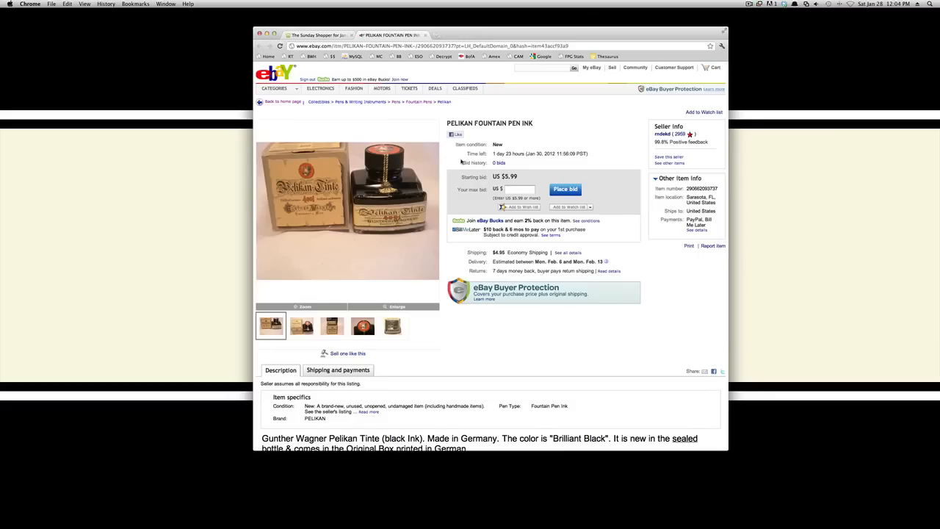
mouse_move(447, 165)
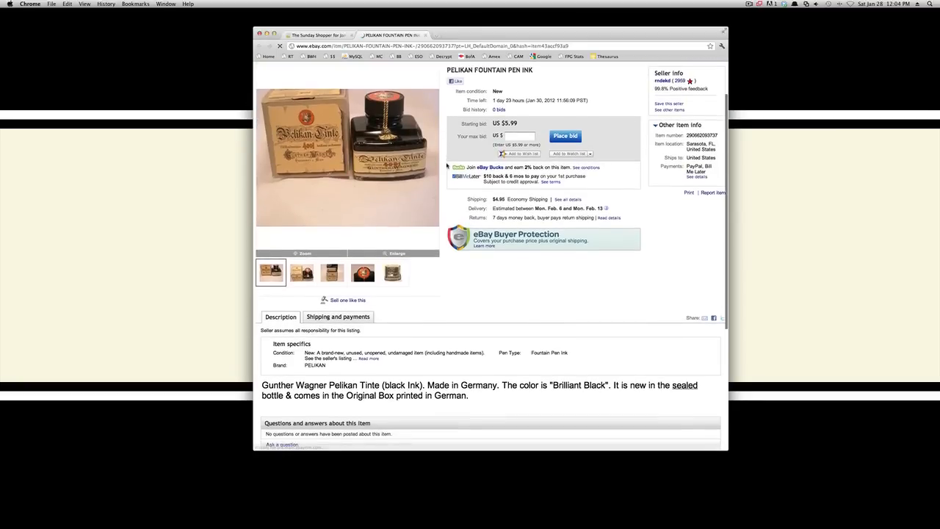
scroll("down", 3)
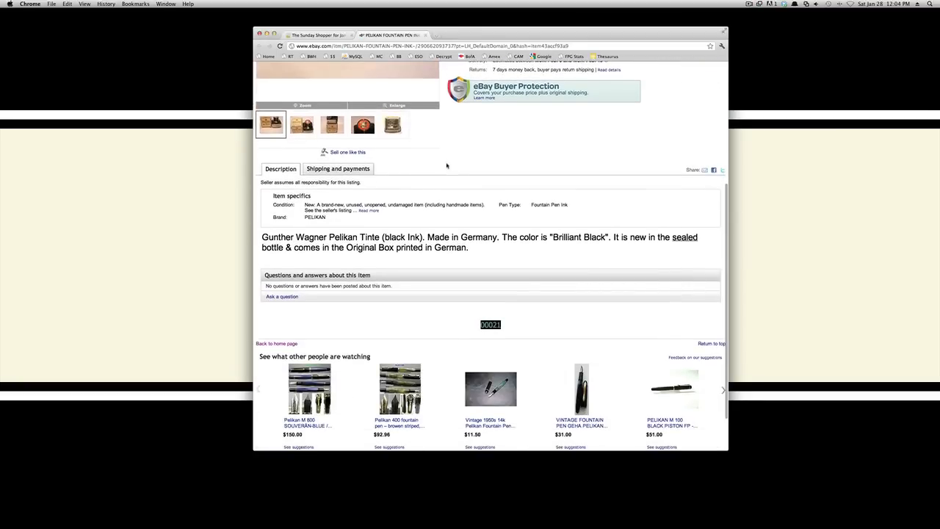
scroll("up", 3)
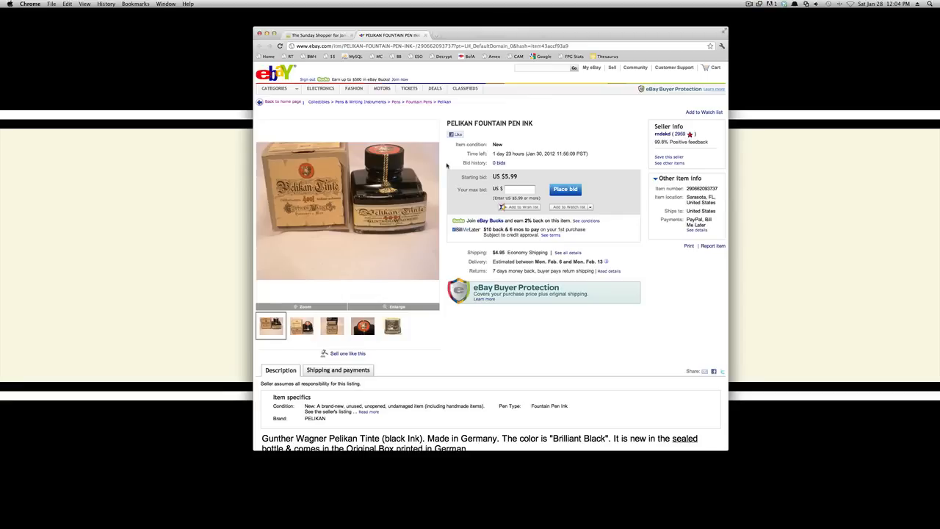
scroll("down", 3)
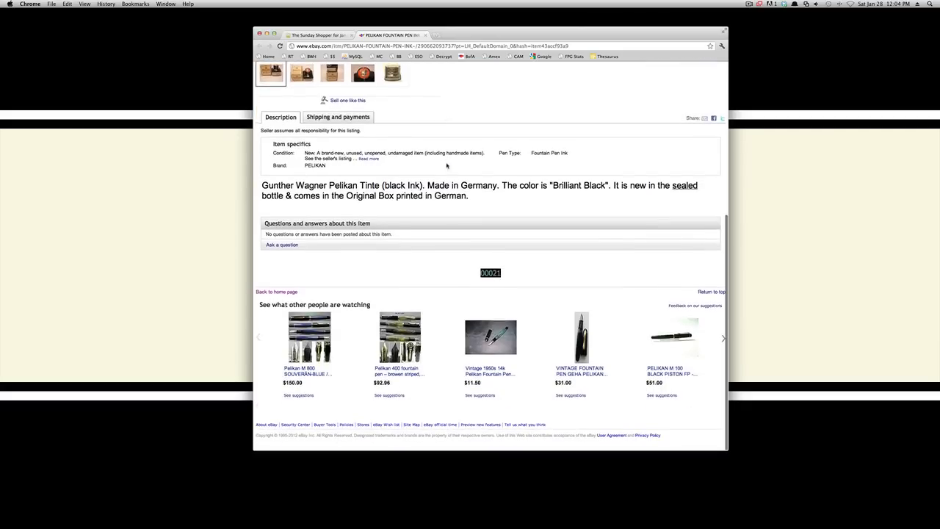
scroll("up", 3)
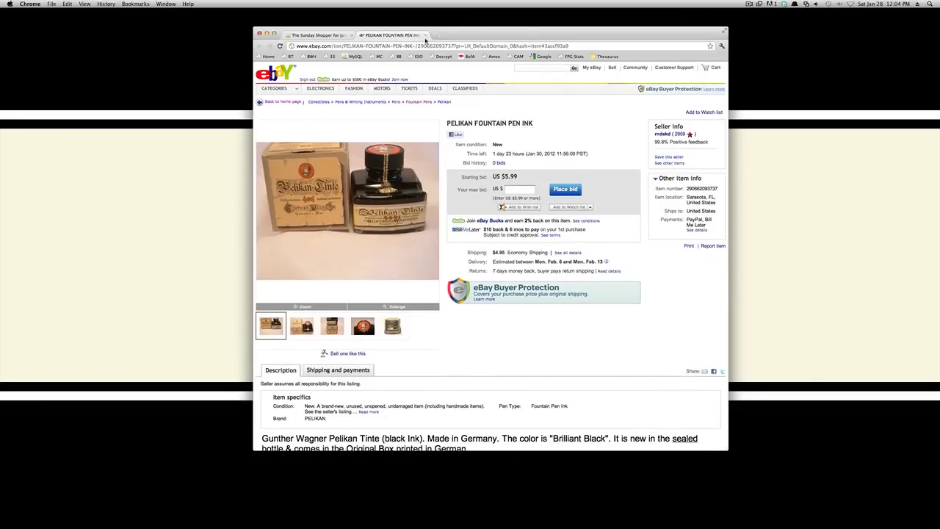
mouse_move(425, 34)
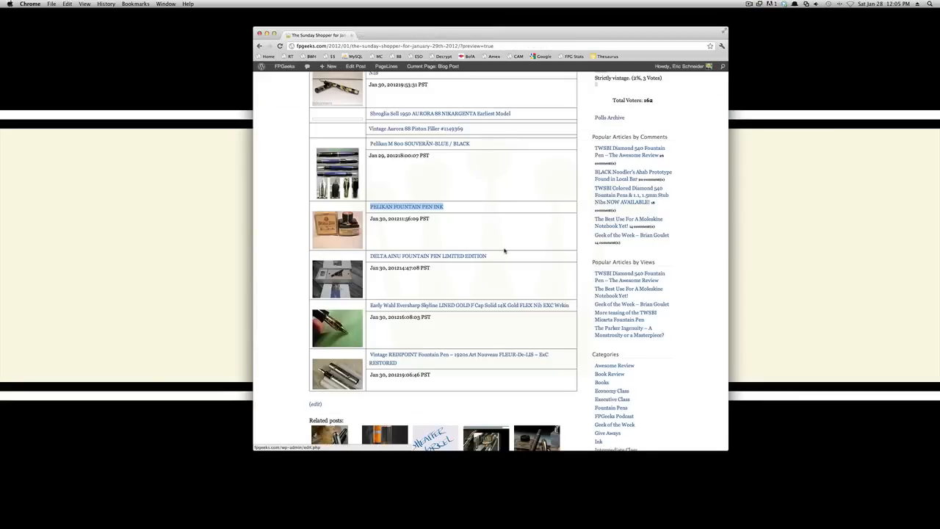
- Show the link menu for the first listing, the Vintage WAHL EVERSHARP Golden Tiger Eye pen
scroll("down", 3)
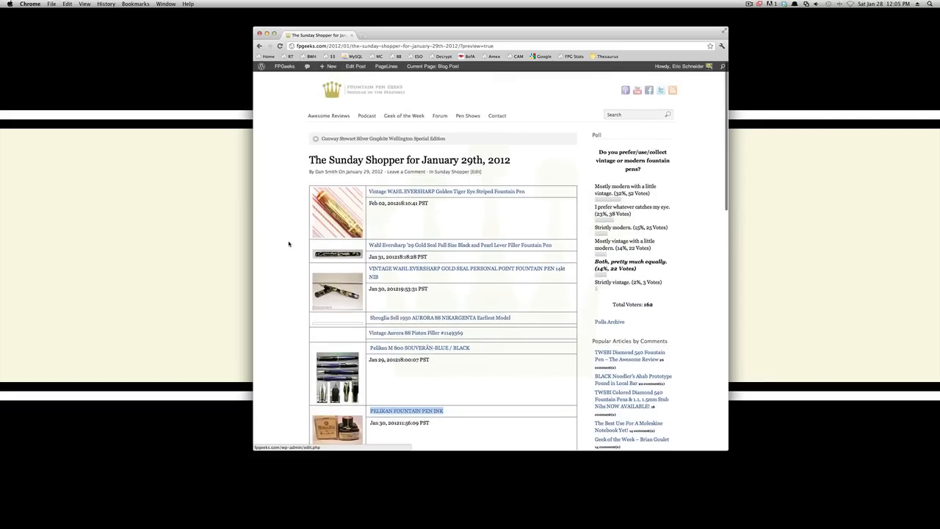
scroll("down", 3)
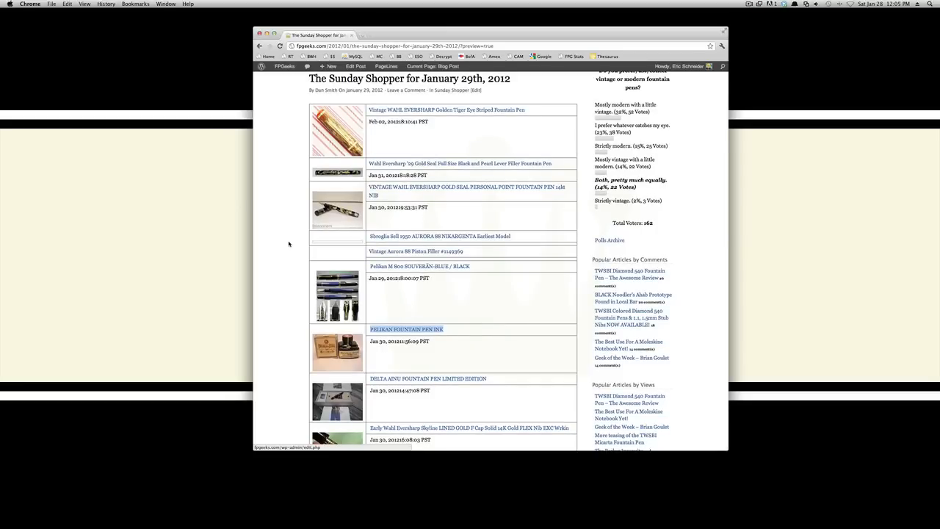
mouse_move(299, 141)
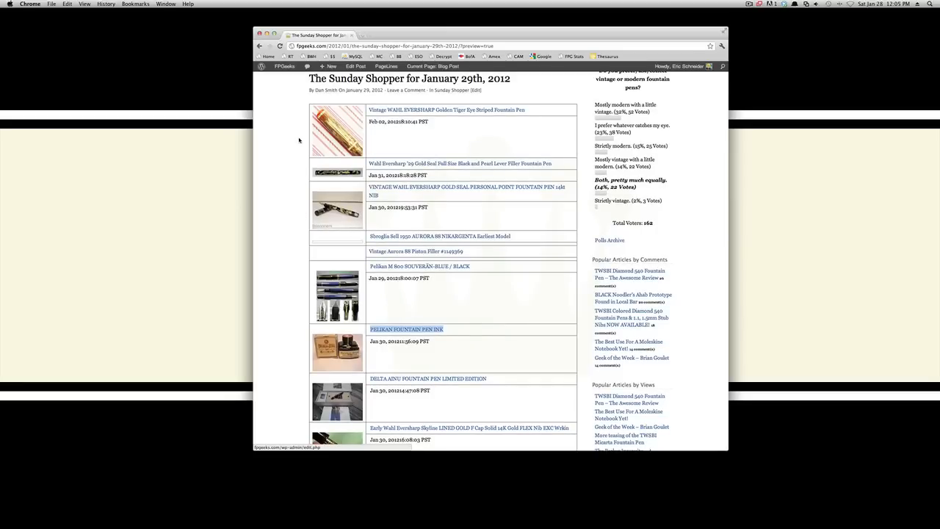
mouse_move(385, 111)
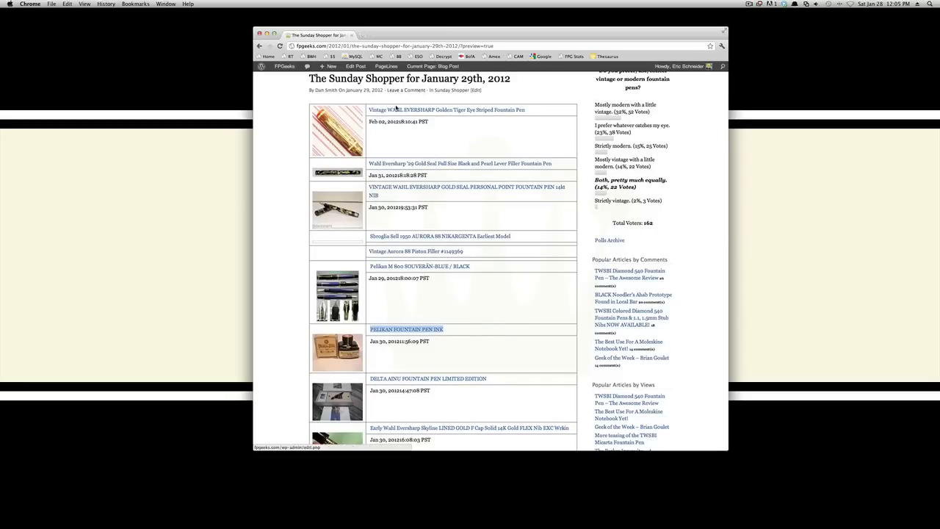
mouse_move(451, 113)
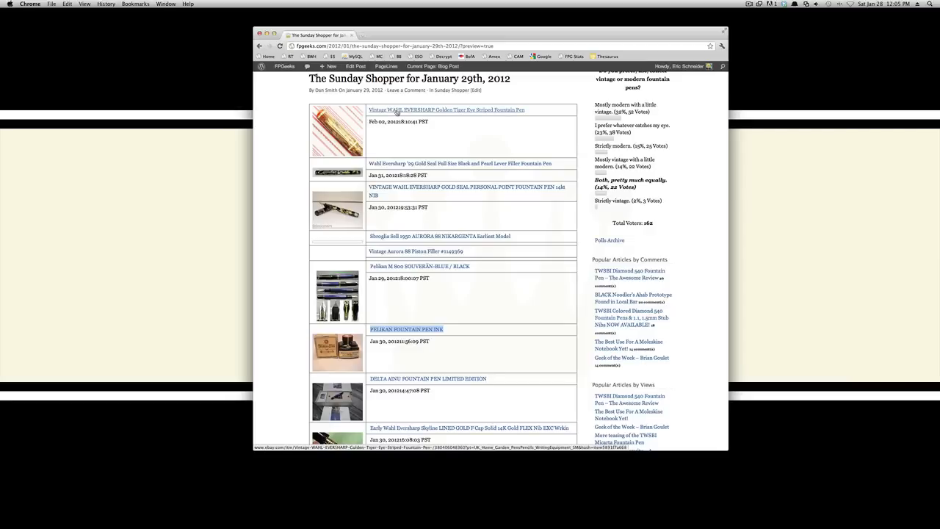
right_click(384, 110)
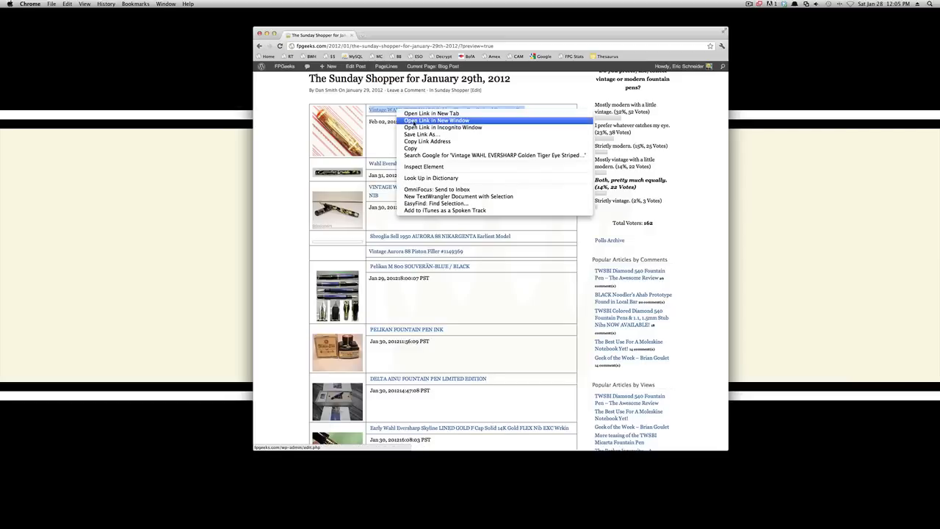
- Open the Golden Tiger Eye listing in a new window and read its Summary and Description
left_click(440, 120)
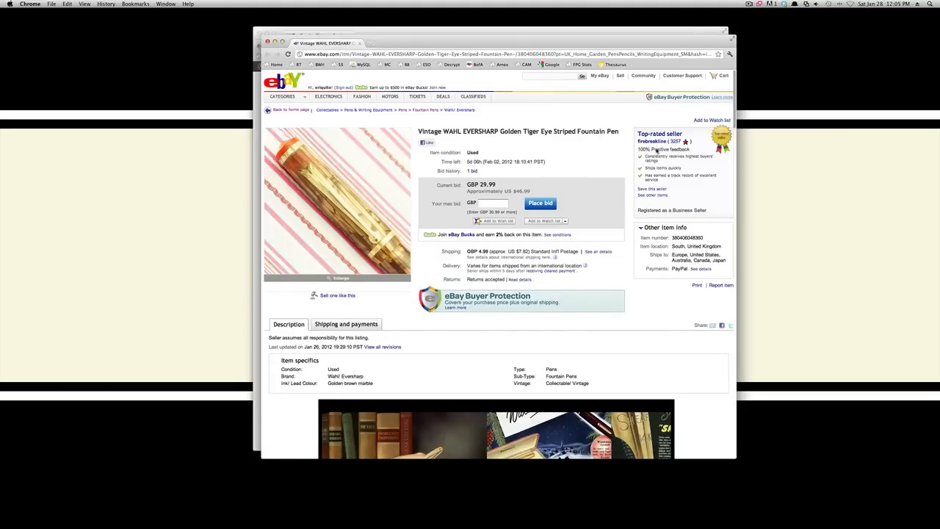
scroll("down", 3)
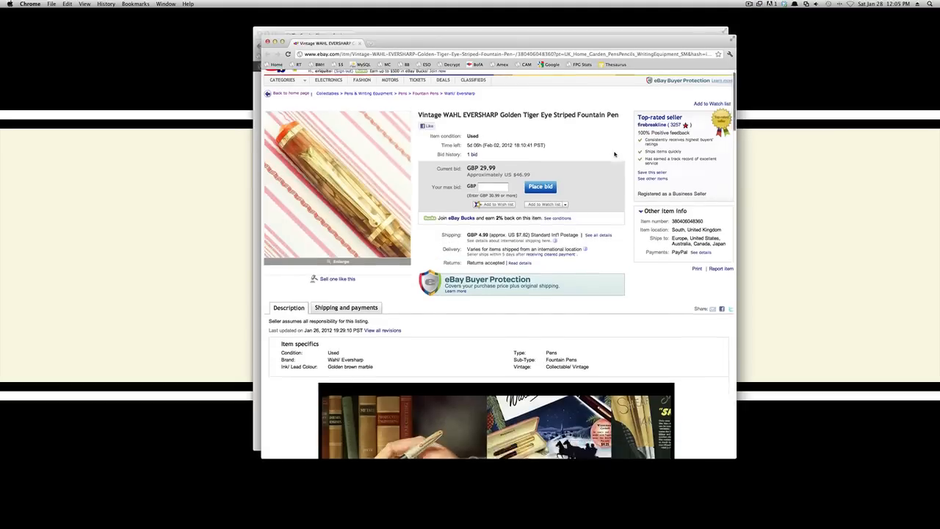
scroll("down", 3)
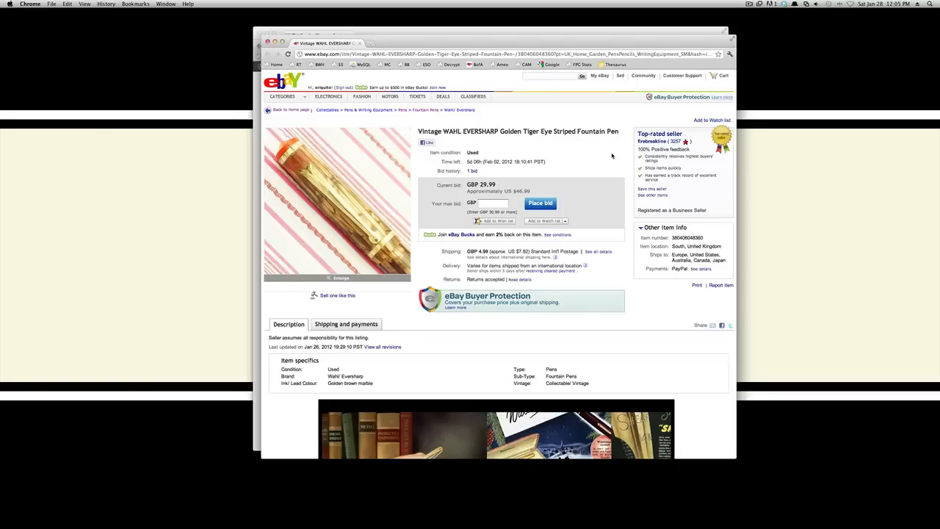
scroll("down", 3)
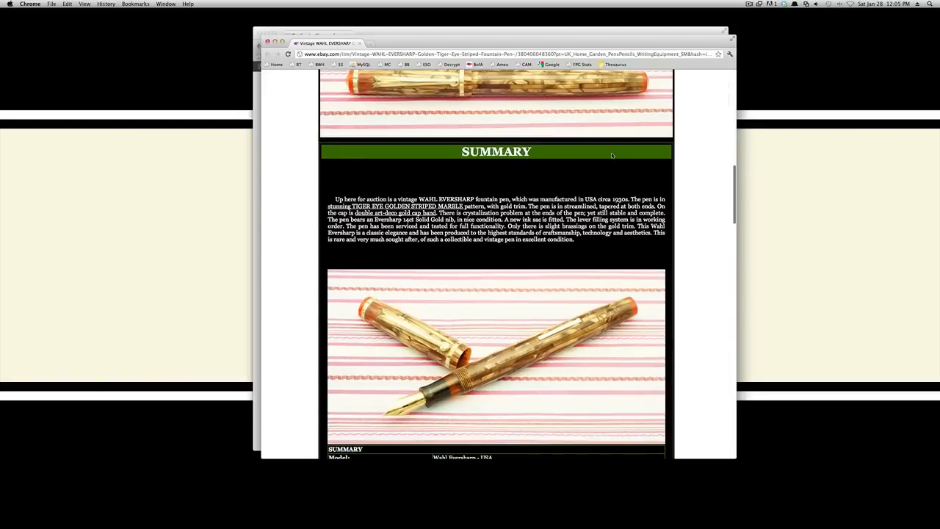
scroll("down", 3)
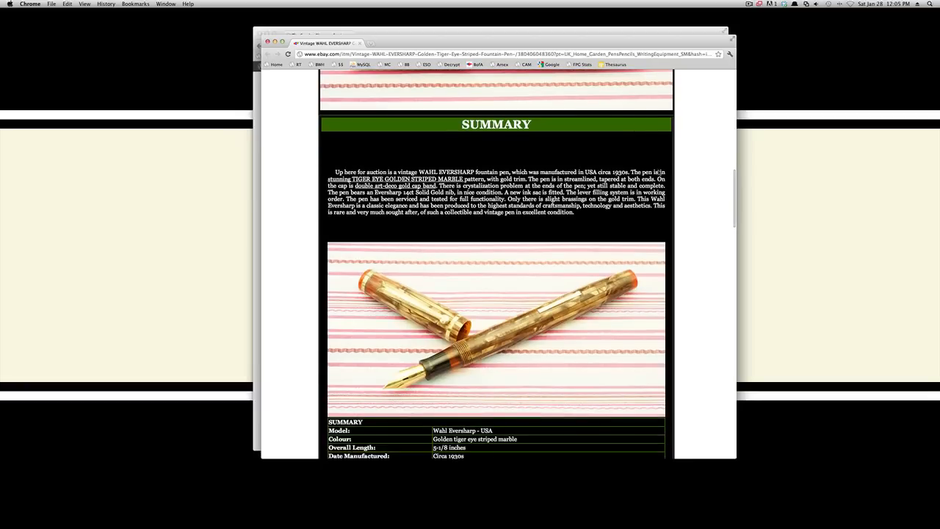
scroll("down", 3)
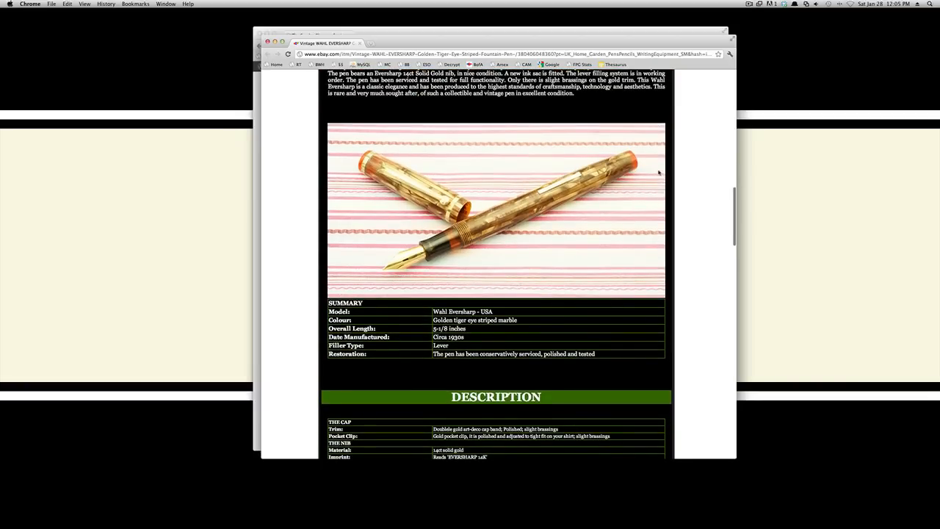
scroll("up", 3)
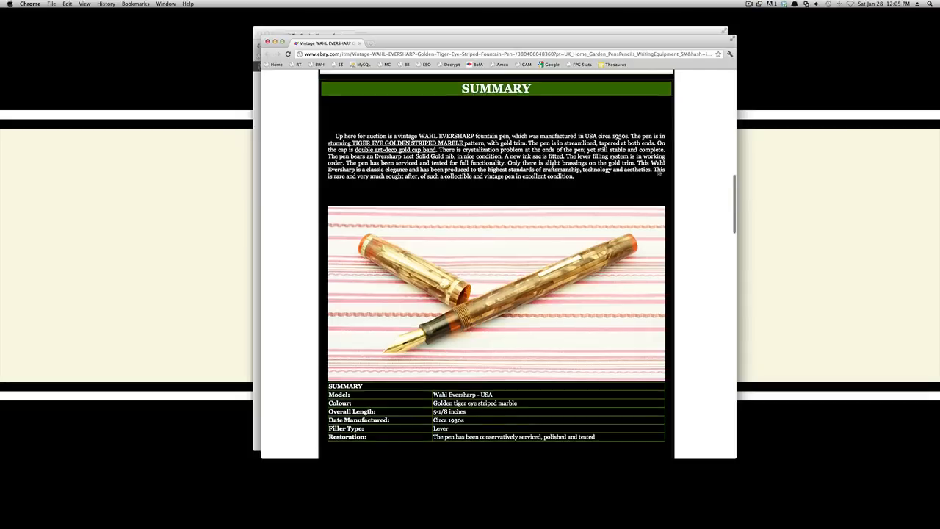
scroll("up", 3)
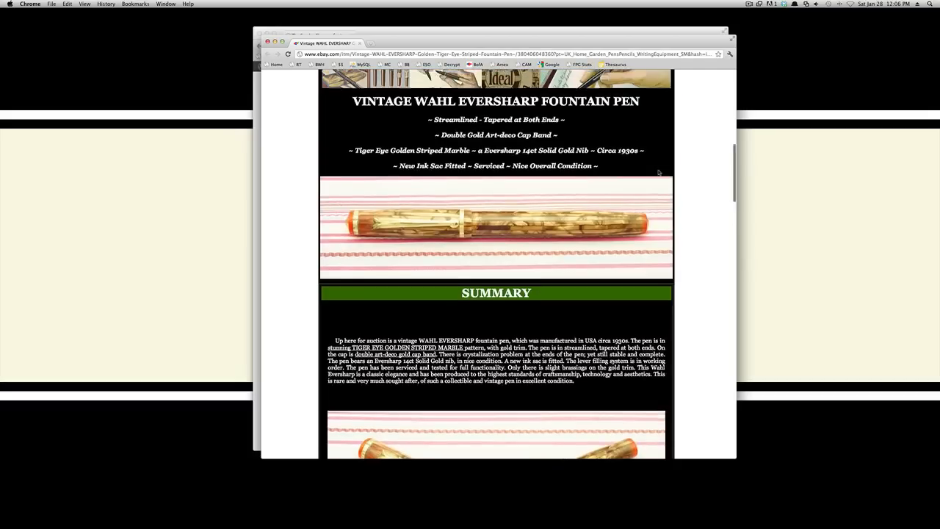
scroll("down", 3)
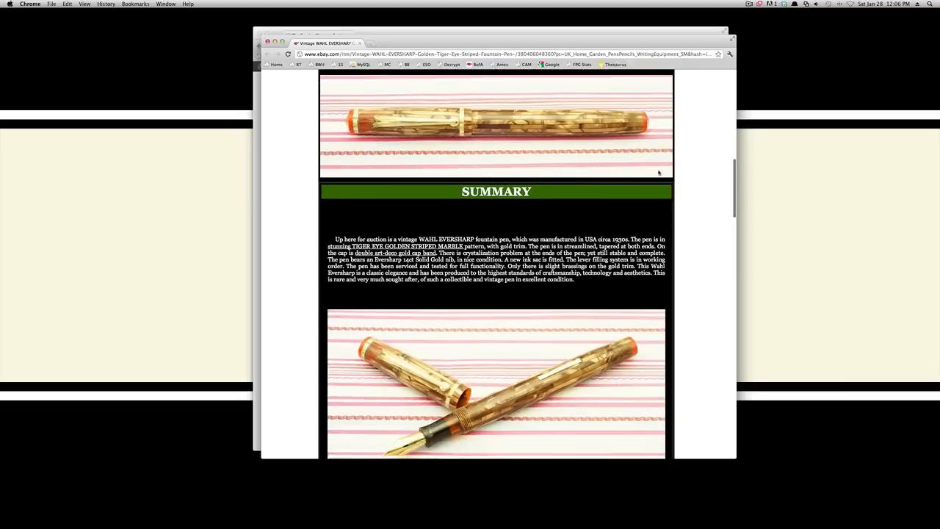
scroll("down", 3)
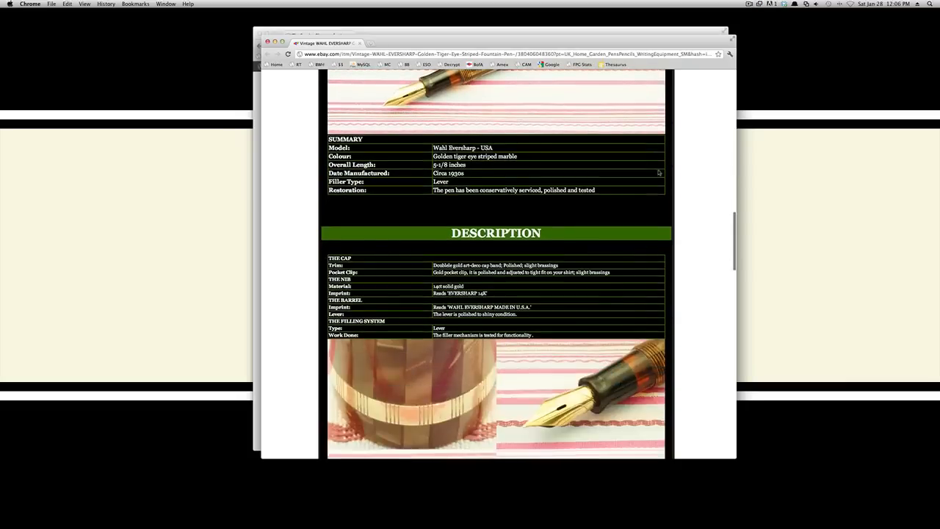
scroll("up", 3)
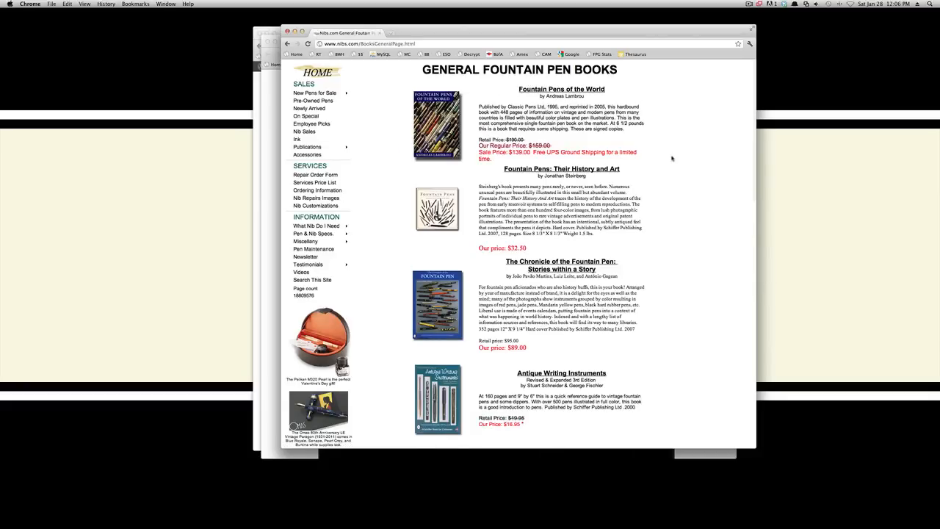
scroll("down", 3)
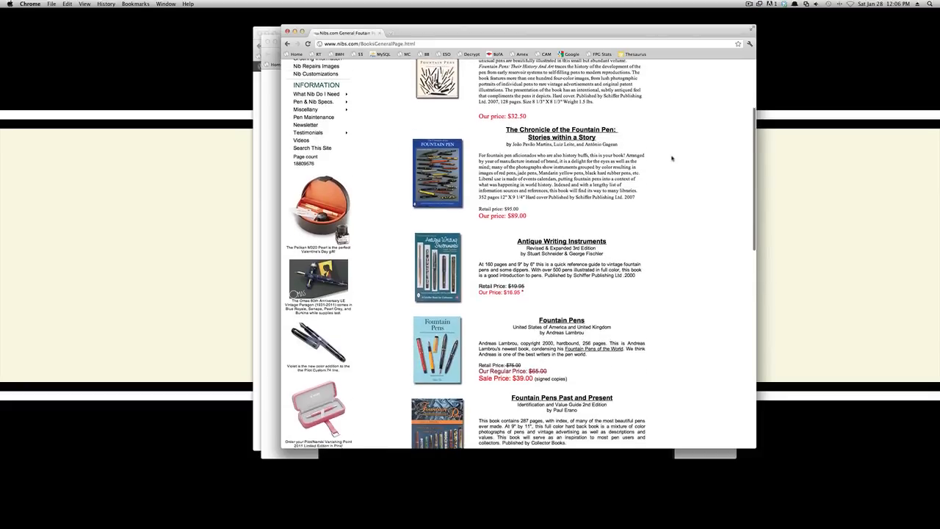
scroll("down", 3)
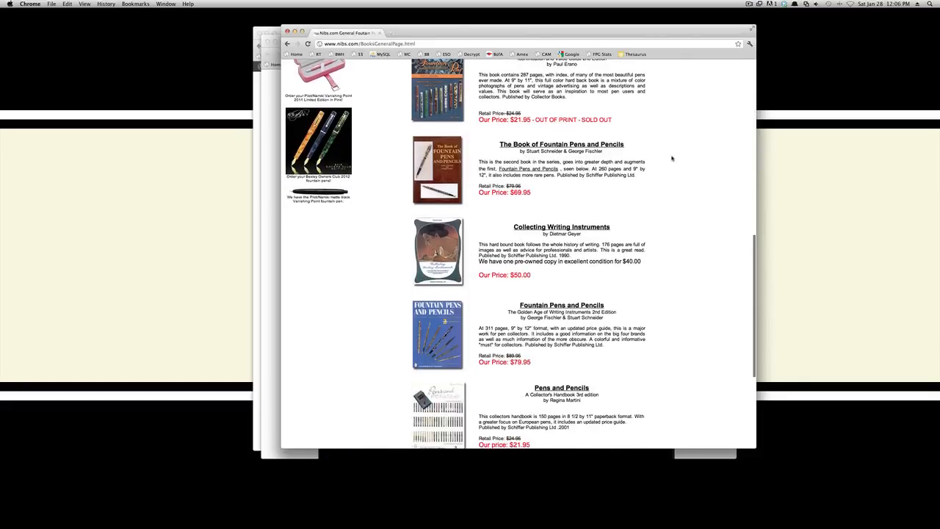
scroll("down", 3)
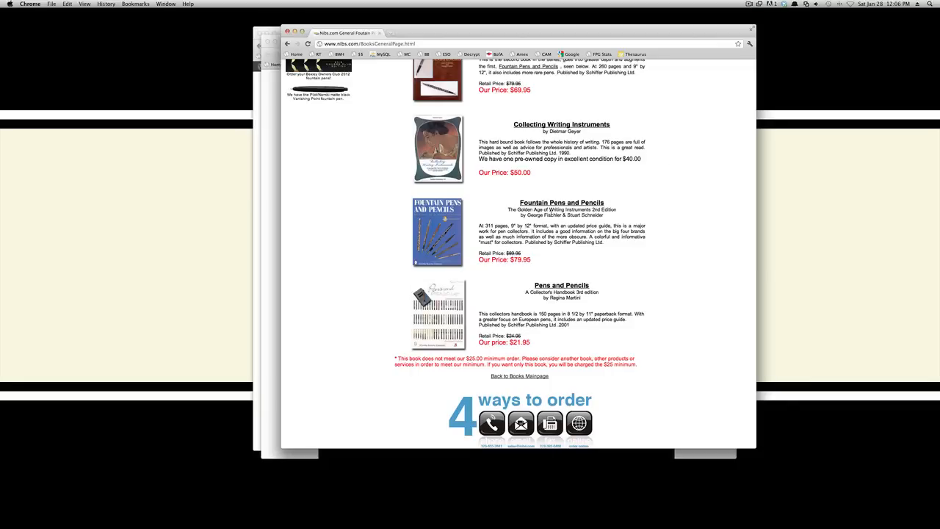
mouse_move(610, 219)
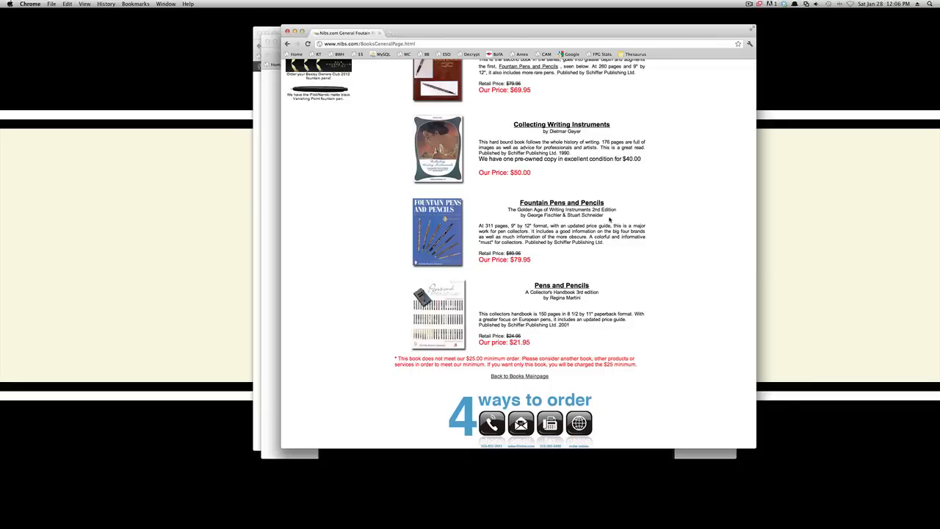
mouse_move(543, 192)
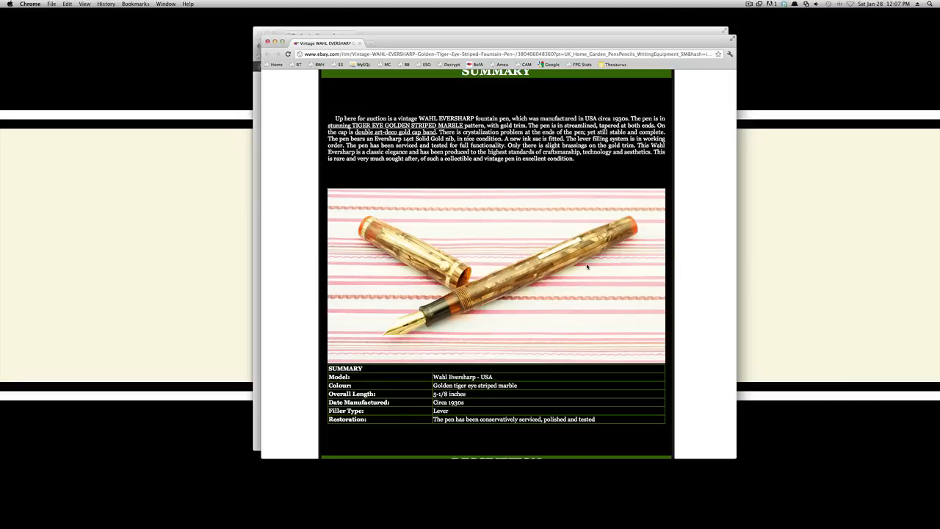
mouse_move(477, 286)
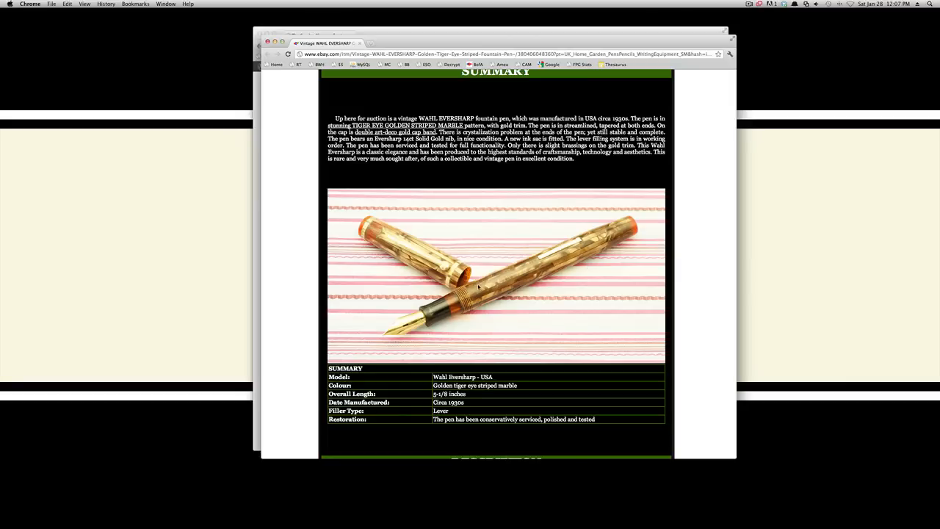
mouse_move(582, 273)
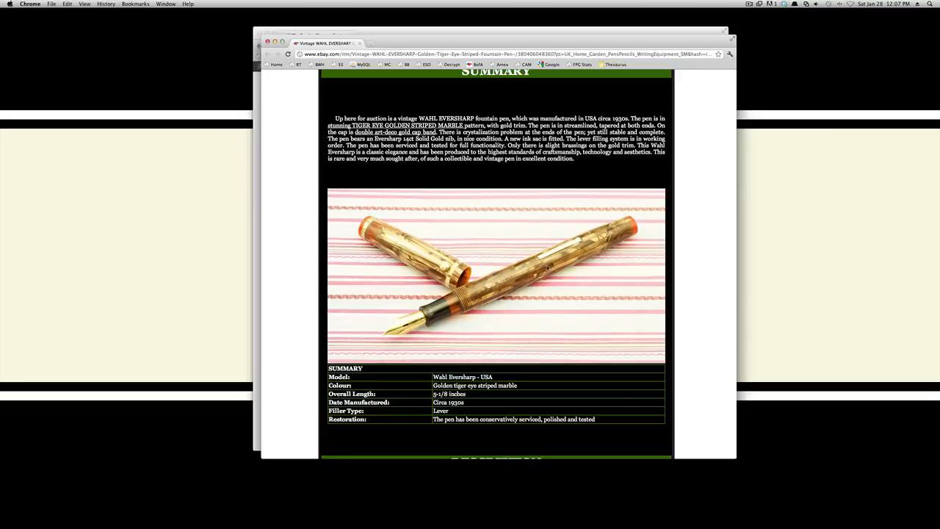
- Scroll through the Wahl Eversharp listing's description, photos and GBP 29.99 bid again
scroll("up", 3)
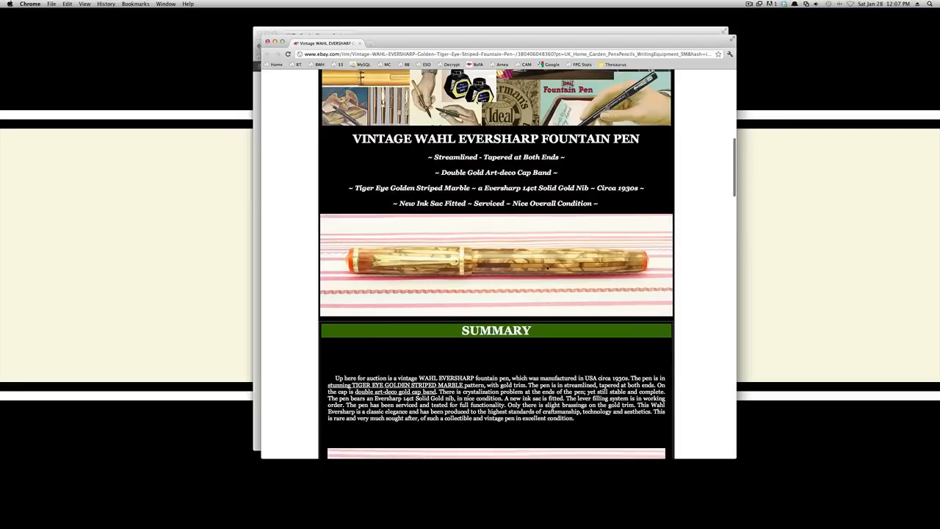
scroll("down", 3)
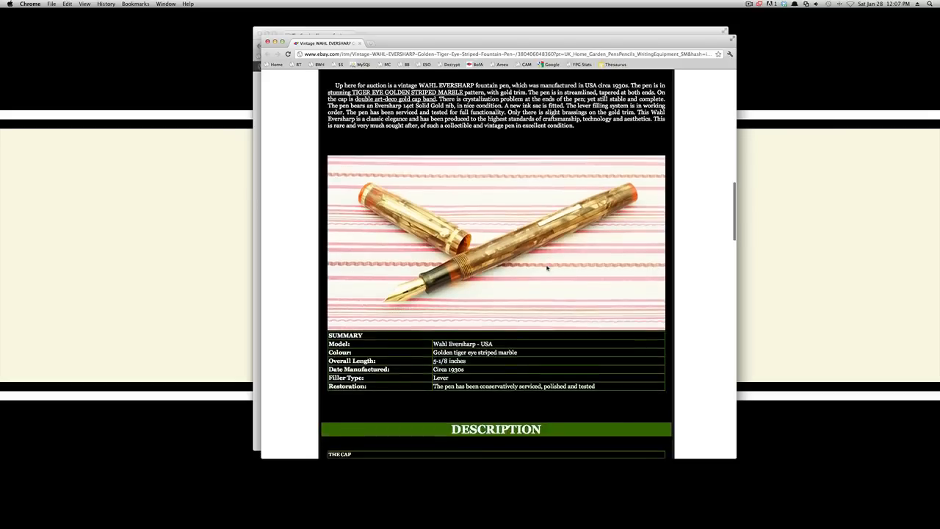
scroll("down", 3)
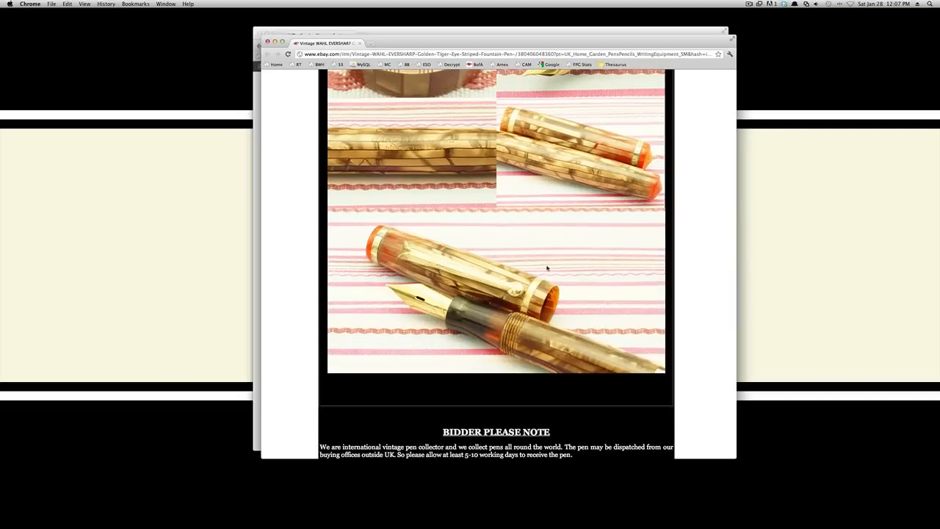
scroll("down", 3)
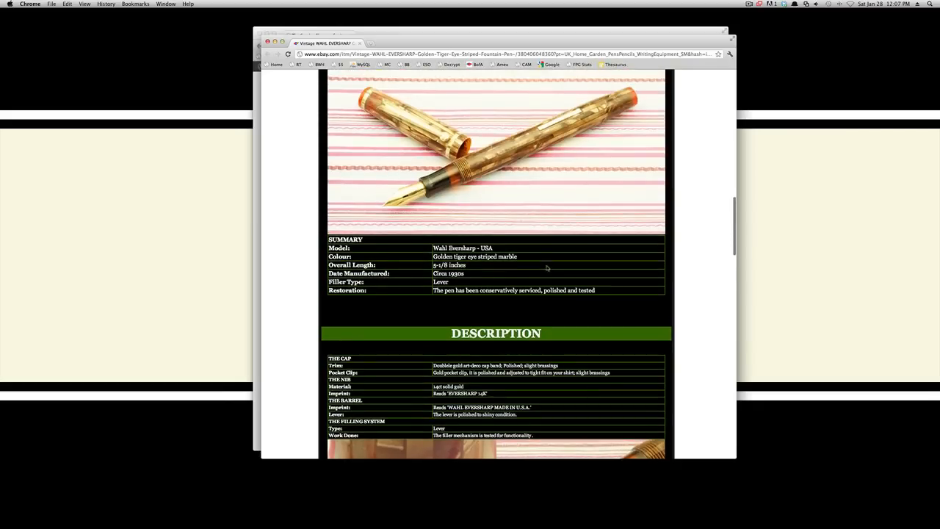
scroll("up", 3)
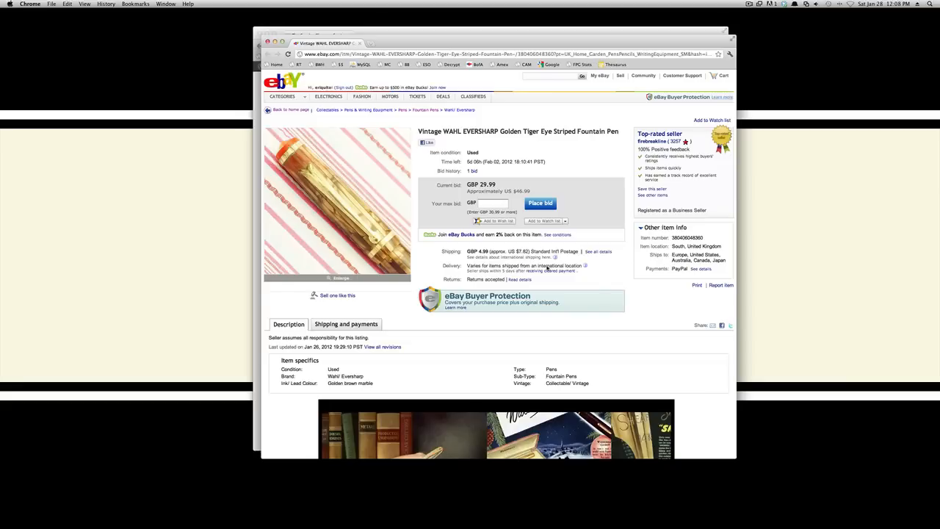
scroll("down", 3)
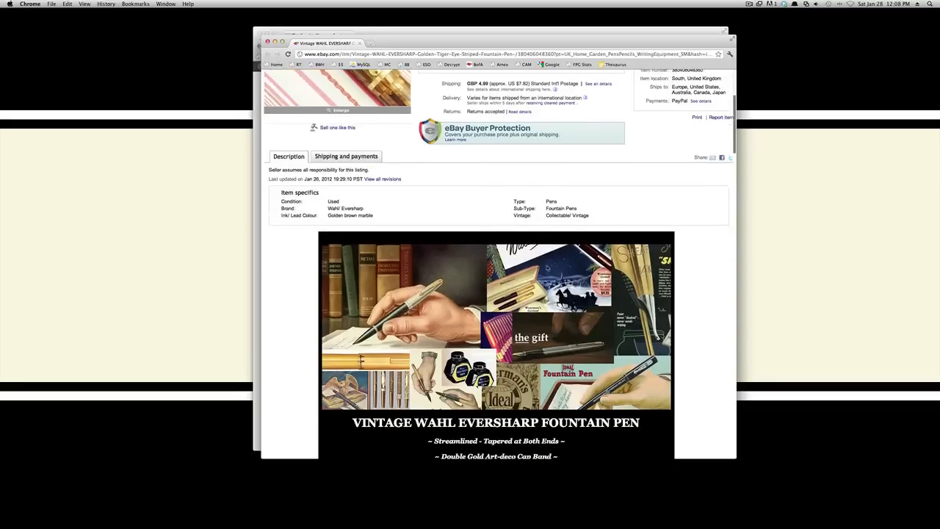
scroll("down", 3)
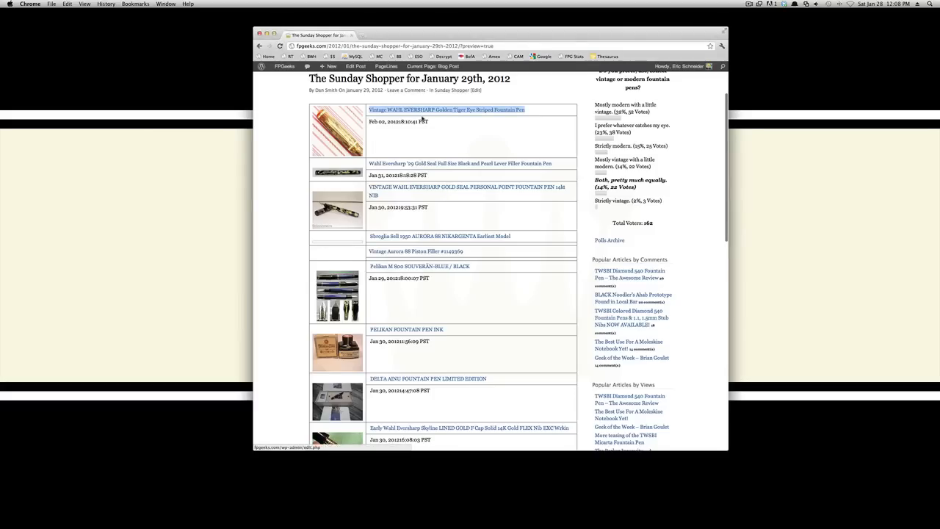
scroll("down", 3)
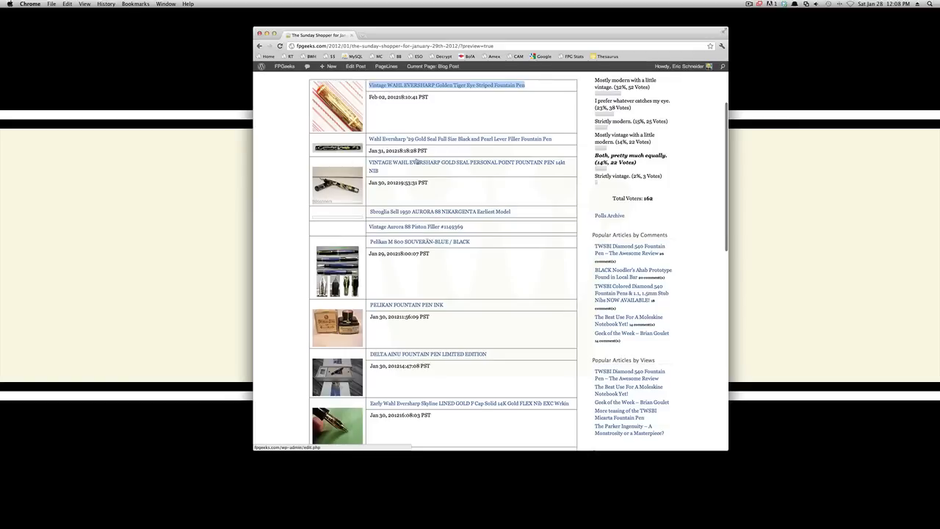
mouse_move(453, 139)
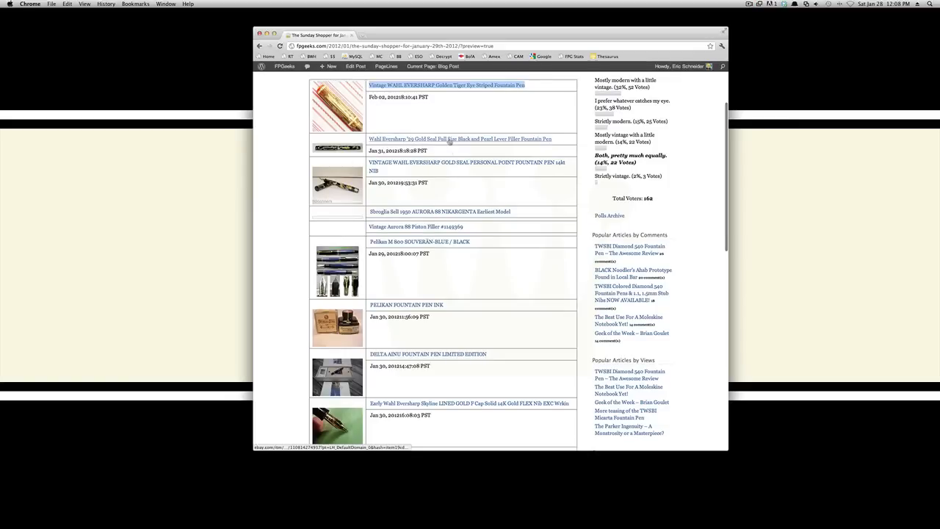
- Open the '29 Gold Seal listing (US $13.50) in a new tab, then return to the Sunday Shopper post
right_click(441, 139)
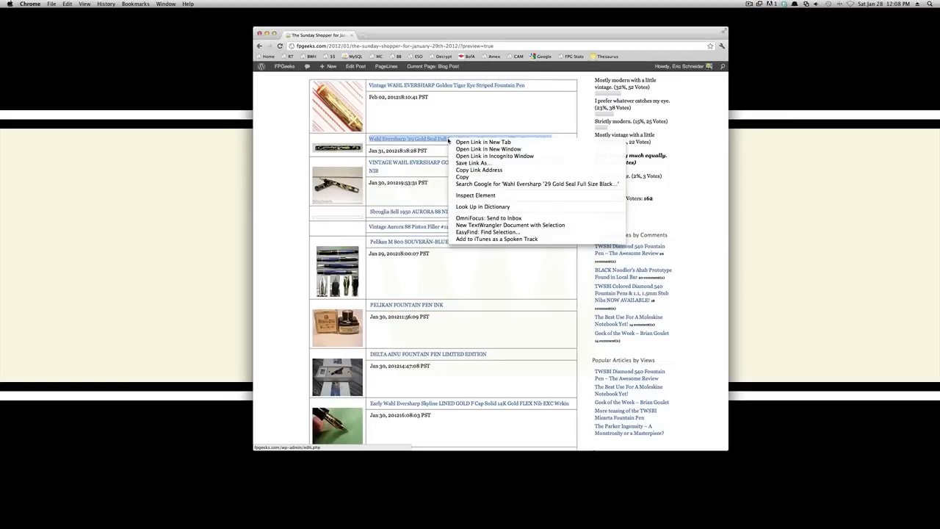
mouse_move(484, 142)
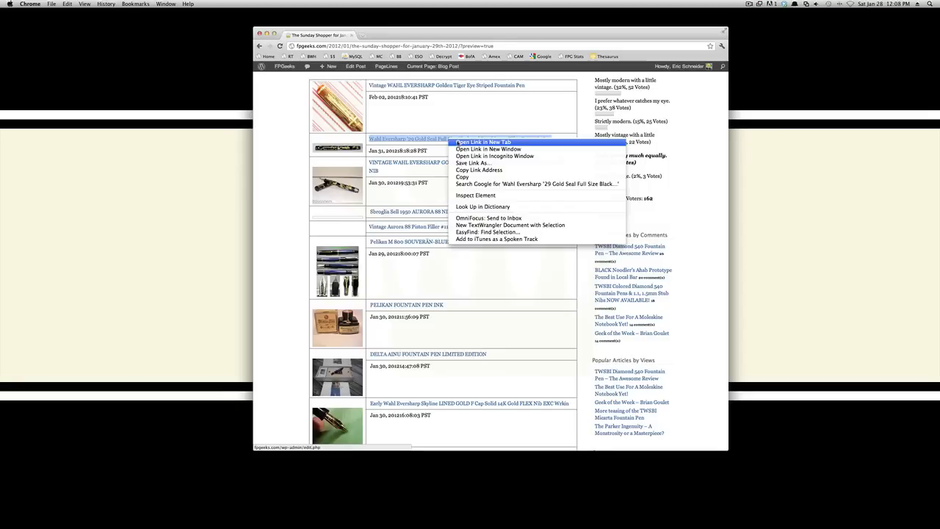
left_click(477, 143)
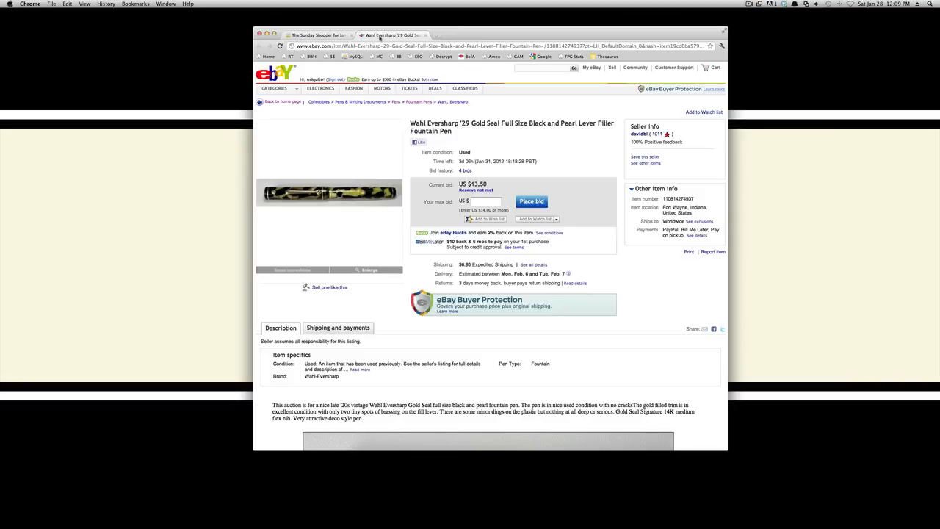
mouse_move(310, 207)
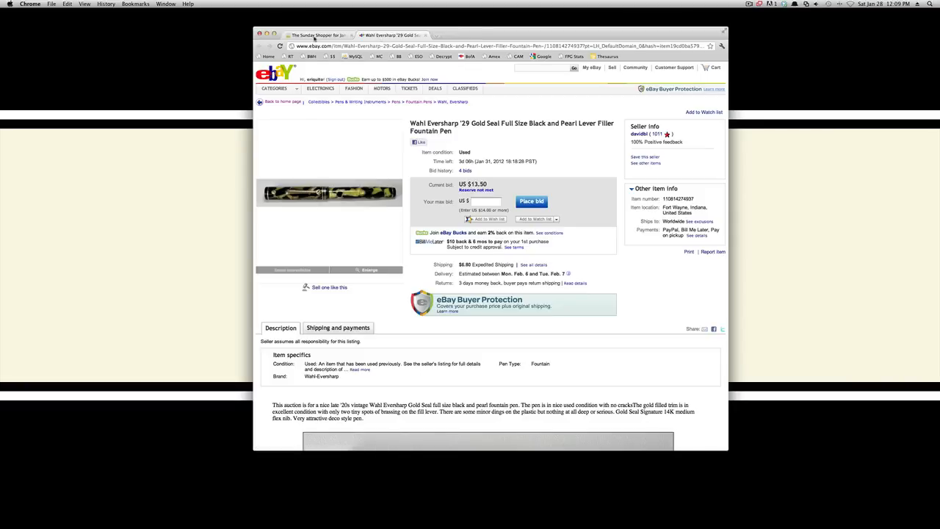
left_click(317, 35)
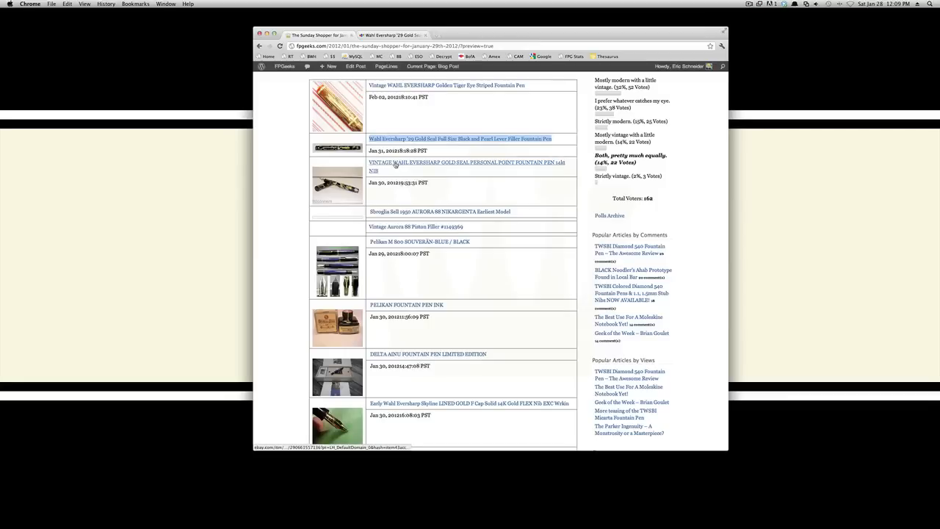
- Open the Gold Seal Personal Point listing ($53.00) in a new window and read the seller's description
right_click(392, 163)
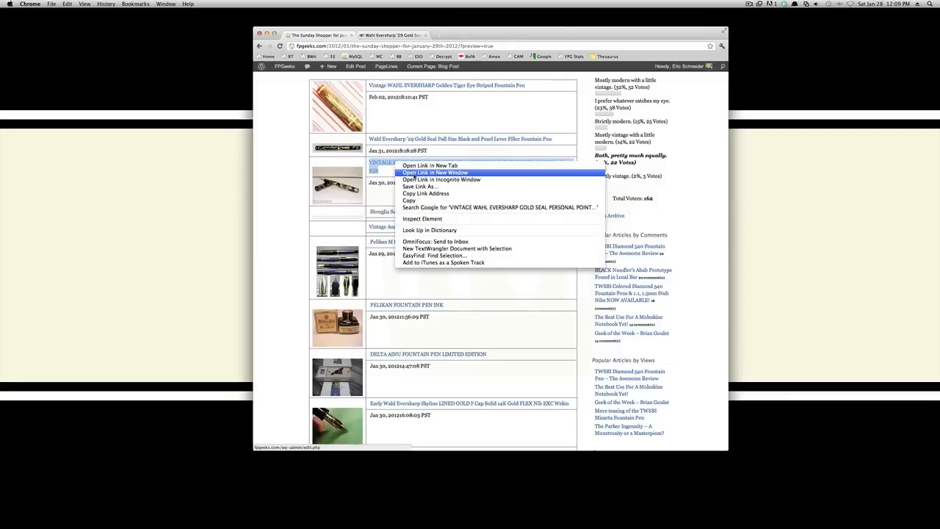
left_click(435, 172)
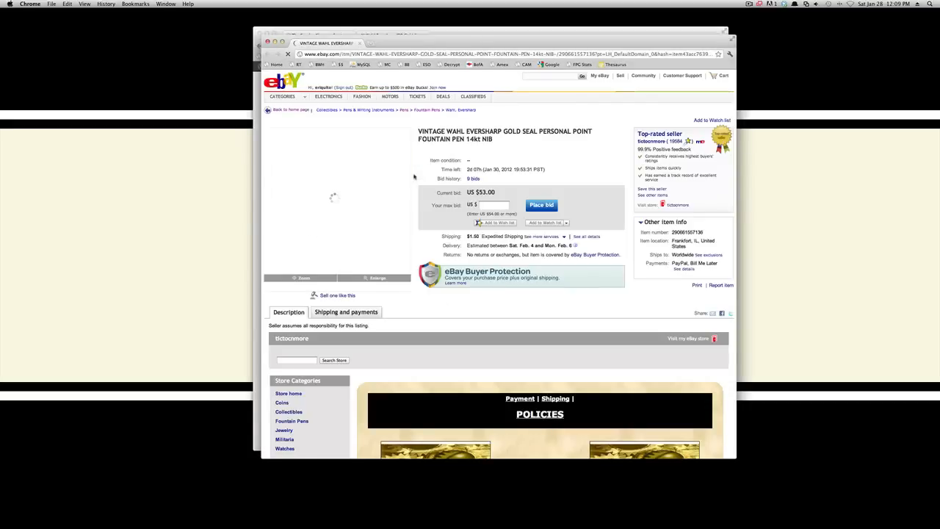
scroll("down", 3)
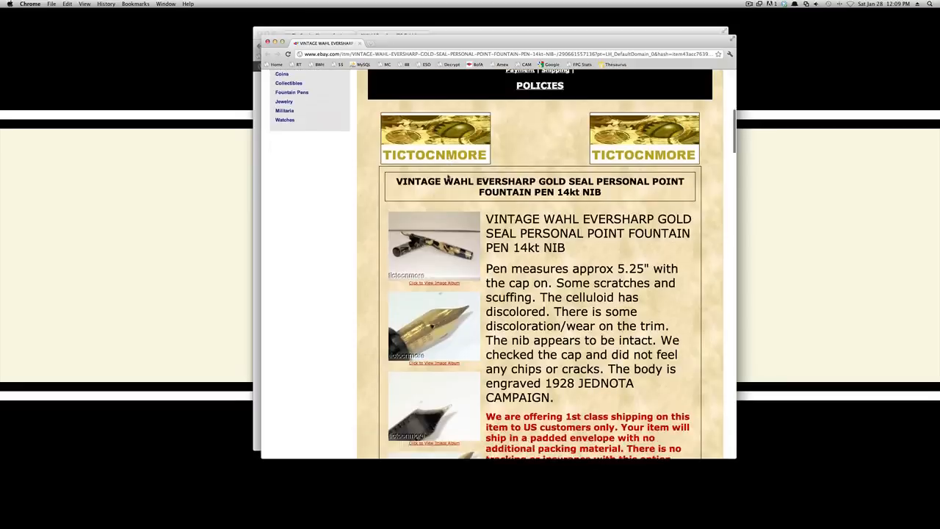
scroll("down", 3)
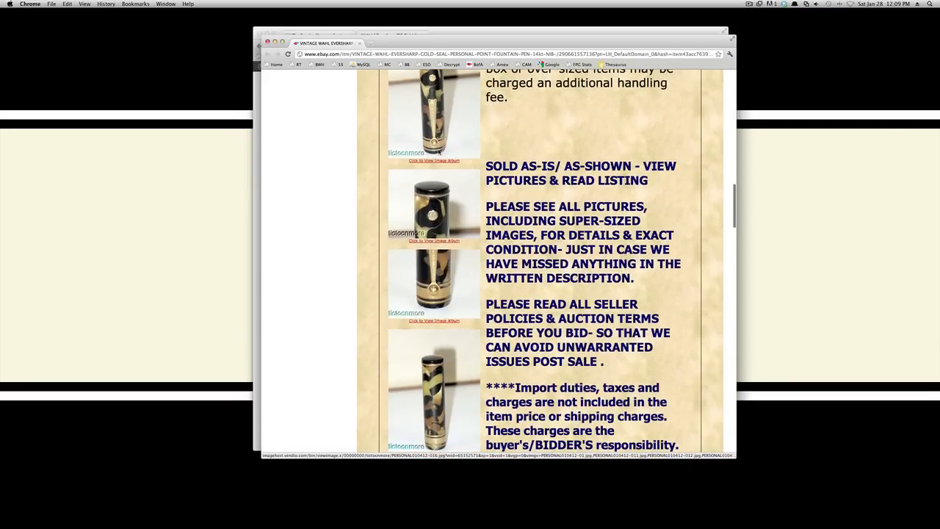
scroll("down", 3)
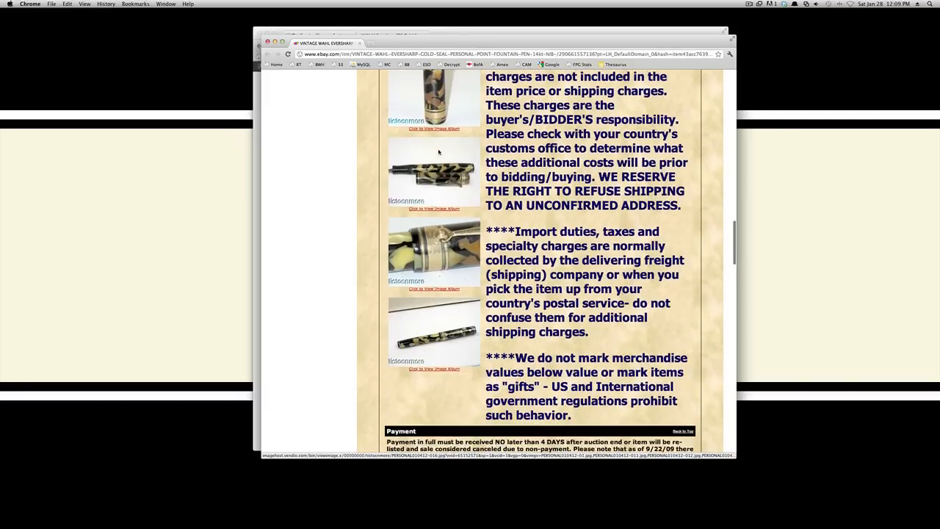
scroll("down", 3)
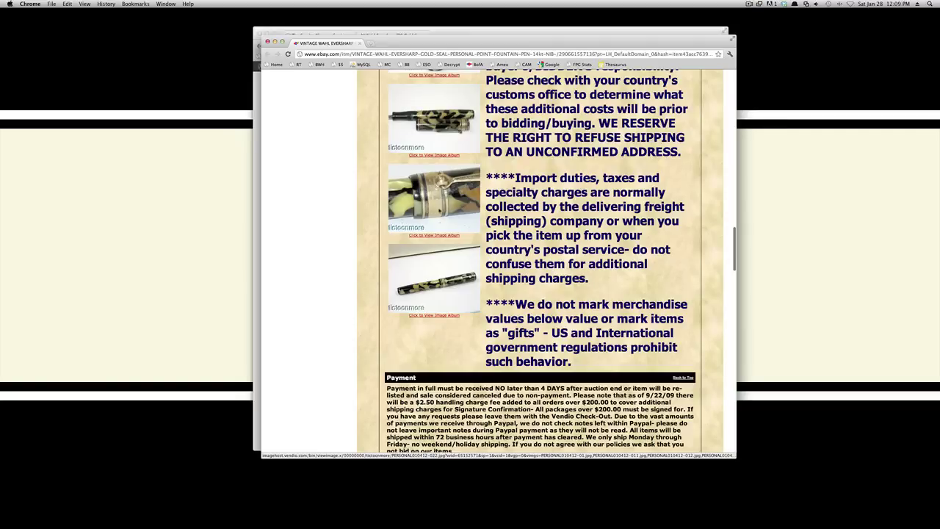
scroll("up", 3)
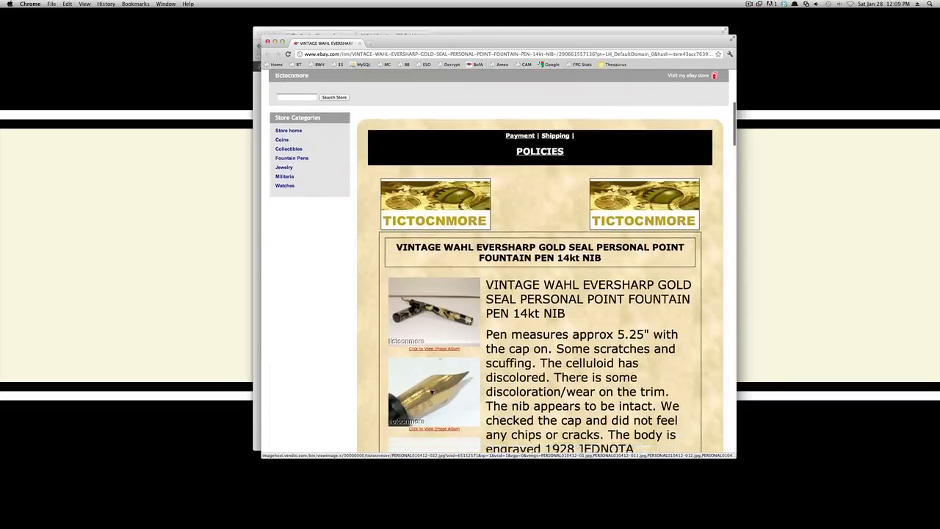
scroll("down", 3)
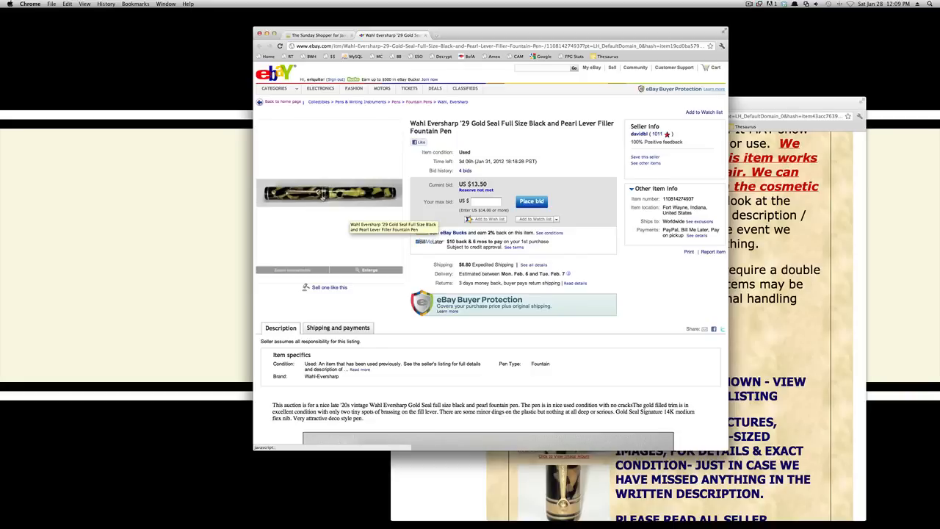
mouse_move(751, 108)
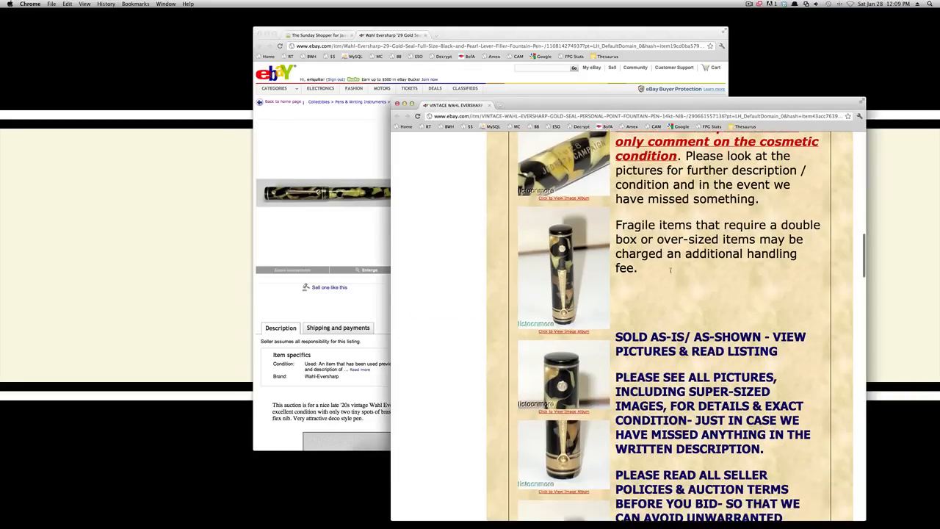
- Scroll the '29 pen photos and Personal Point seller policies, then close the Personal Point window
scroll("down", 3)
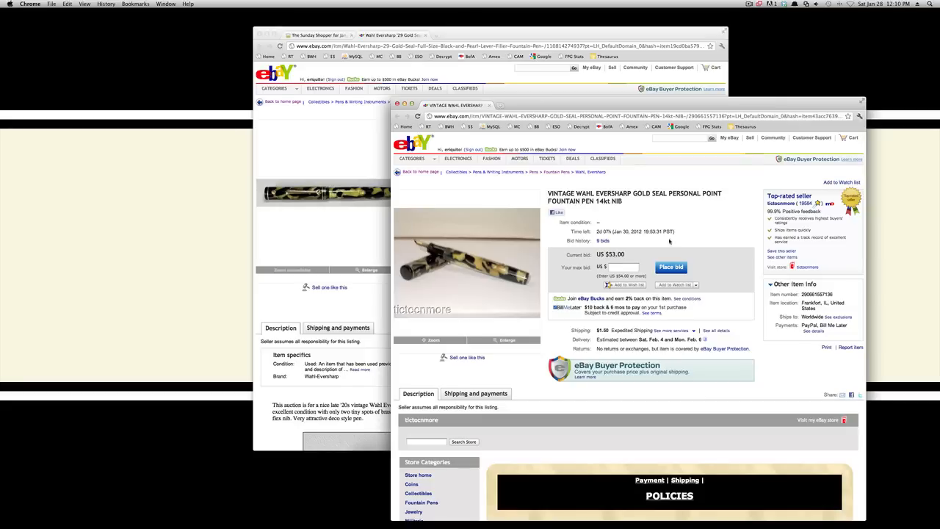
mouse_move(337, 149)
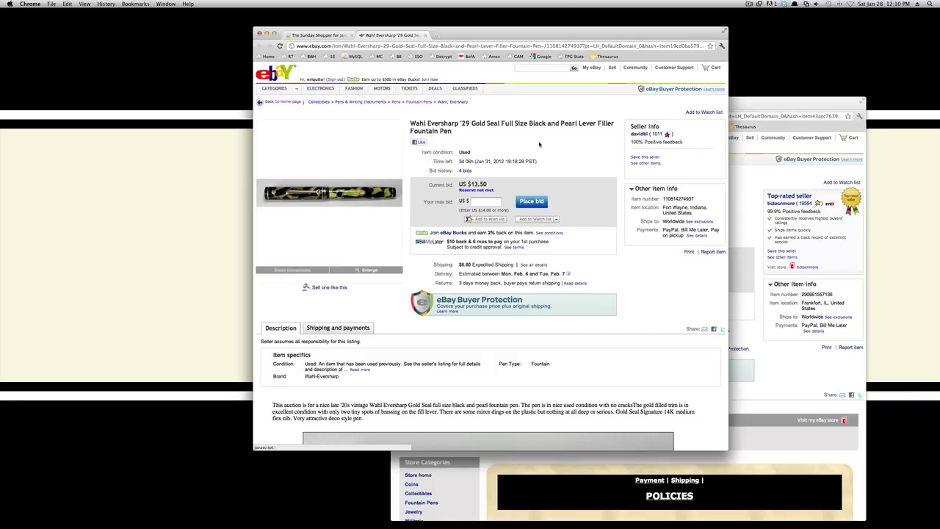
scroll("down", 3)
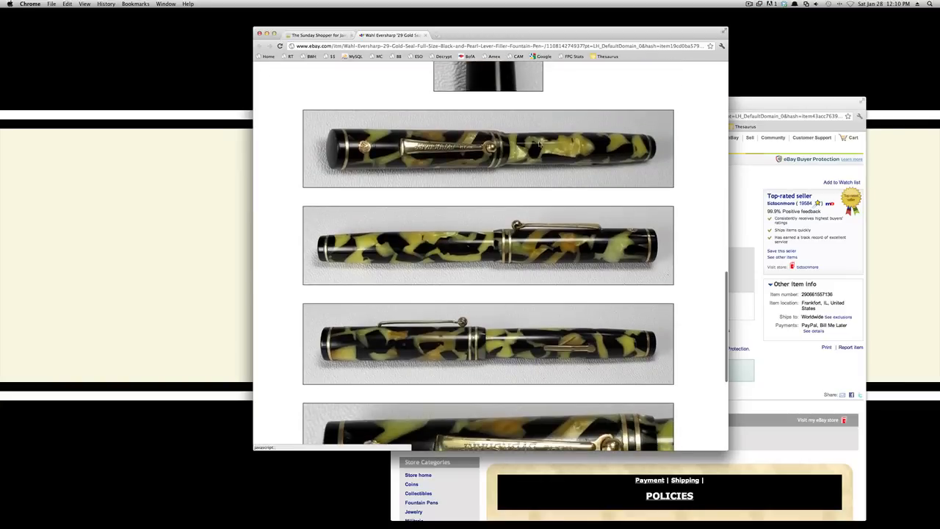
scroll("down", 3)
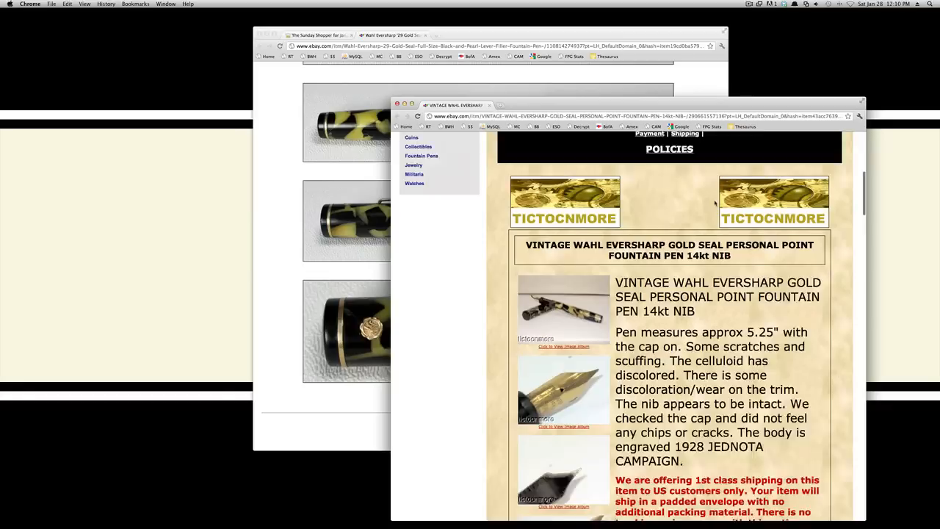
scroll("down", 3)
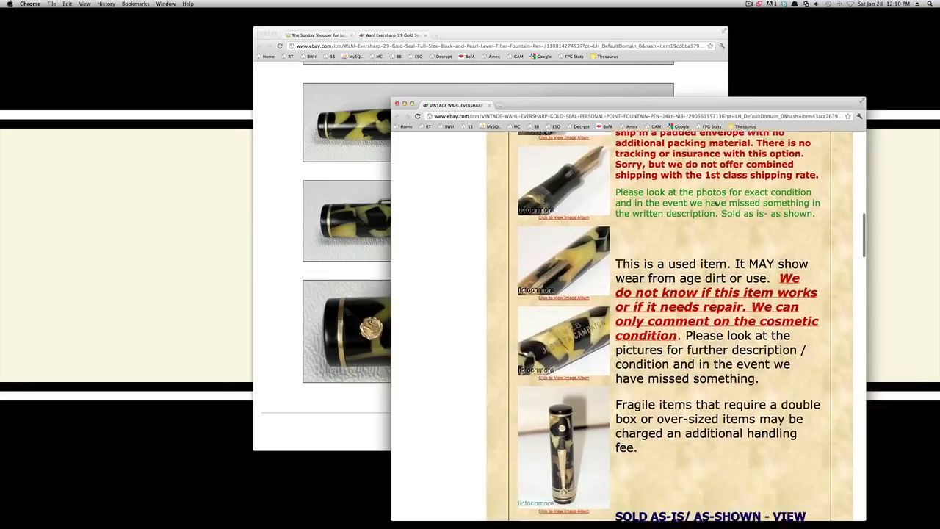
scroll("down", 3)
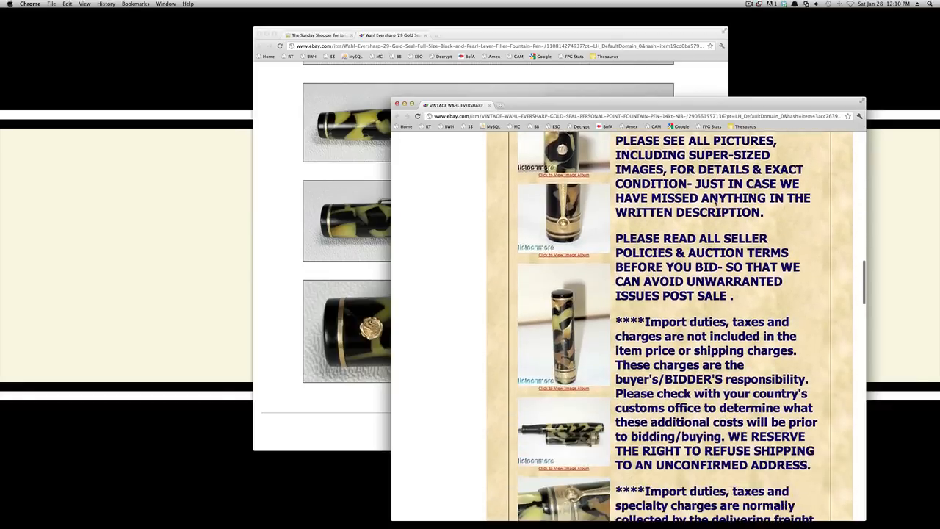
scroll("down", 3)
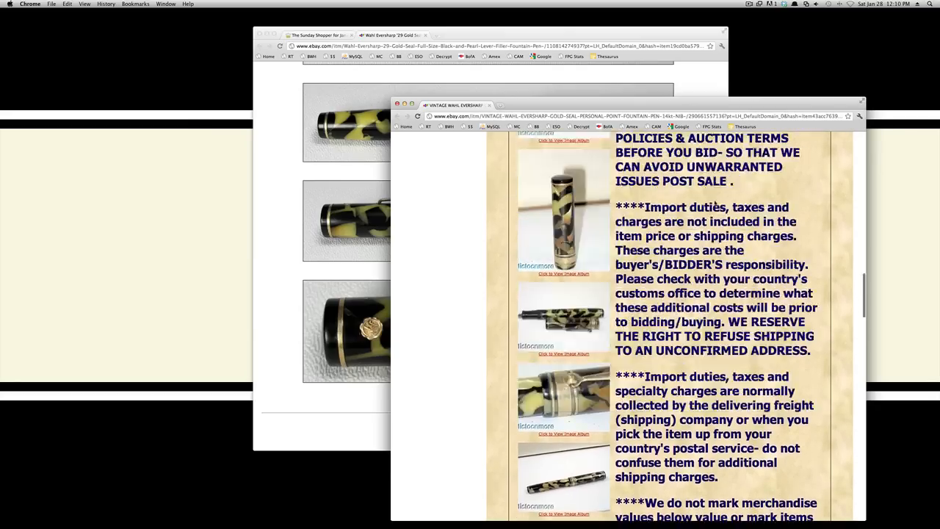
scroll("up", 3)
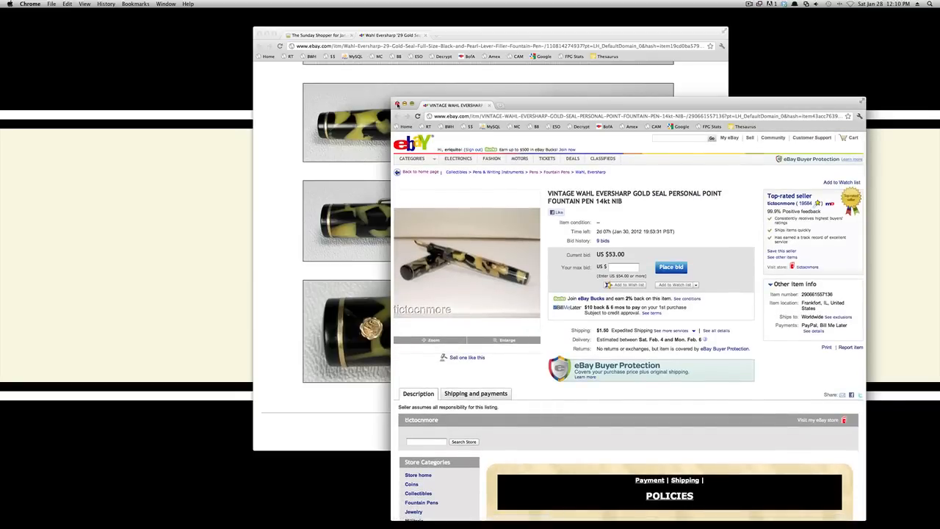
left_click(398, 104)
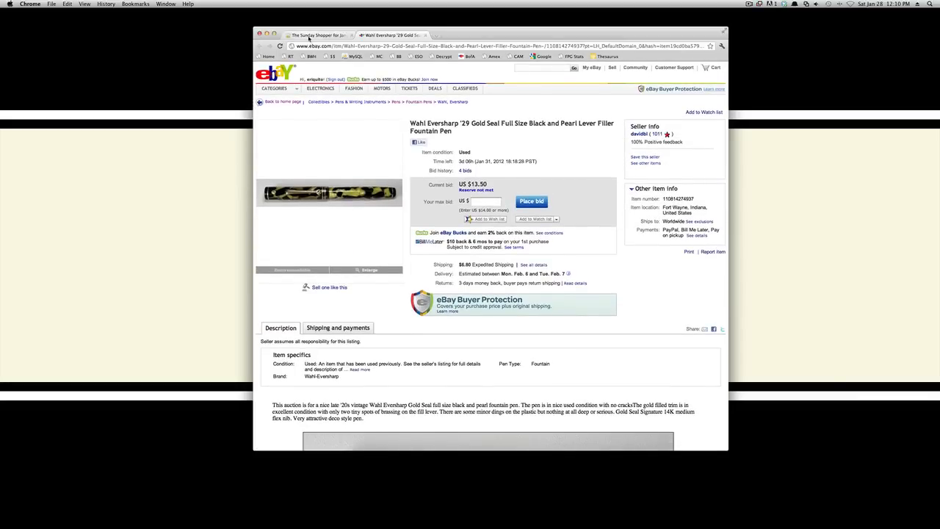
- Go back to the Sunday Shopper post and scroll its table down to the Vintage Redipoint entry
left_click(316, 34)
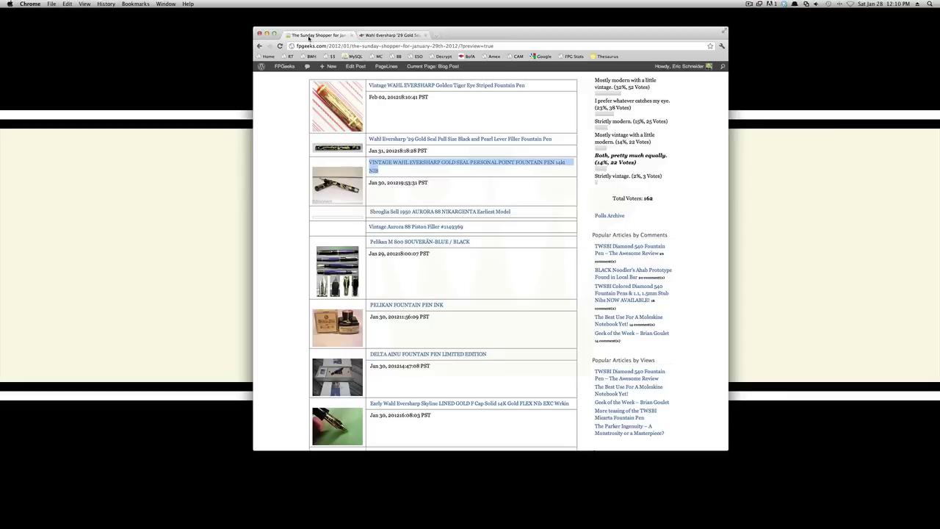
scroll("down", 3)
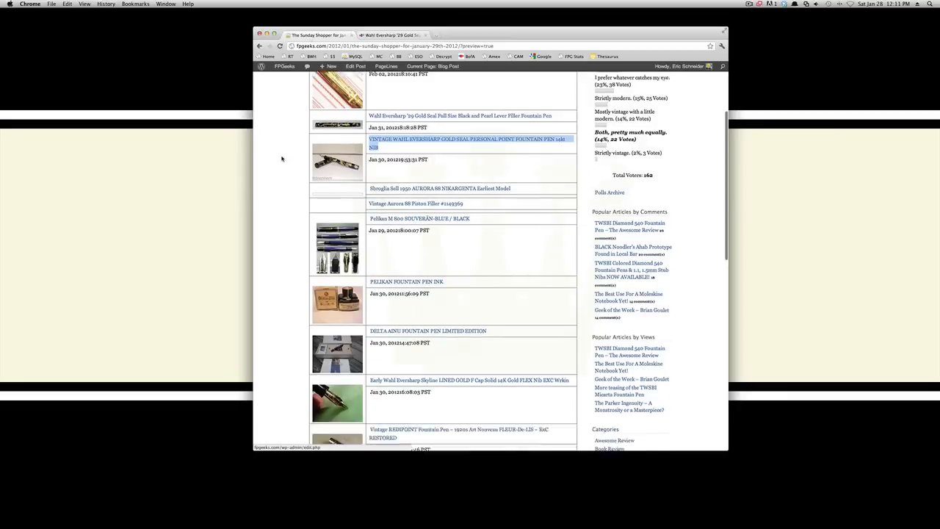
scroll("down", 3)
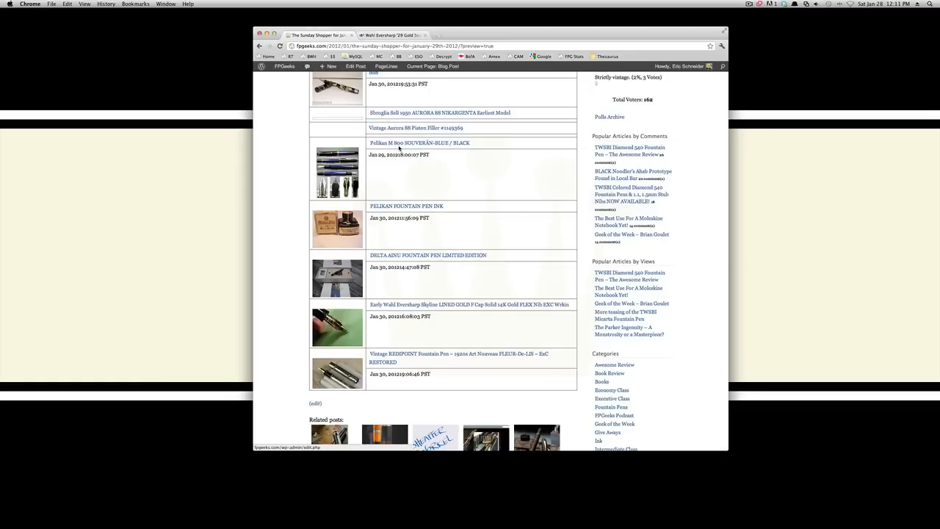
mouse_move(411, 145)
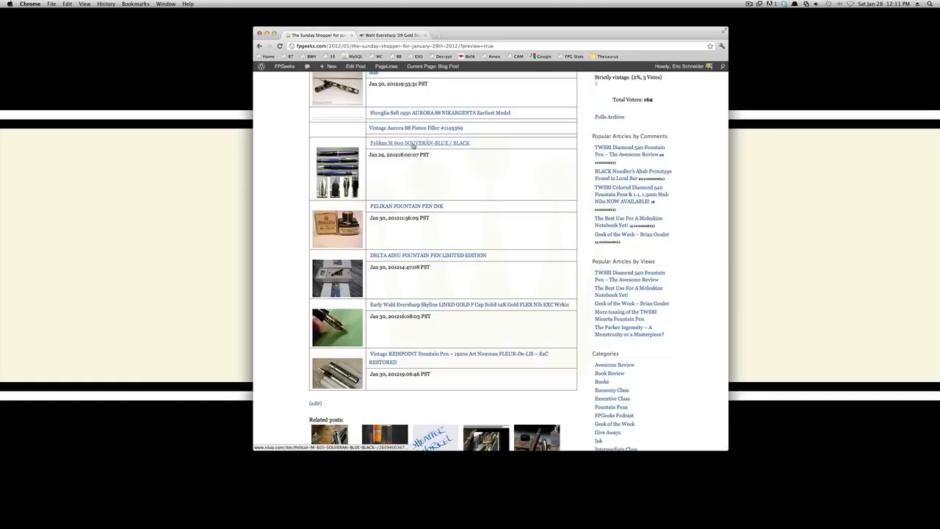
- Open the Pelikan M 800 Souverän Blue/Black listing ($150.00 bid) in a new window and enlarge its photo
right_click(408, 142)
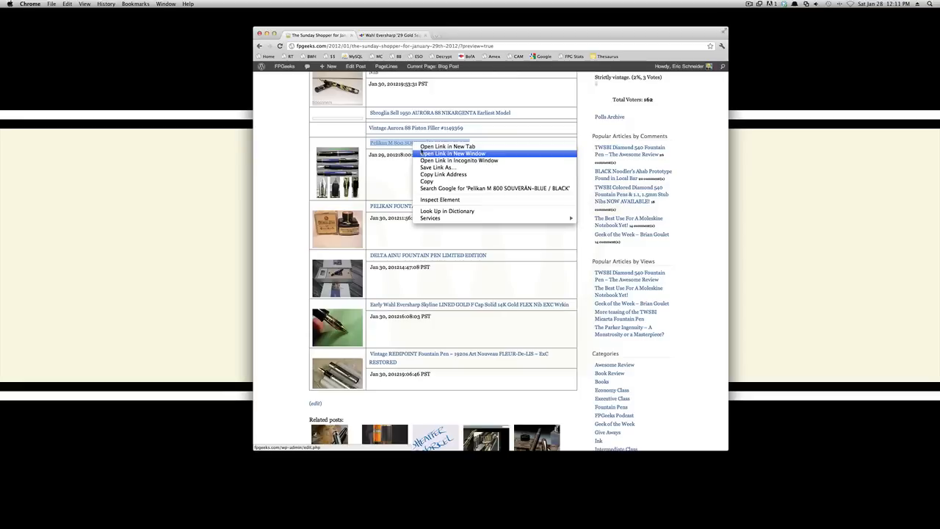
left_click(444, 153)
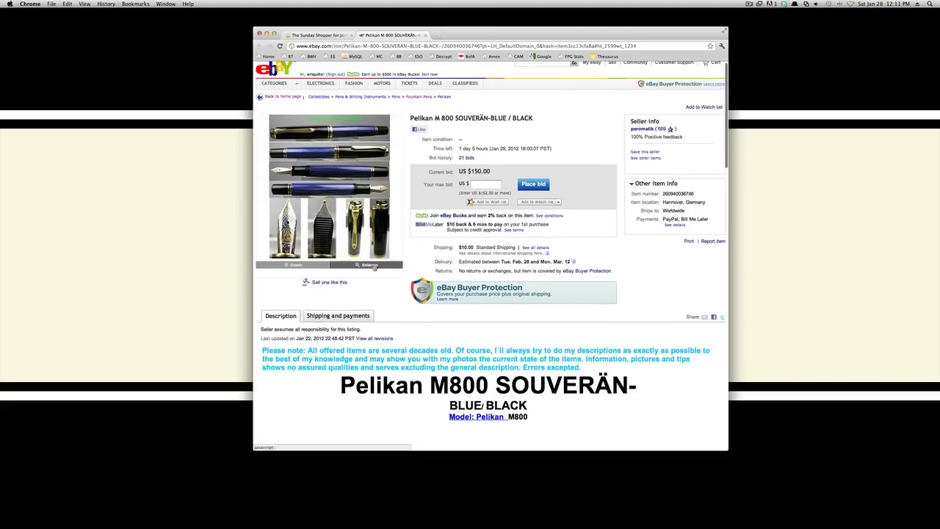
left_click(364, 266)
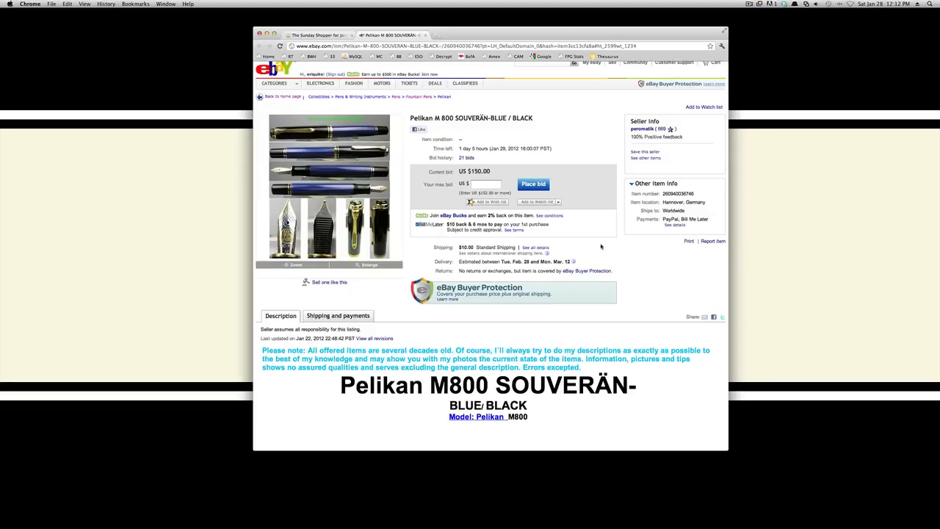
- Show the Pelikan M 800 listing's $10.00 standard shipping from Hannover, Germany to the US
left_click(337, 315)
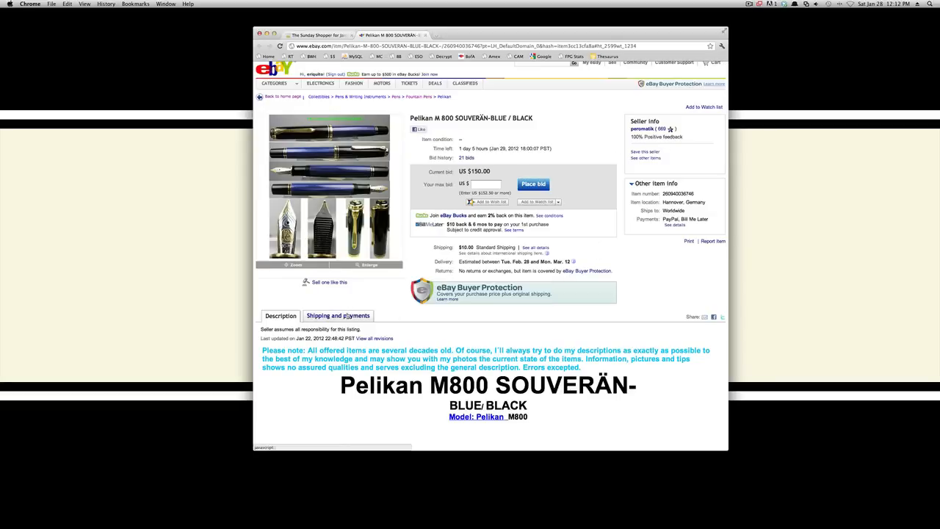
left_click(337, 315)
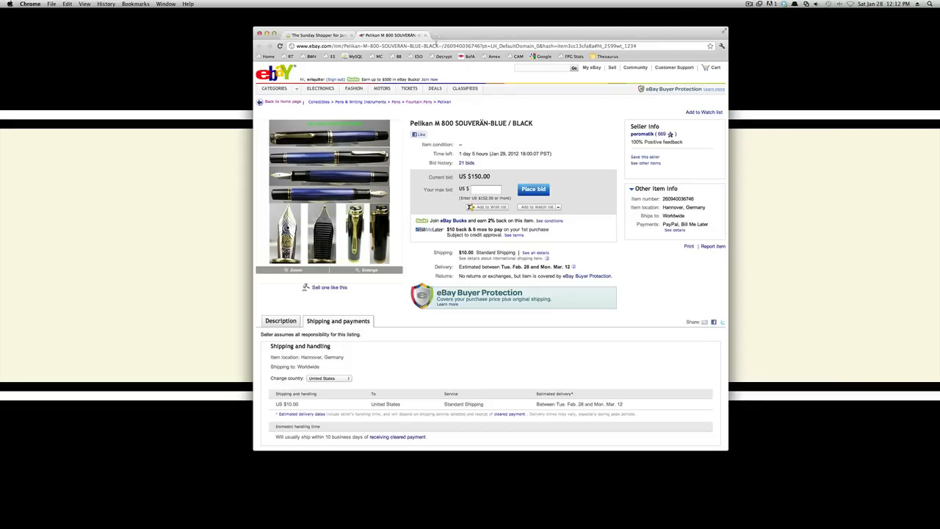
mouse_move(421, 34)
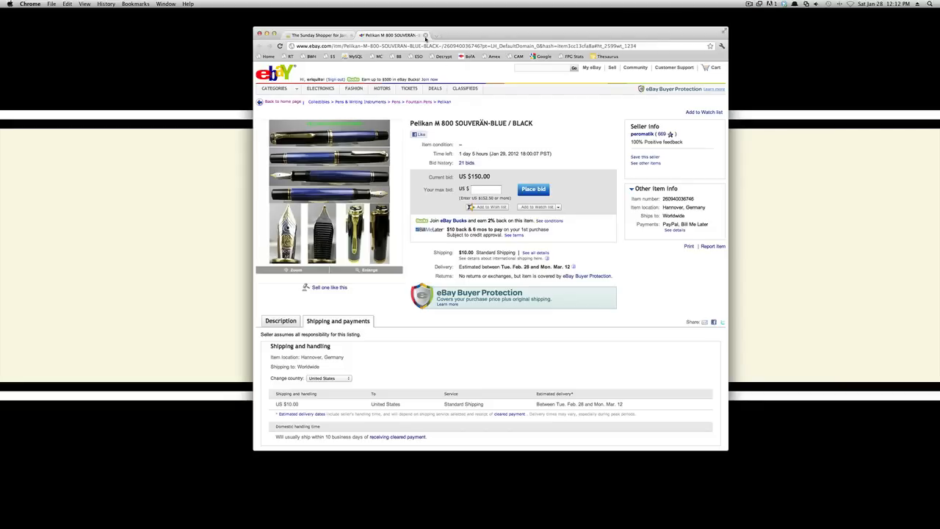
- Close the Pelikan M 800 eBay tab and scroll the Sunday Shopper post to the Sbroglia entry
left_click(325, 34)
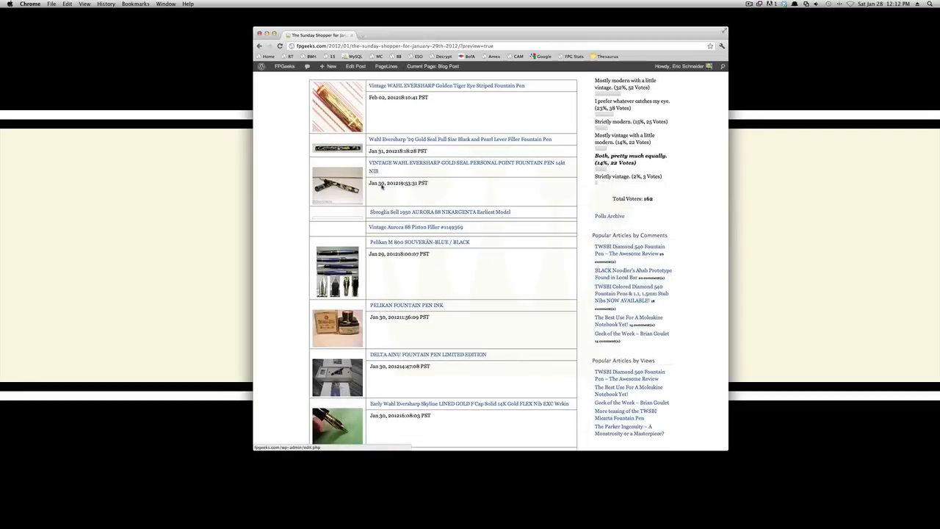
scroll("down", 3)
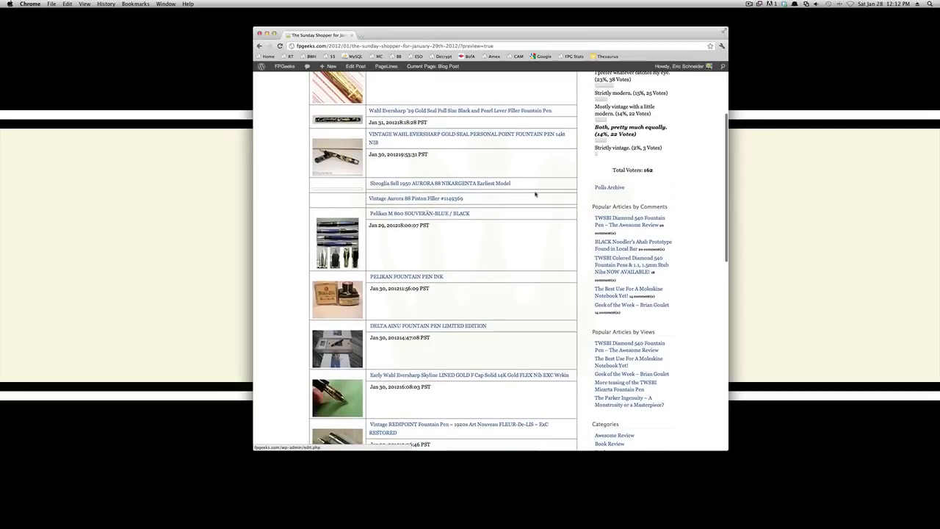
scroll("down", 3)
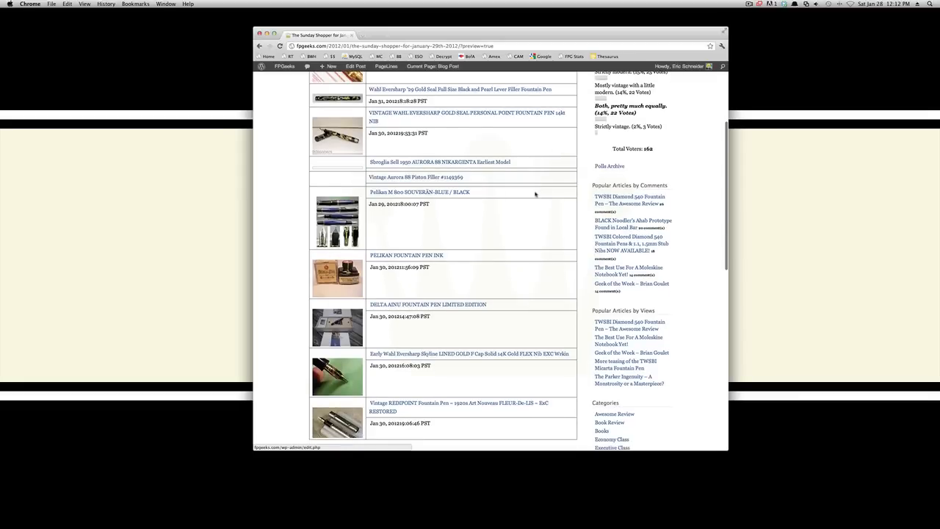
mouse_move(441, 163)
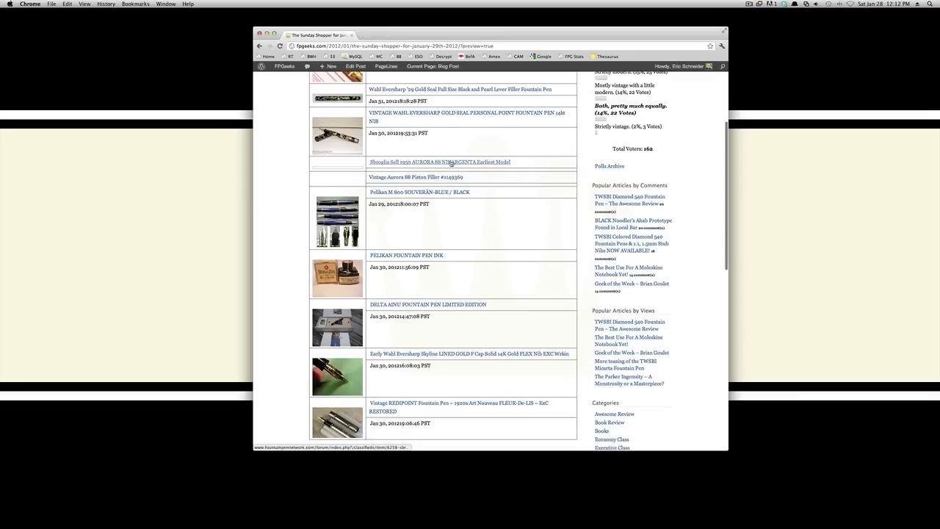
- Open the Sbroglia 1950 Aurora 88 Nikargenta FPN classified in a new tab and read through it
right_click(428, 161)
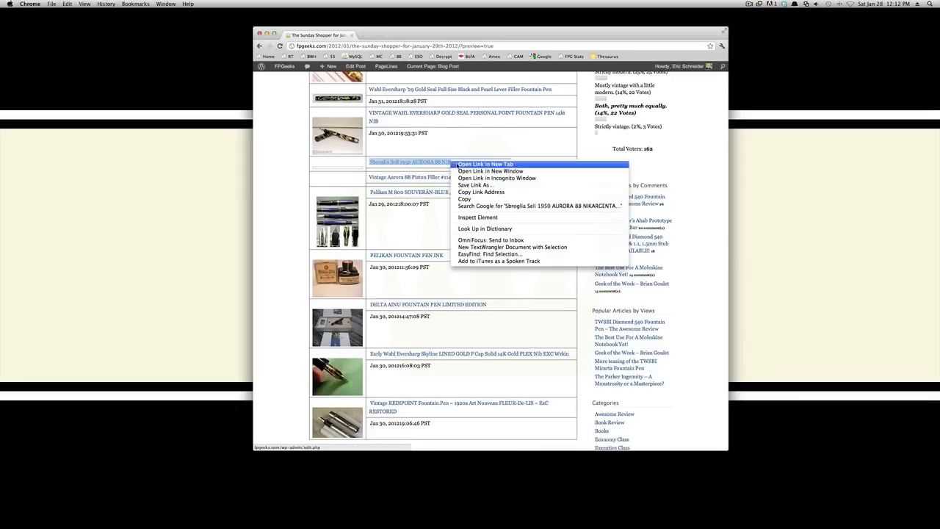
left_click(490, 164)
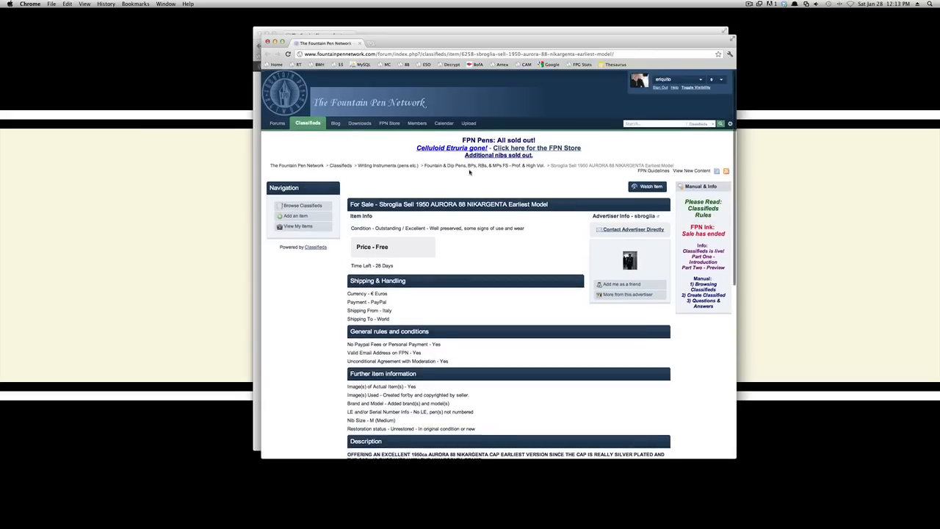
scroll("down", 3)
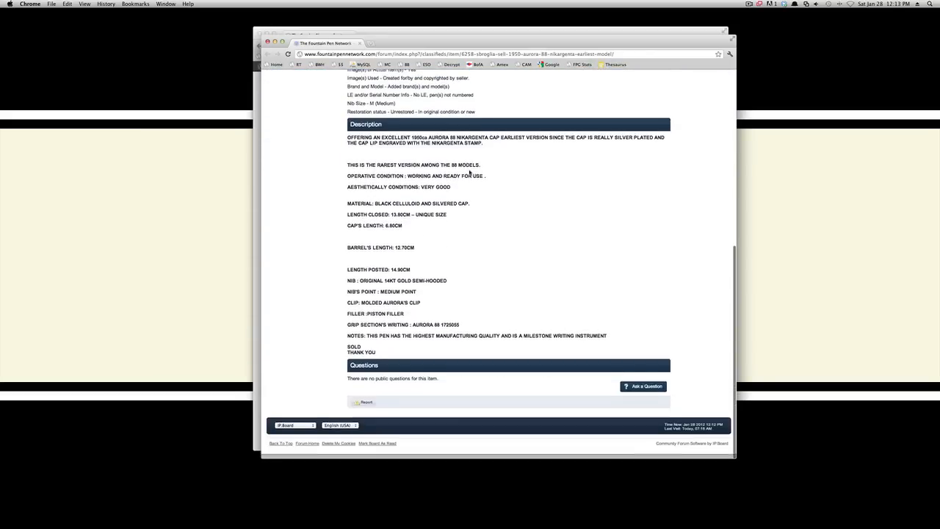
scroll("up", 3)
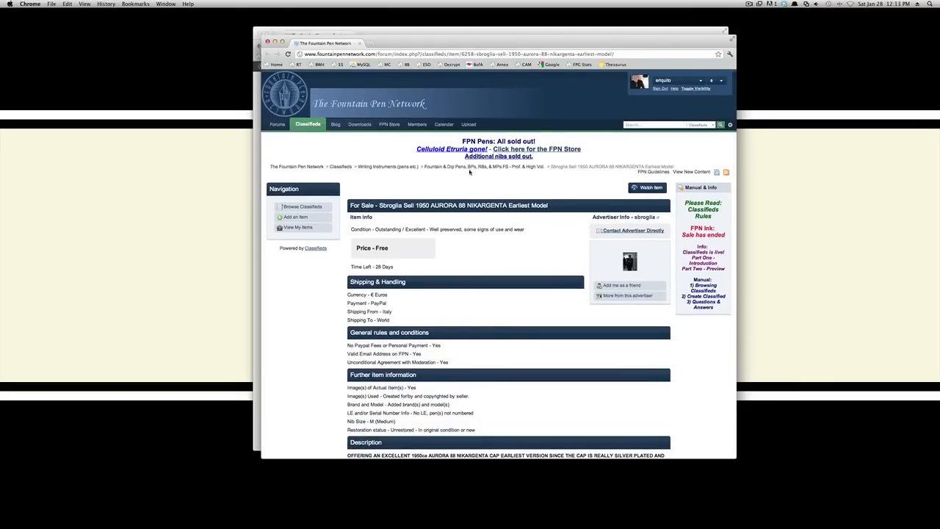
scroll("down", 3)
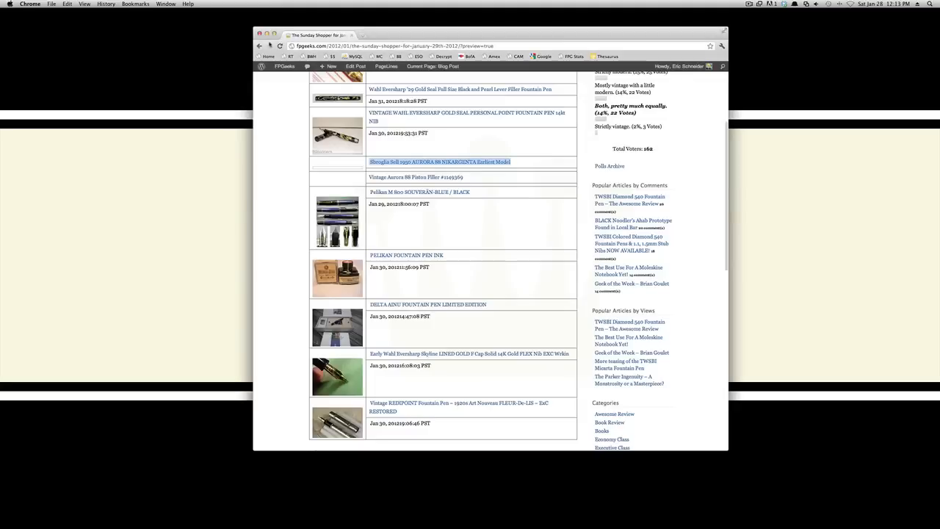
mouse_move(444, 177)
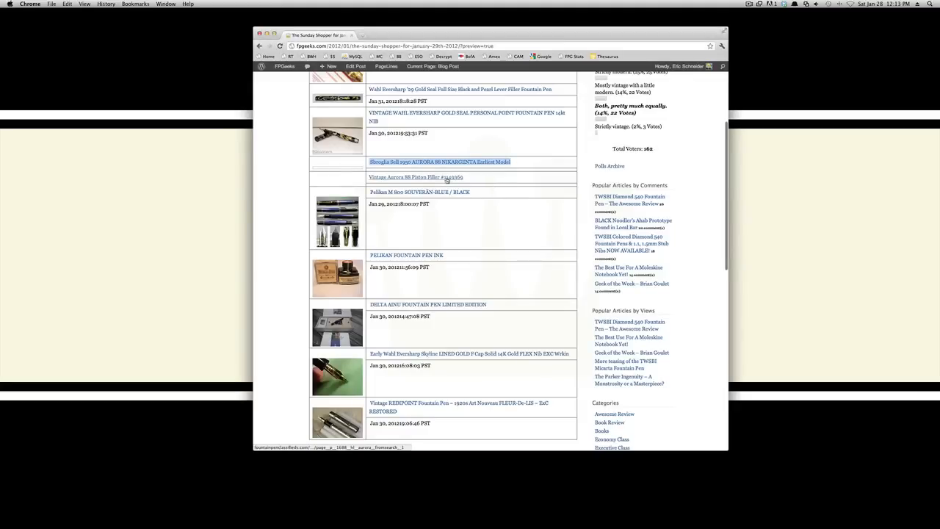
- Open the 'Vintage Aurora 88 Piston Filler #1149369' link in a new window
right_click(415, 177)
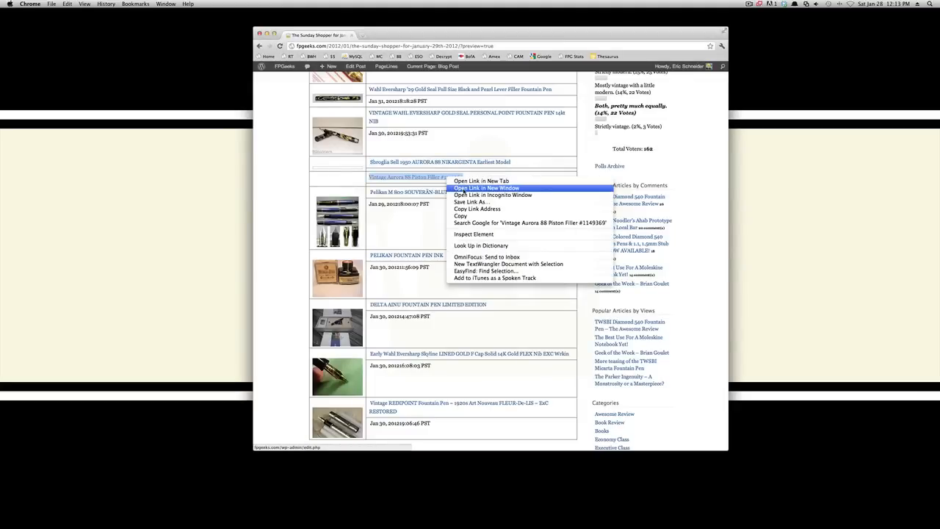
left_click(490, 188)
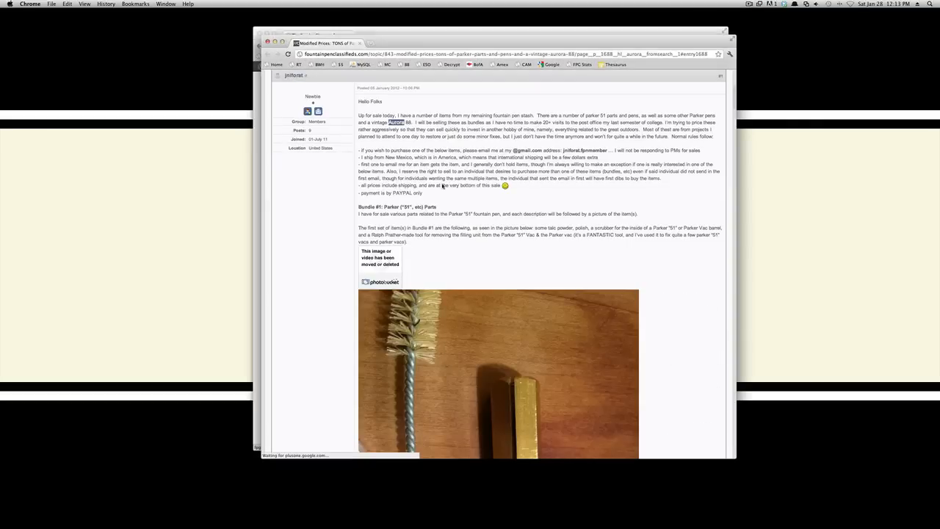
scroll("down", 3)
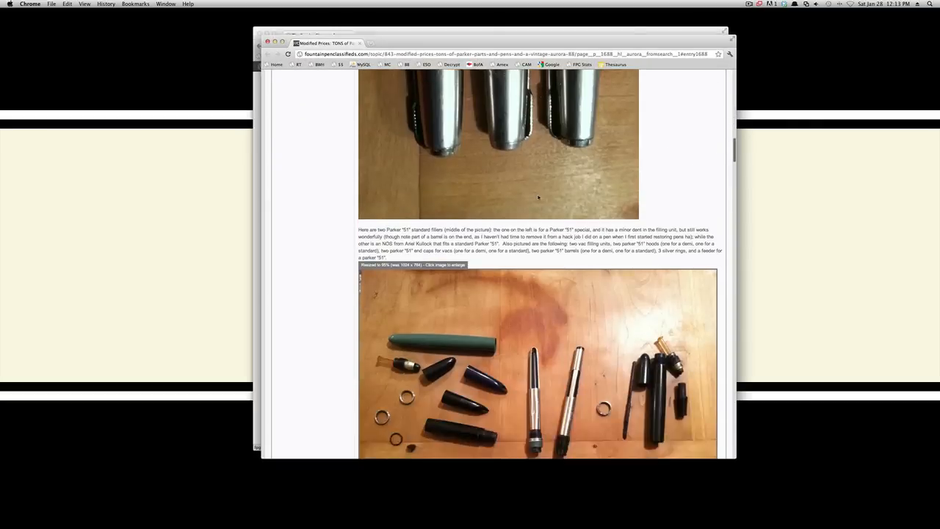
scroll("down", 3)
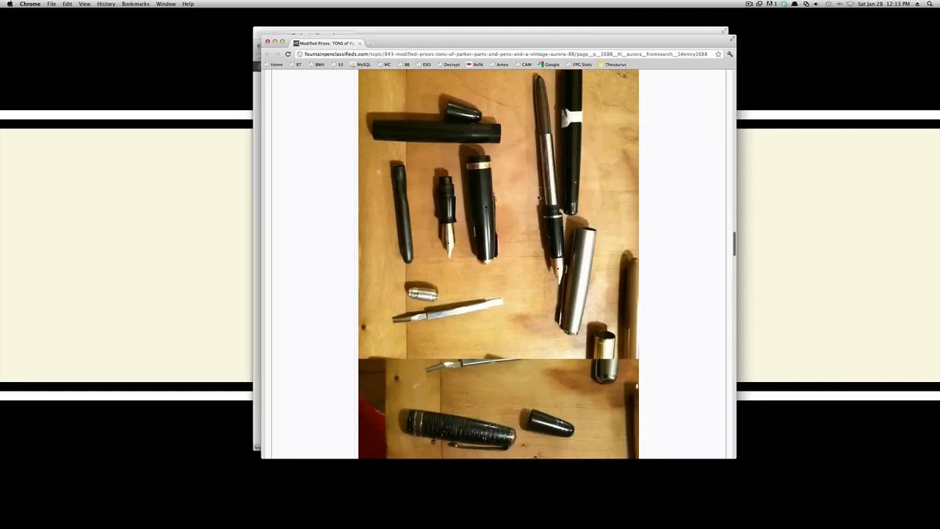
scroll("down", 3)
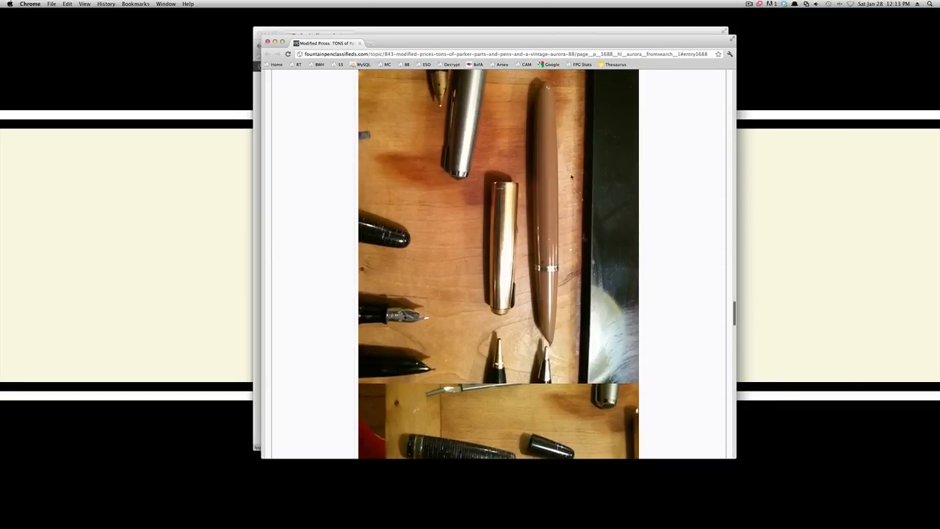
scroll("down", 3)
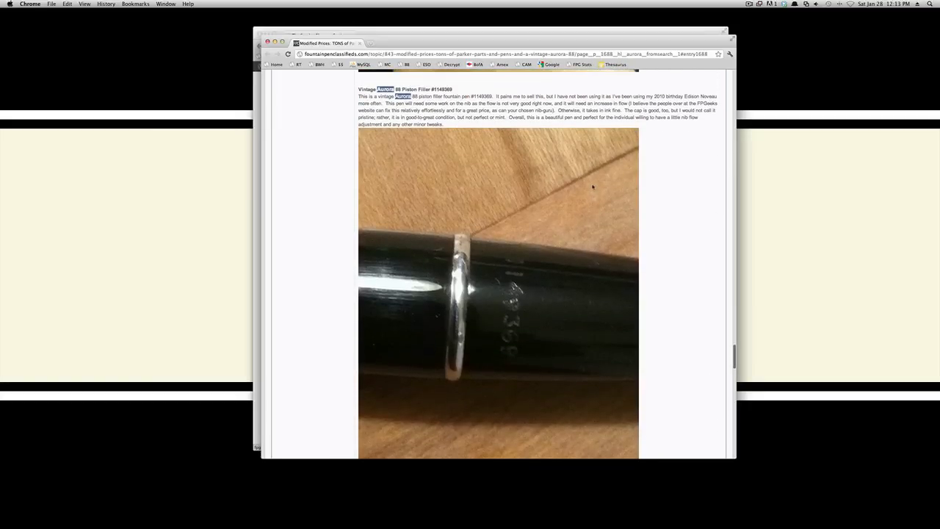
mouse_move(650, 183)
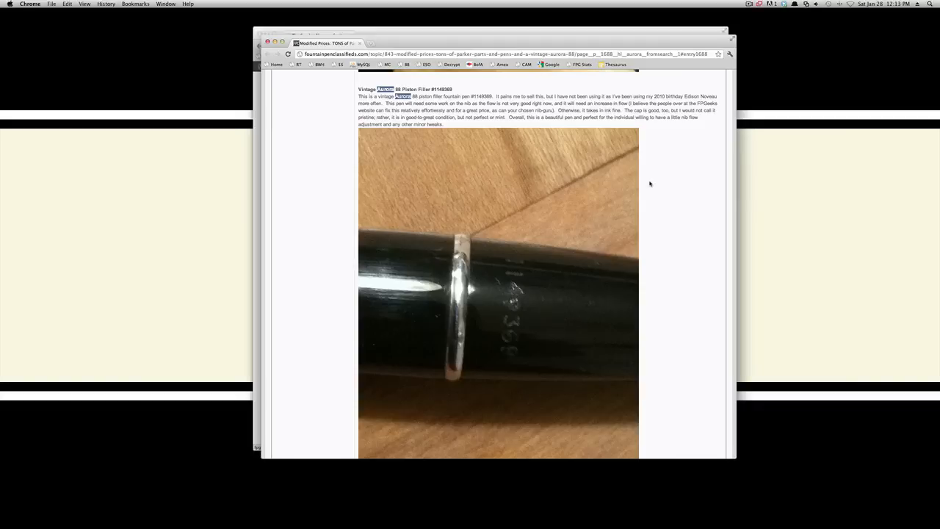
scroll("down", 3)
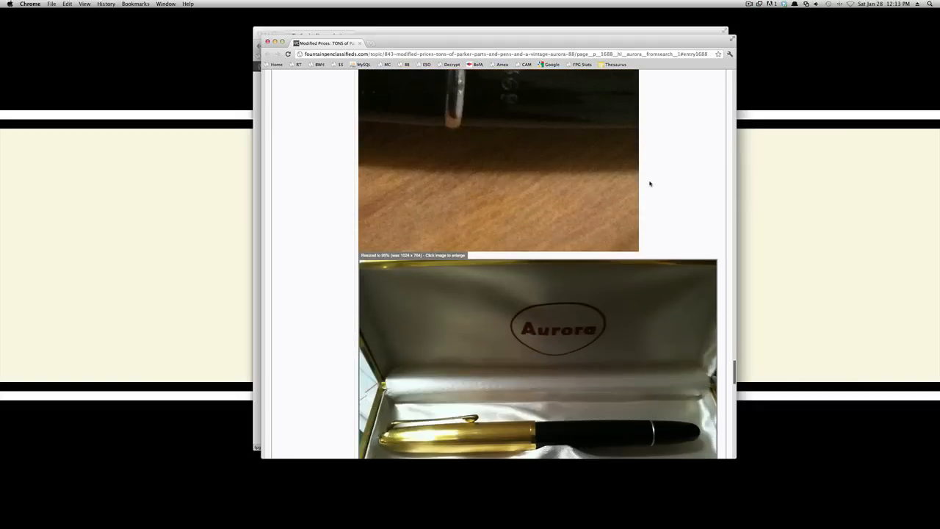
scroll("down", 3)
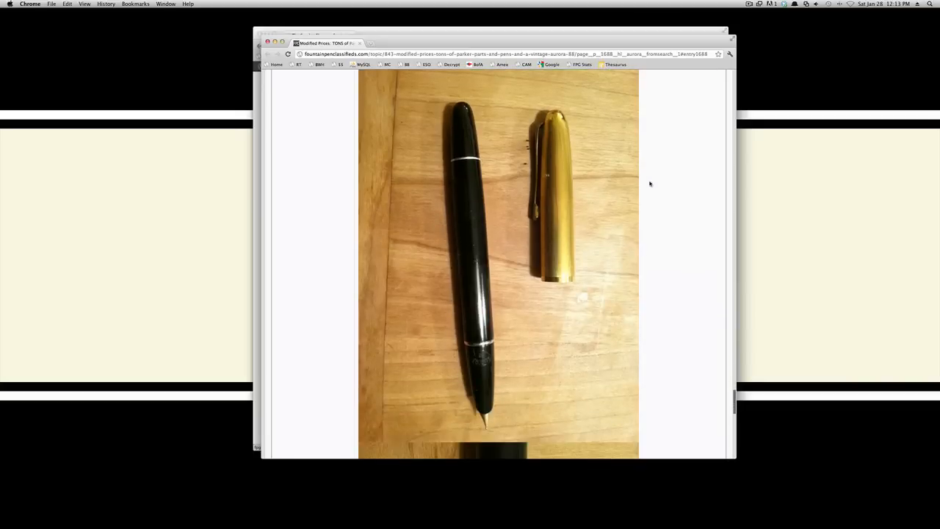
scroll("down", 3)
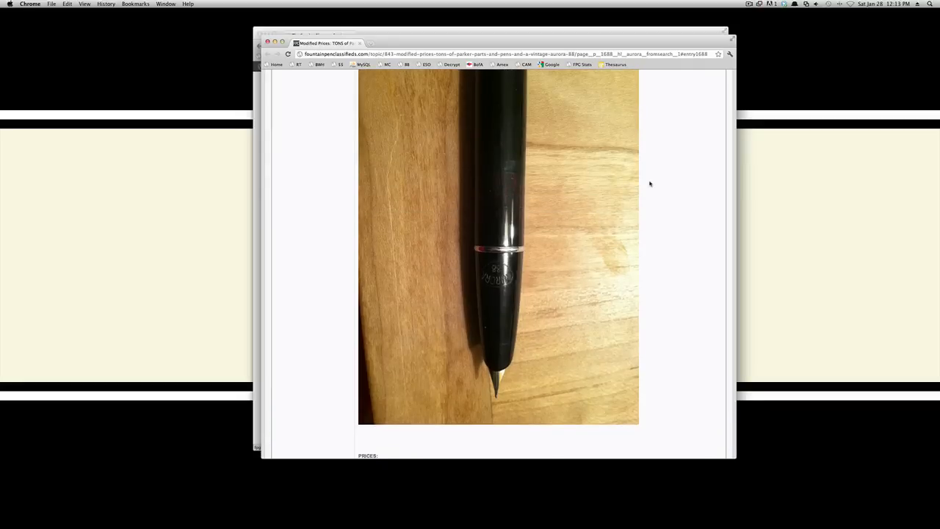
scroll("down", 3)
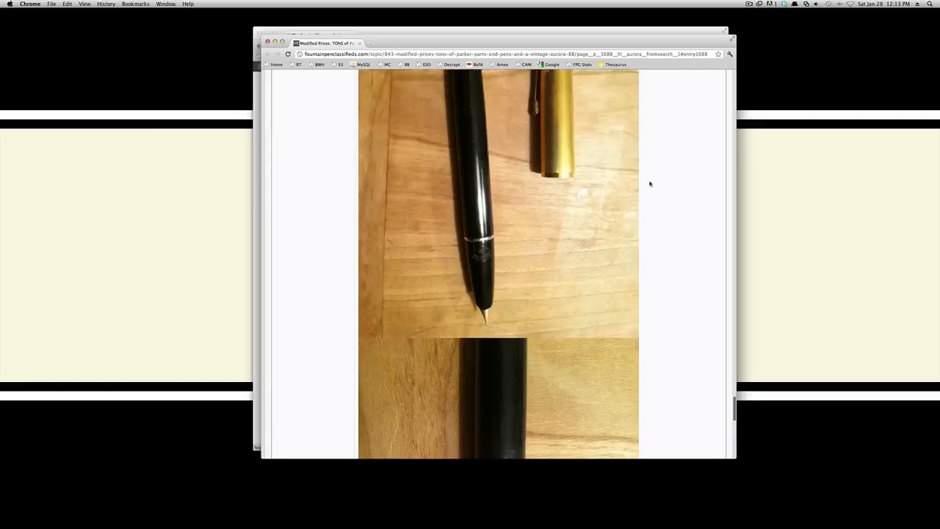
scroll("down", 3)
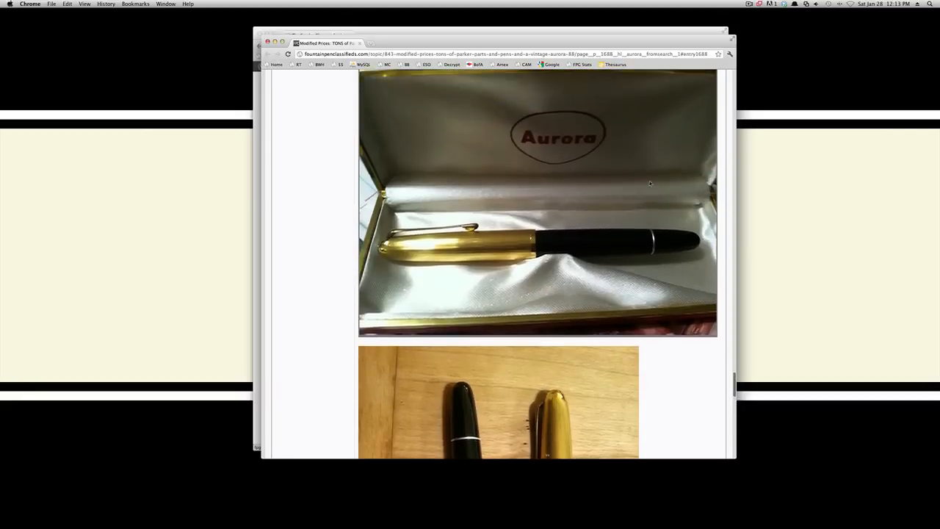
scroll("down", 3)
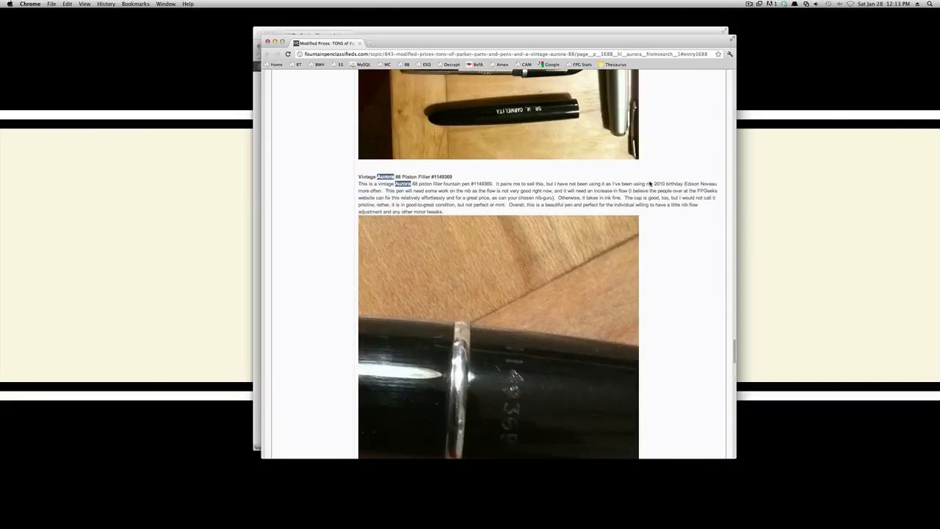
mouse_move(681, 150)
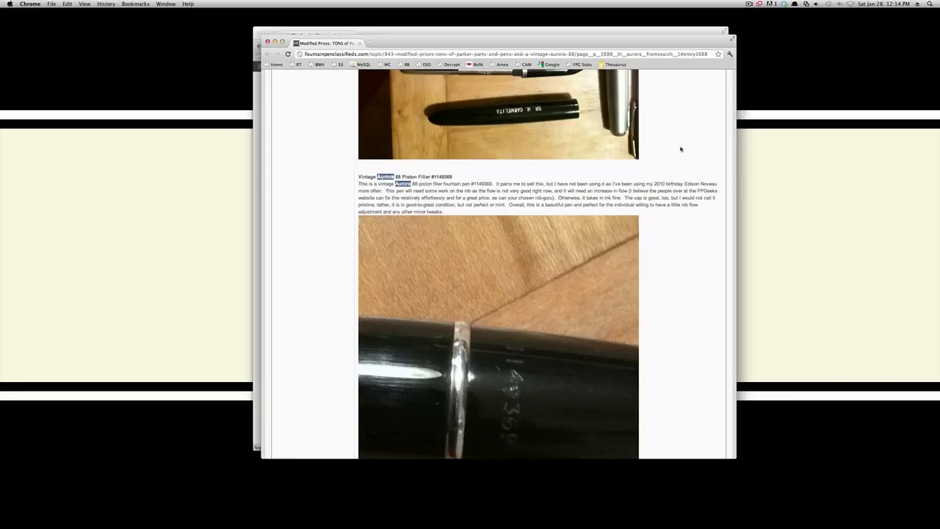
scroll("down", 3)
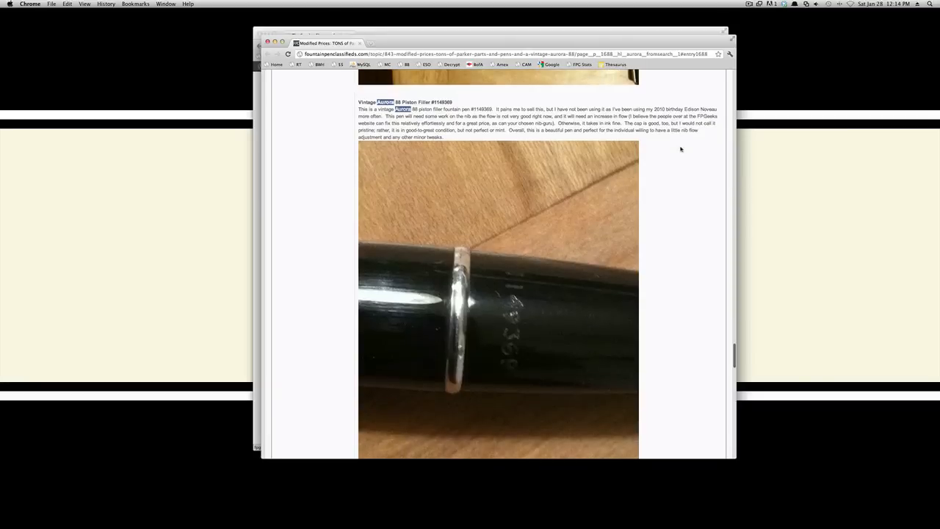
scroll("down", 3)
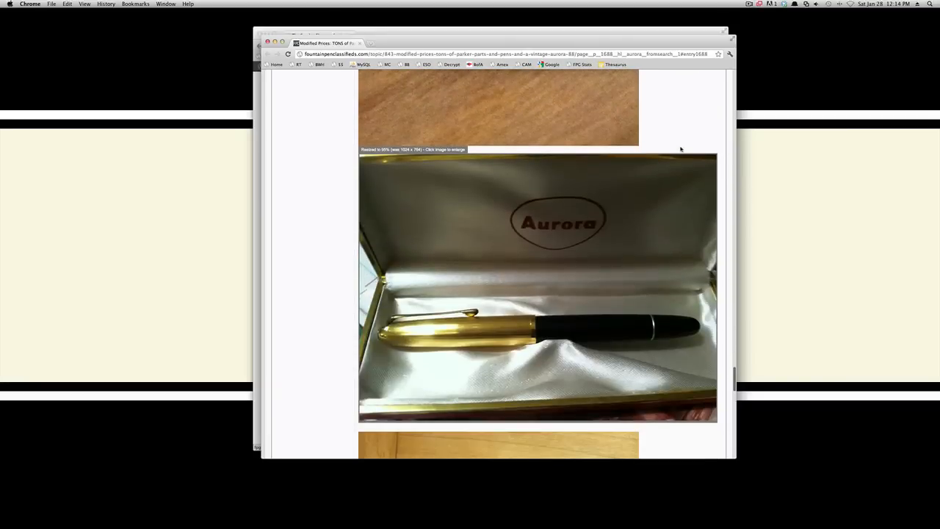
scroll("down", 3)
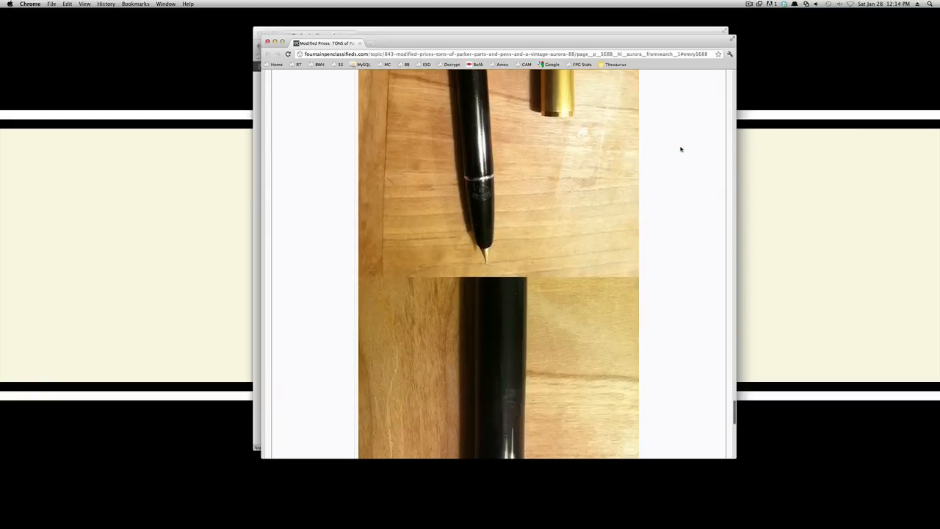
scroll("down", 3)
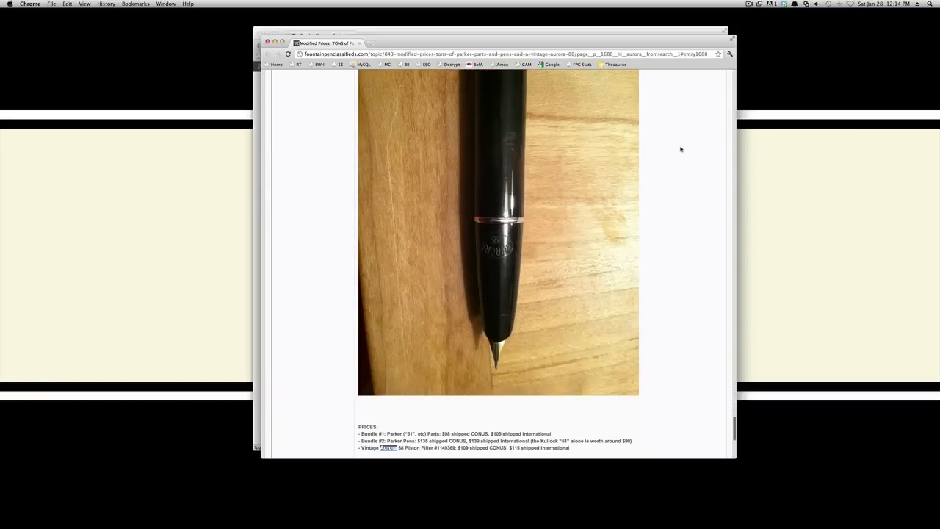
scroll("down", 3)
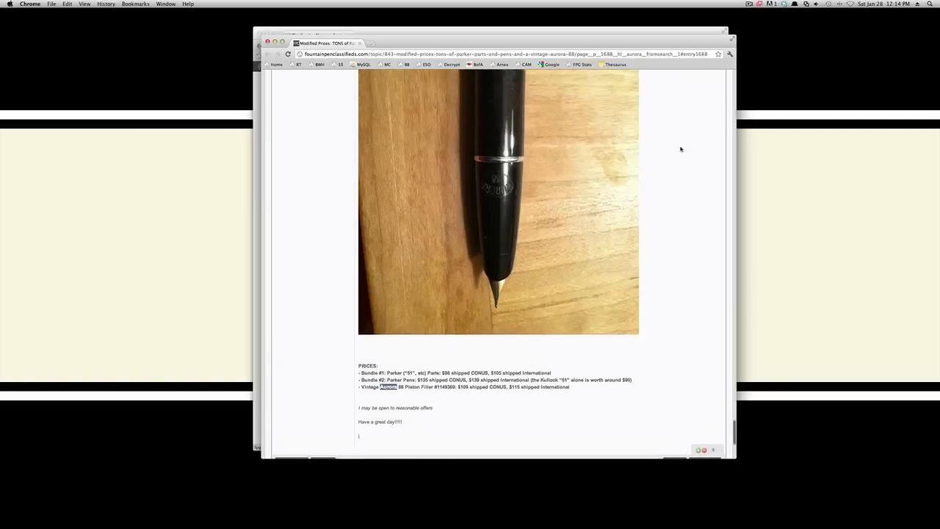
scroll("down", 3)
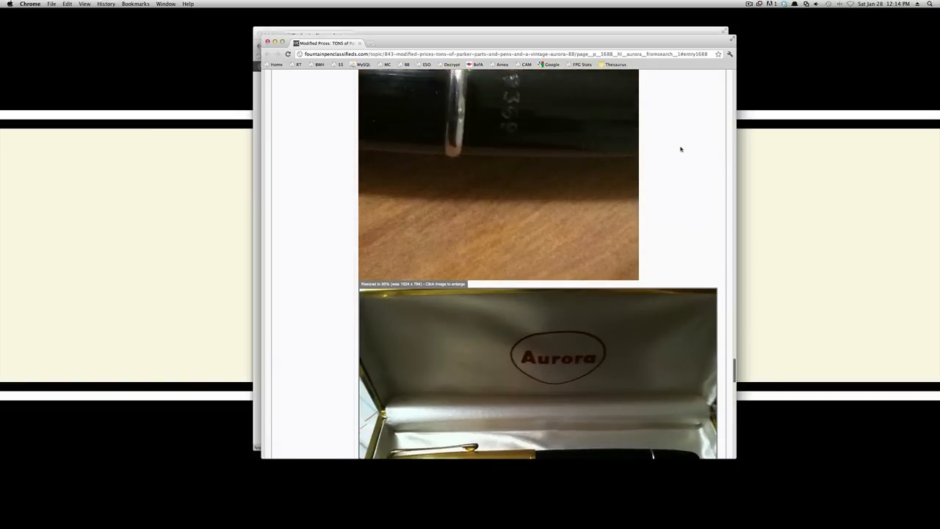
- Scroll the 'Aurora 88 Dynasty' thread past the 1946: Aurora 88 section into 1953: Aurora 88K
scroll("down", 3)
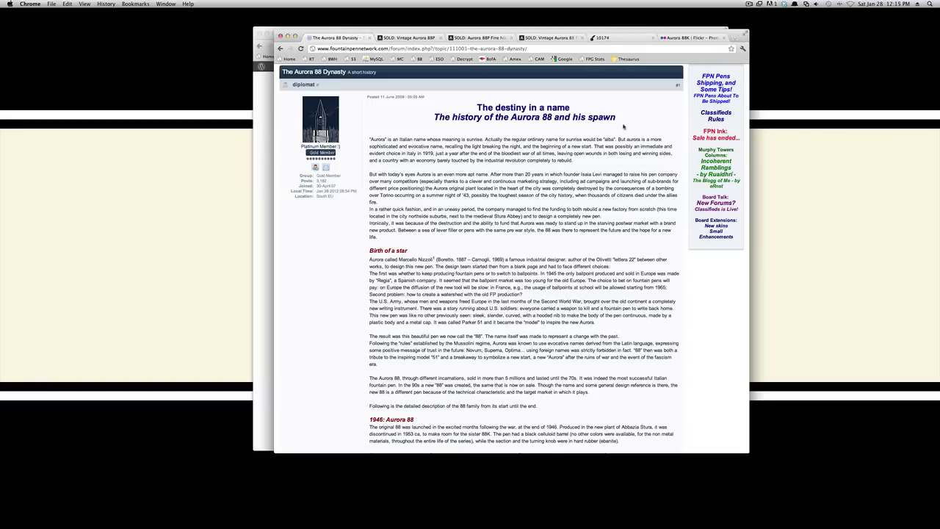
mouse_move(640, 108)
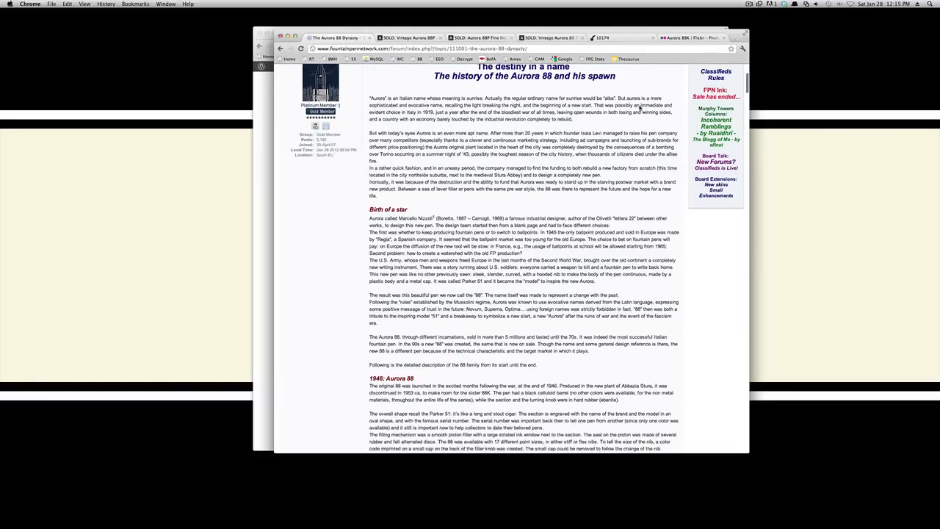
scroll("down", 3)
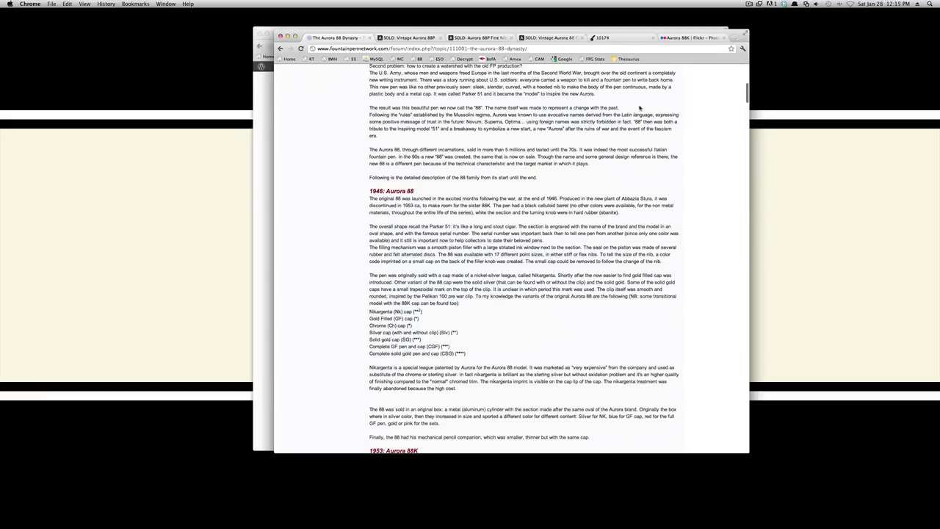
scroll("down", 3)
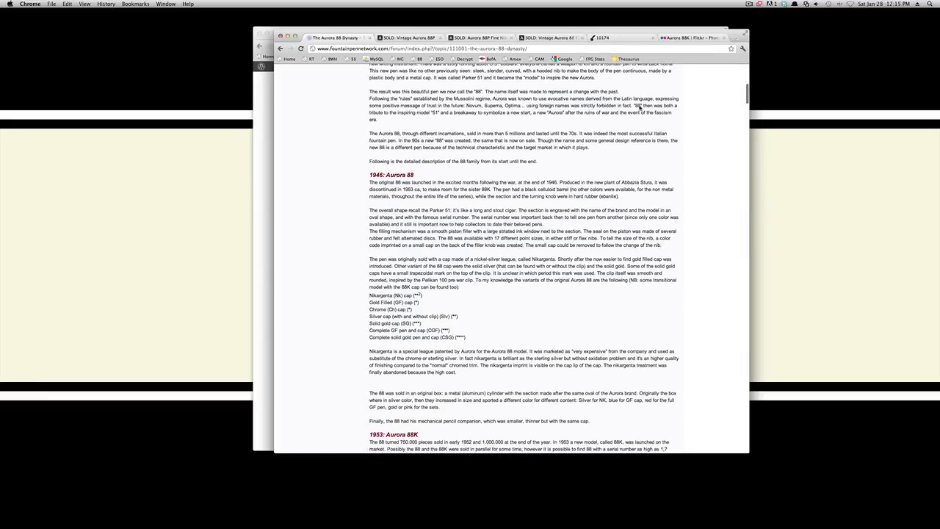
scroll("down", 3)
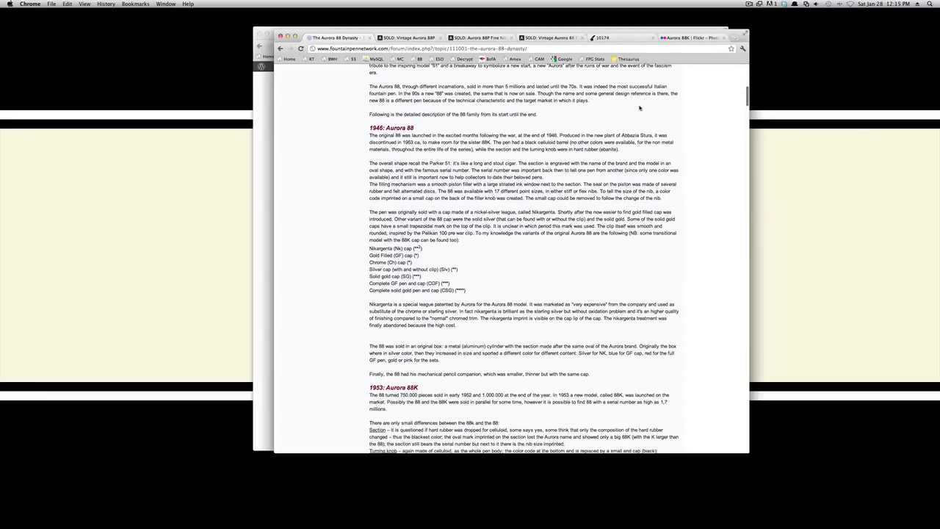
scroll("down", 3)
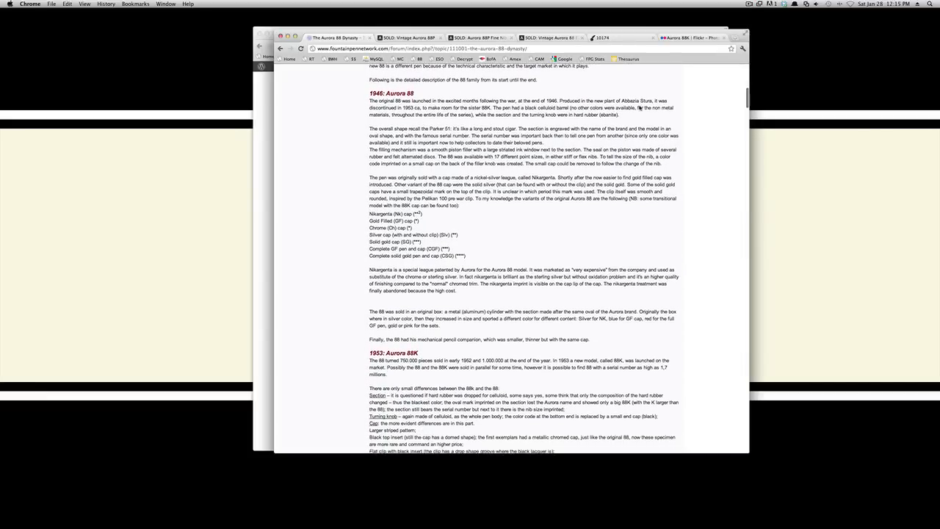
scroll("down", 3)
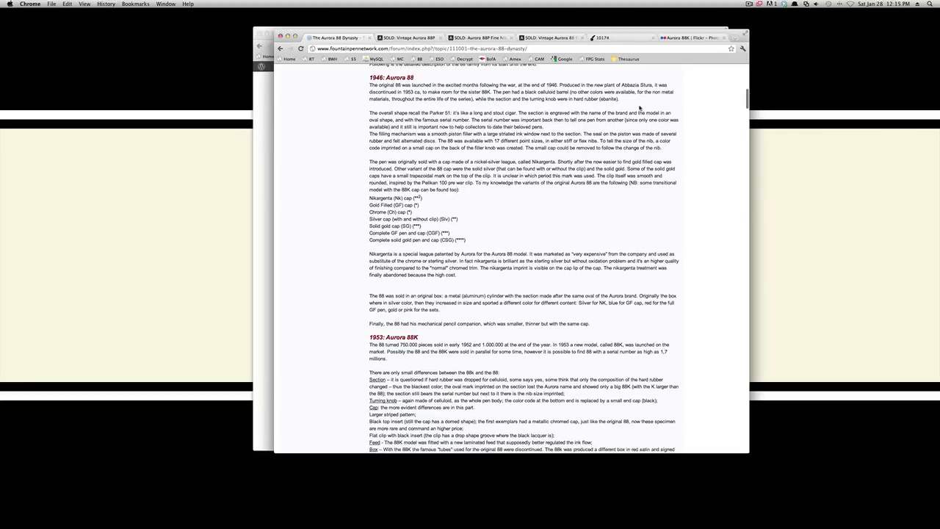
scroll("down", 3)
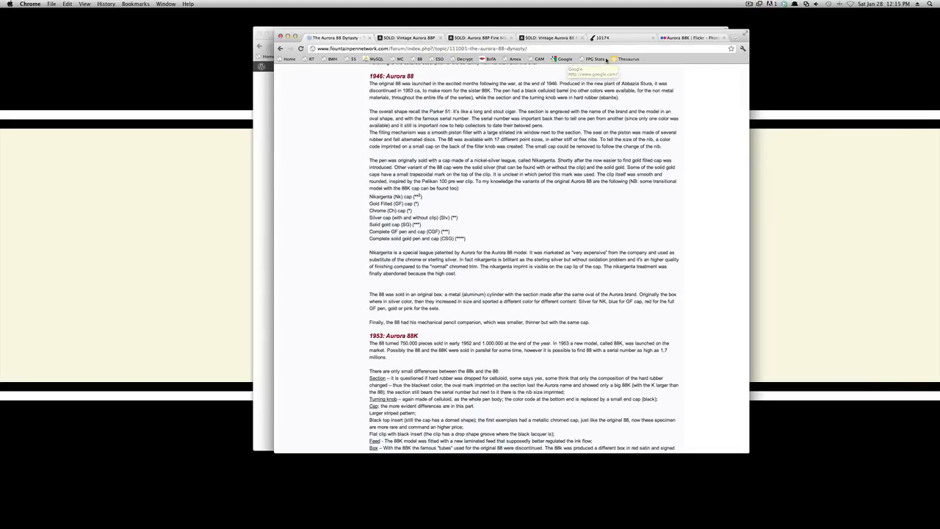
- Browse the sold Aurora 88P and 88P Fine Nib tabs, ending on the 88 Fine Stub Semi-Flex post
left_click(412, 35)
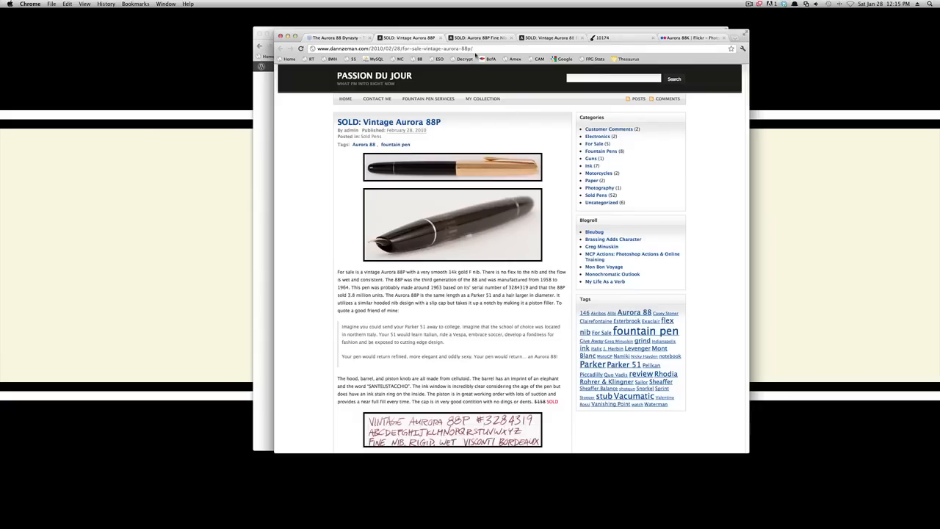
left_click(492, 35)
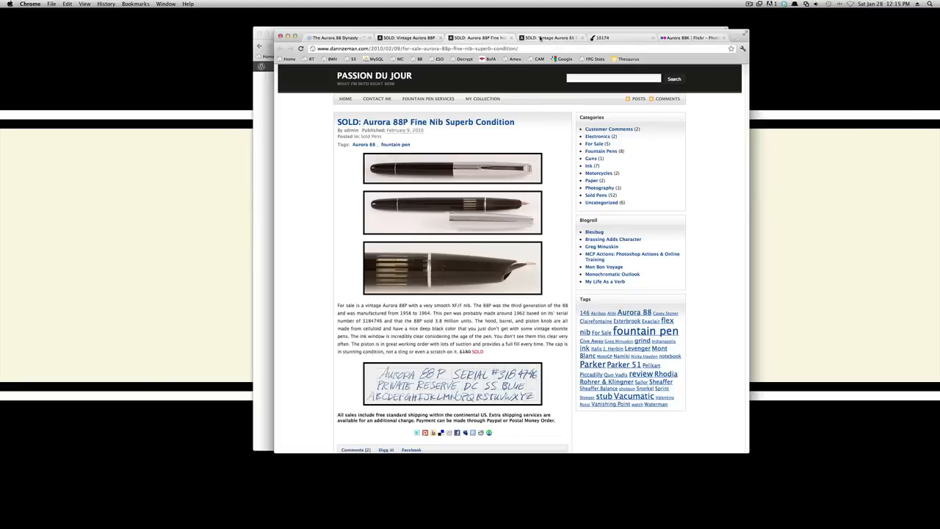
left_click(556, 34)
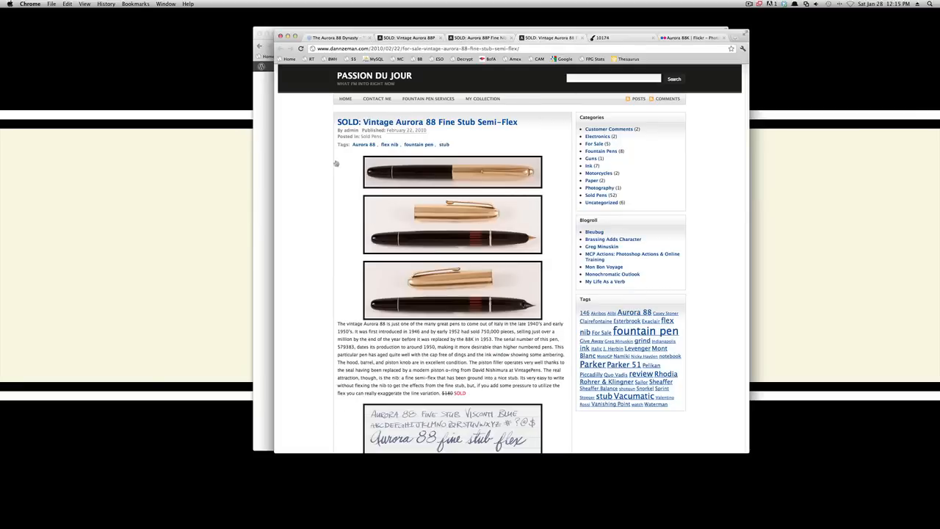
mouse_move(322, 168)
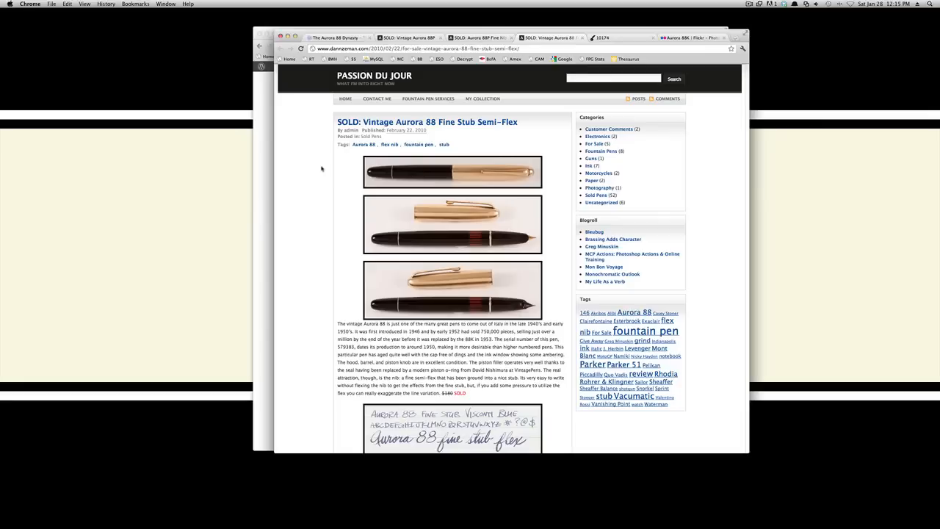
scroll("down", 3)
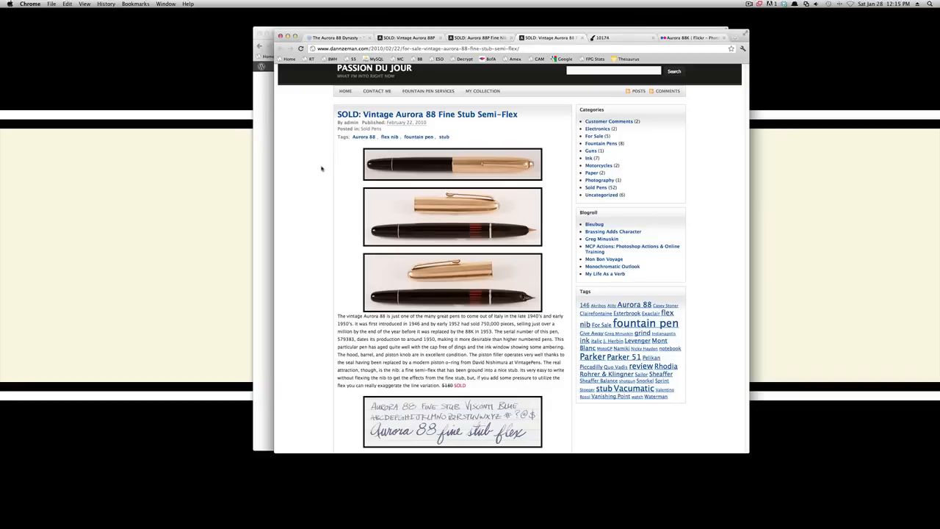
mouse_move(403, 217)
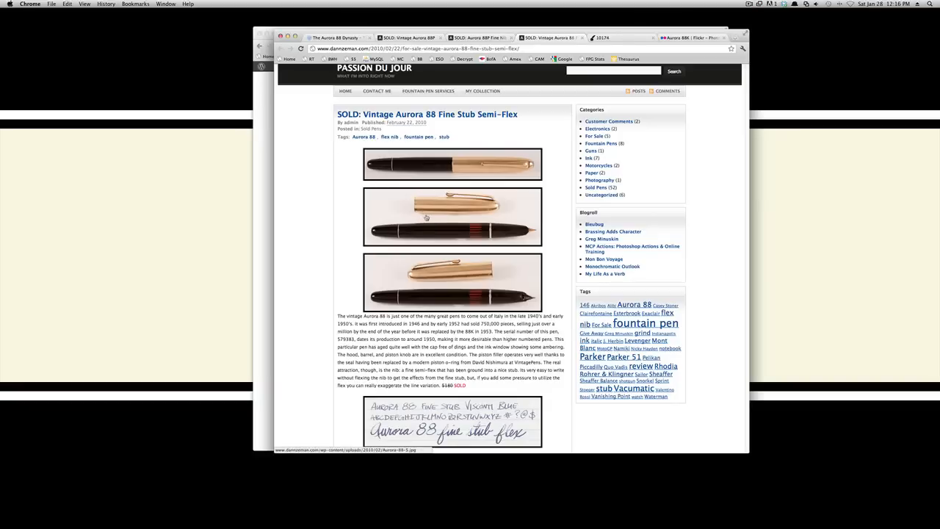
left_click(427, 217)
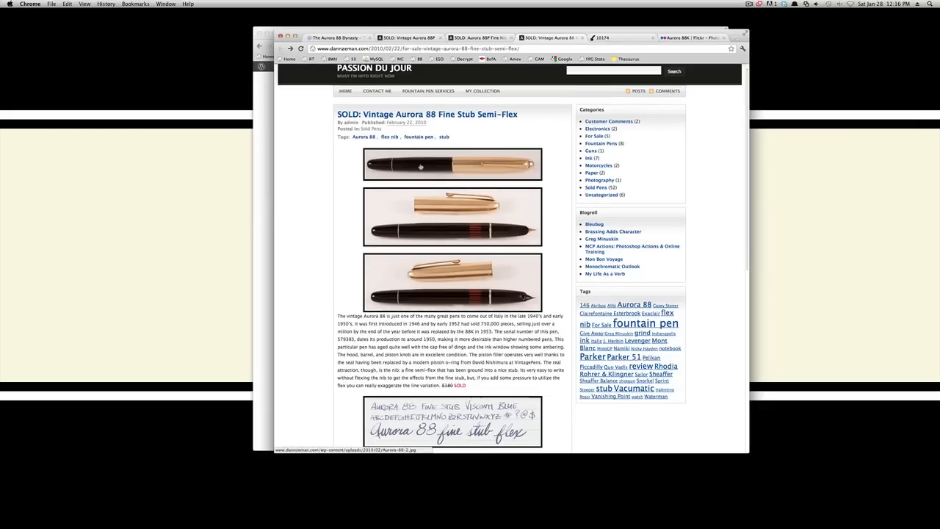
left_click(441, 163)
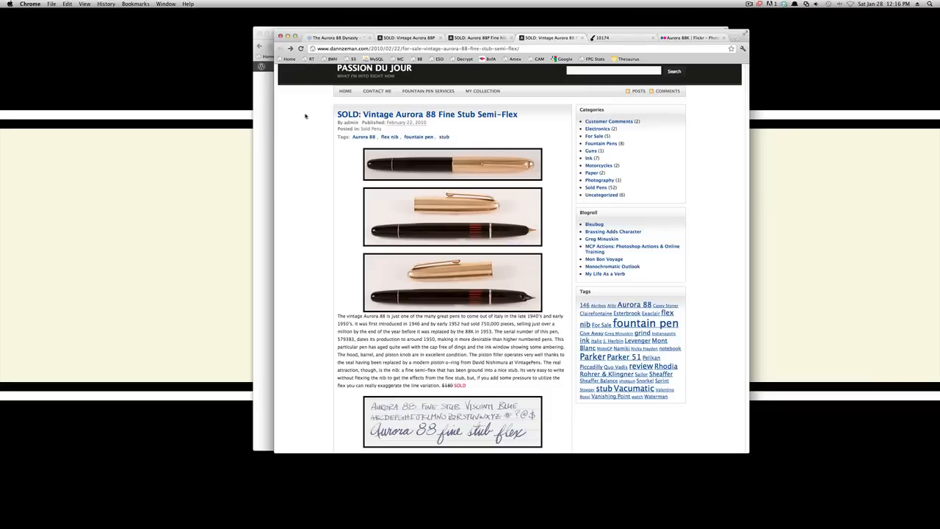
mouse_move(313, 197)
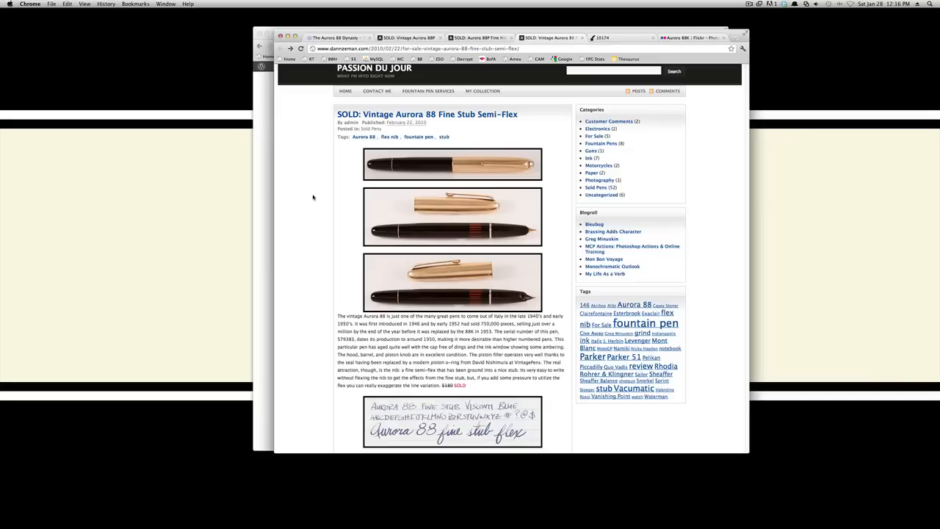
- Scroll the Aurora 88 Fine Stub Semi-Flex listing down to its shipping notes
scroll("down", 3)
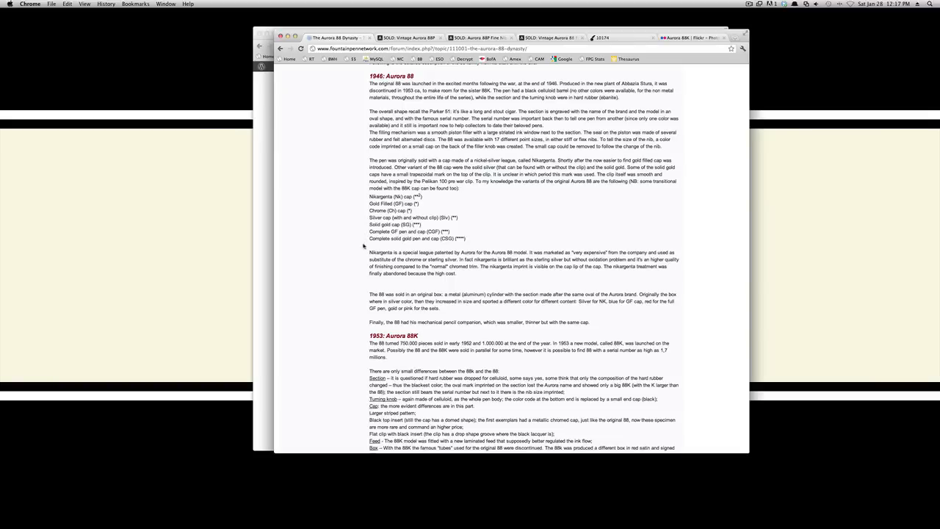
mouse_move(362, 190)
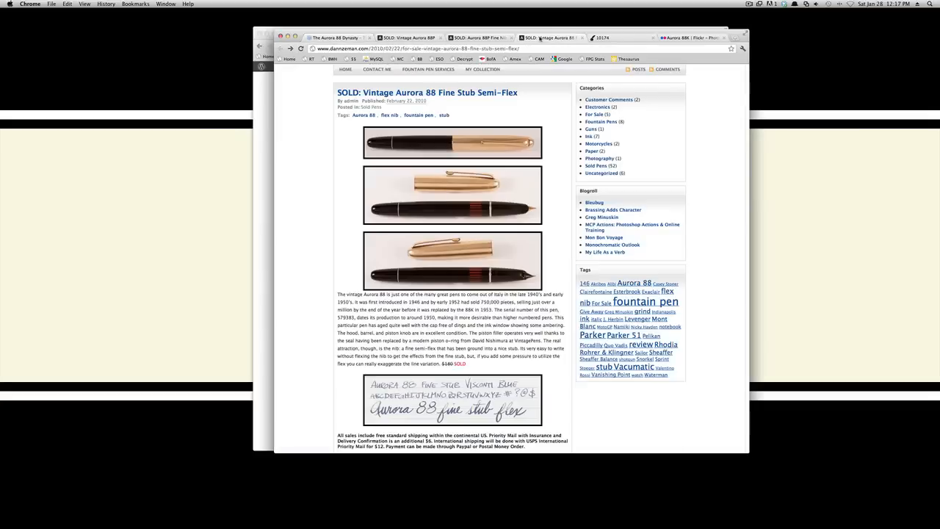
scroll("down", 3)
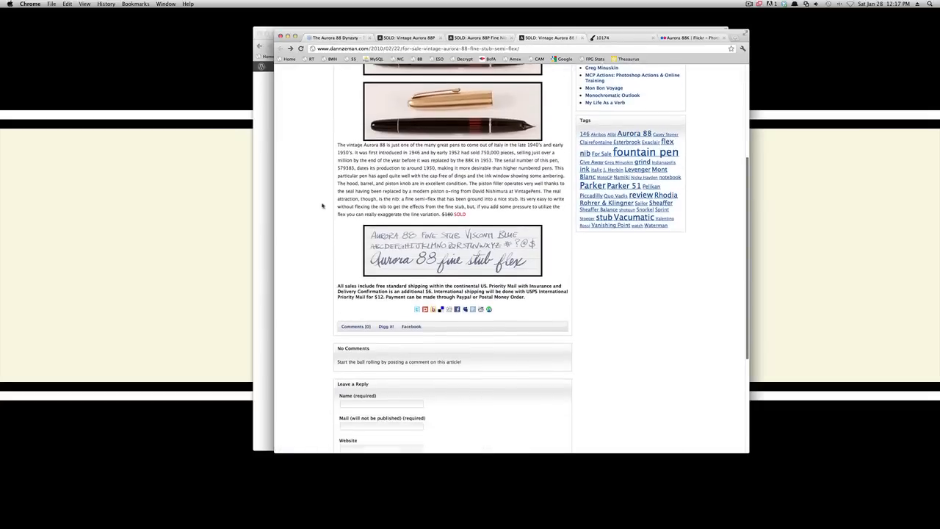
scroll("up", 3)
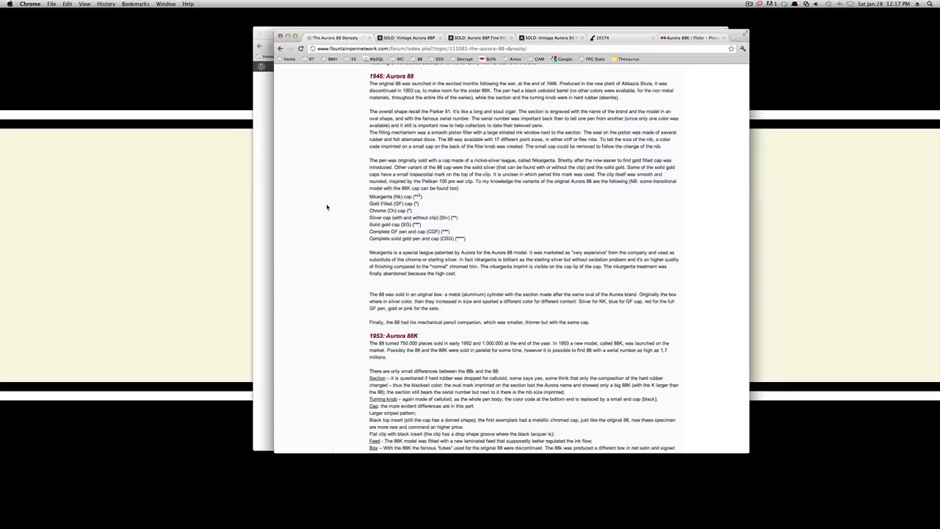
mouse_move(332, 213)
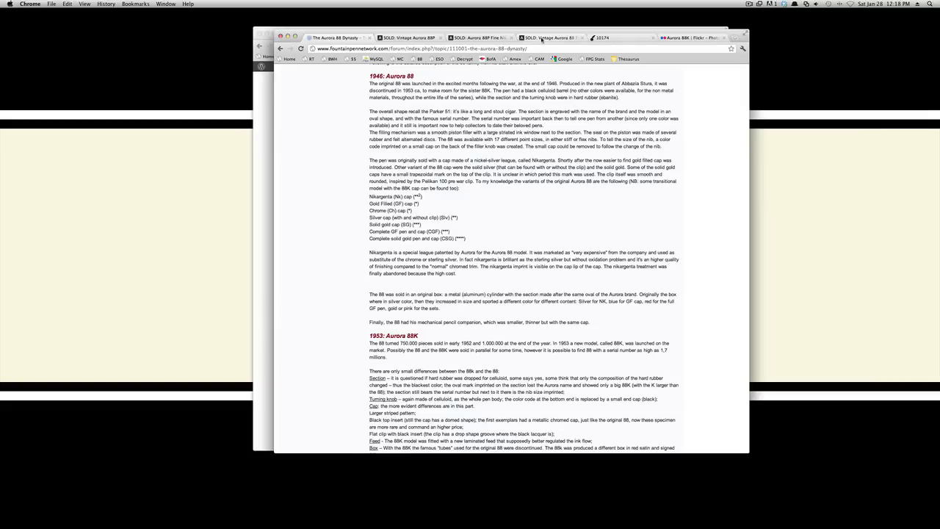
- Switch between the Fine Stub and Aurora 88 Dynasty tabs, then open the Aurora 88K Flickr photo page
left_click(413, 34)
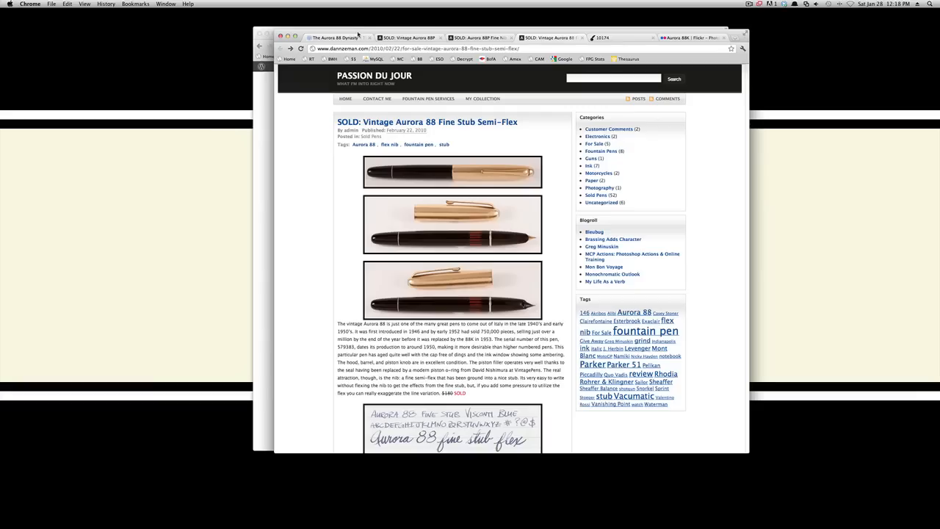
left_click(346, 35)
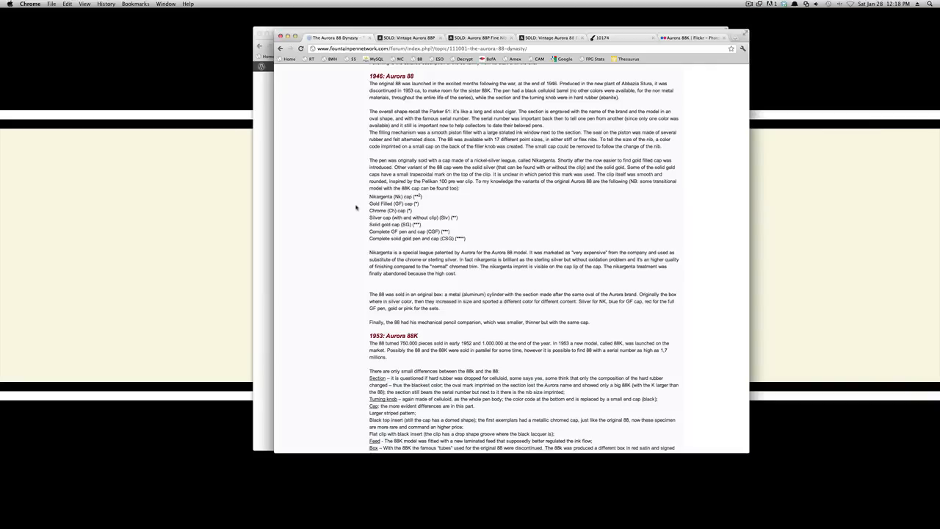
scroll("down", 3)
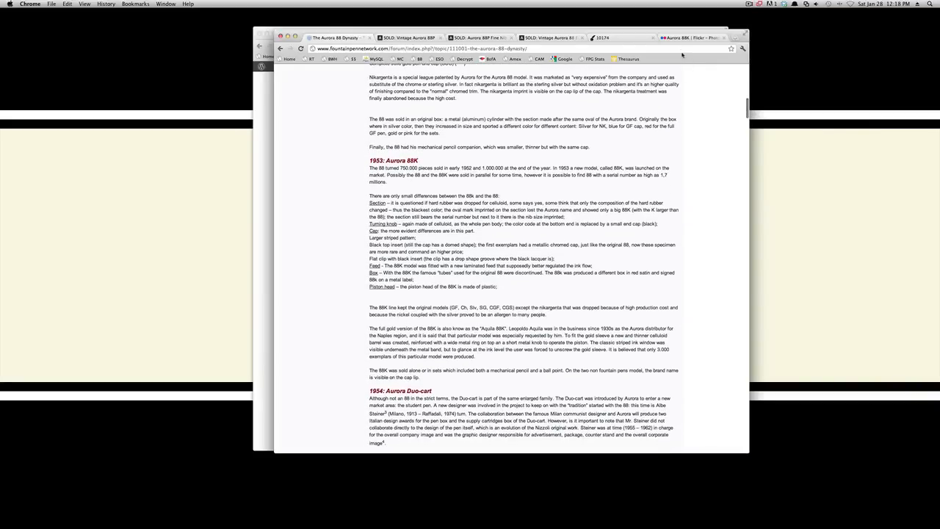
left_click(676, 37)
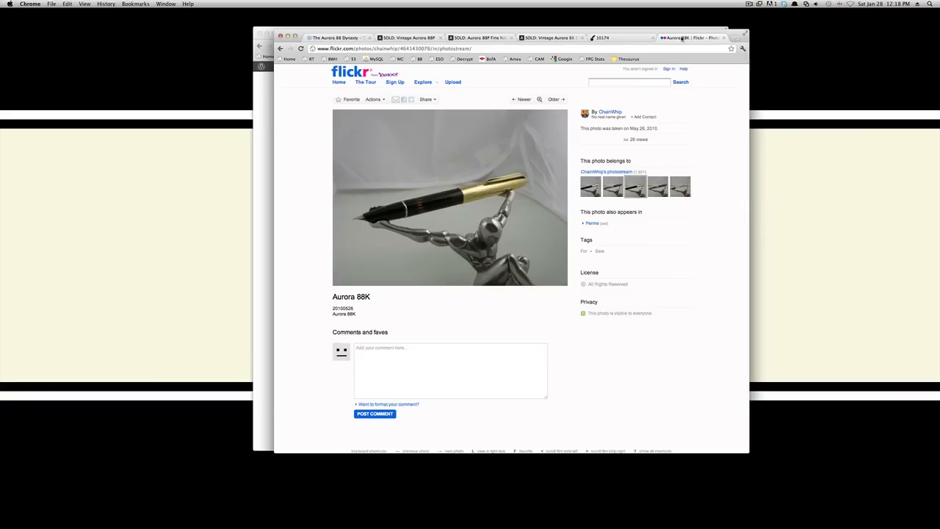
mouse_move(661, 245)
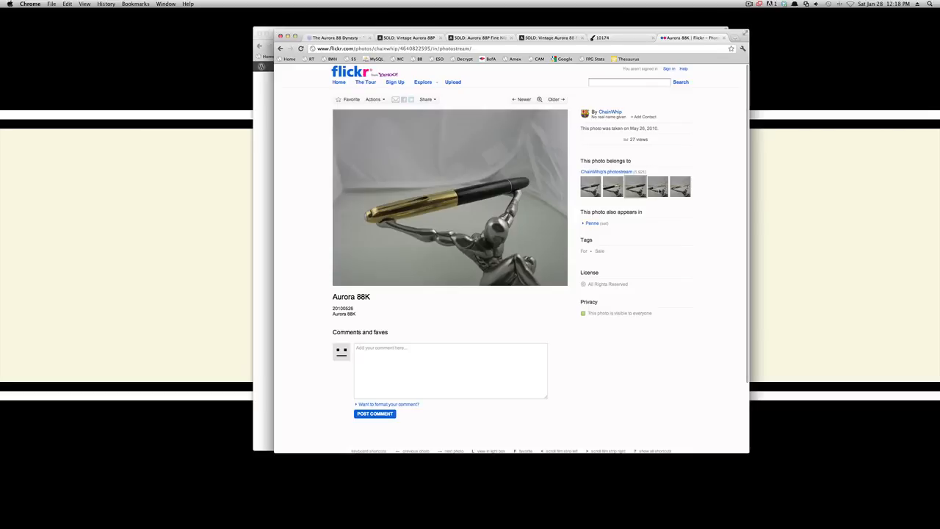
mouse_move(691, 257)
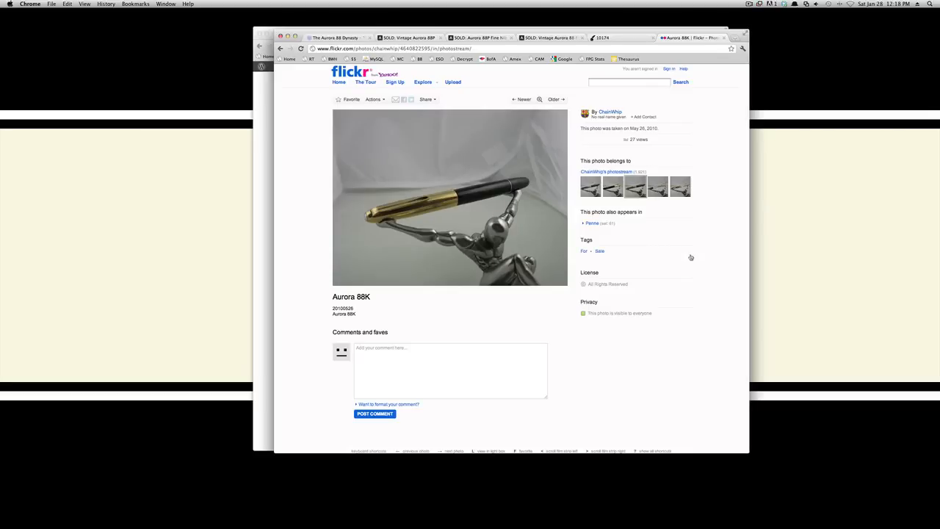
mouse_move(738, 185)
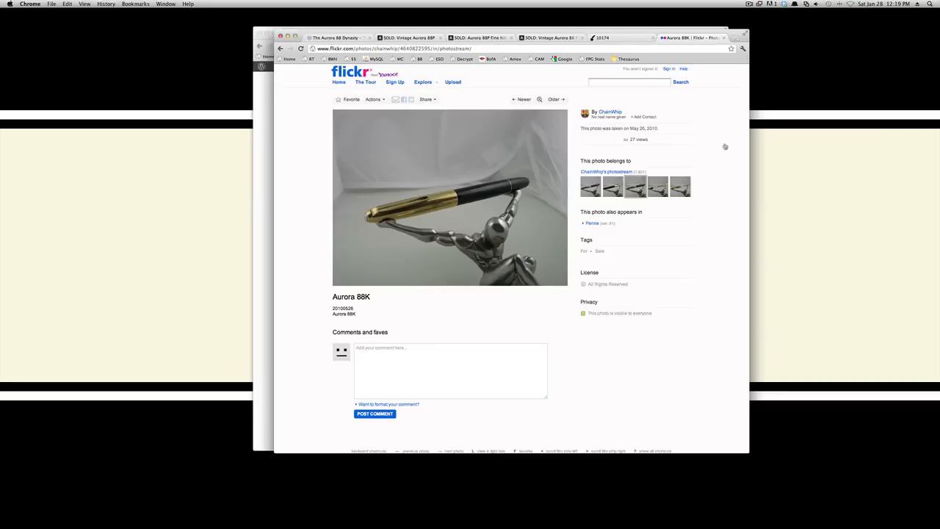
mouse_move(307, 74)
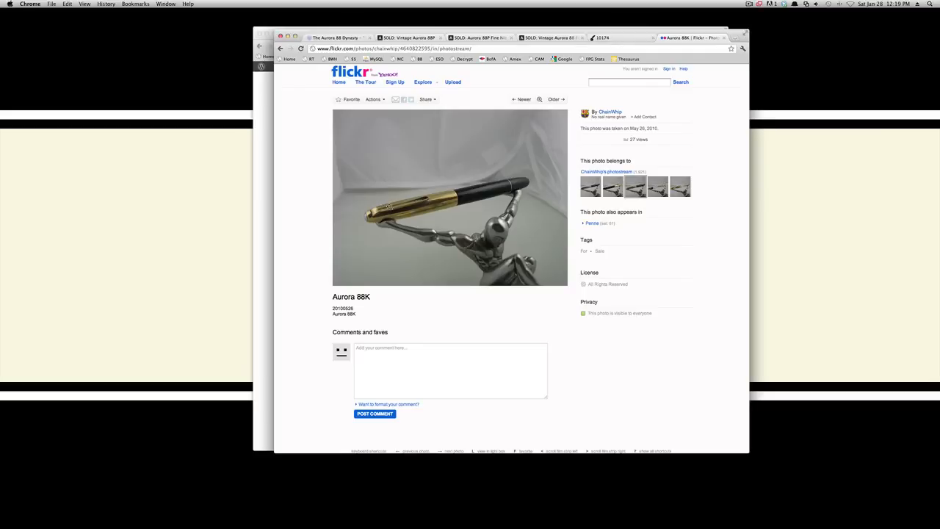
mouse_move(318, 199)
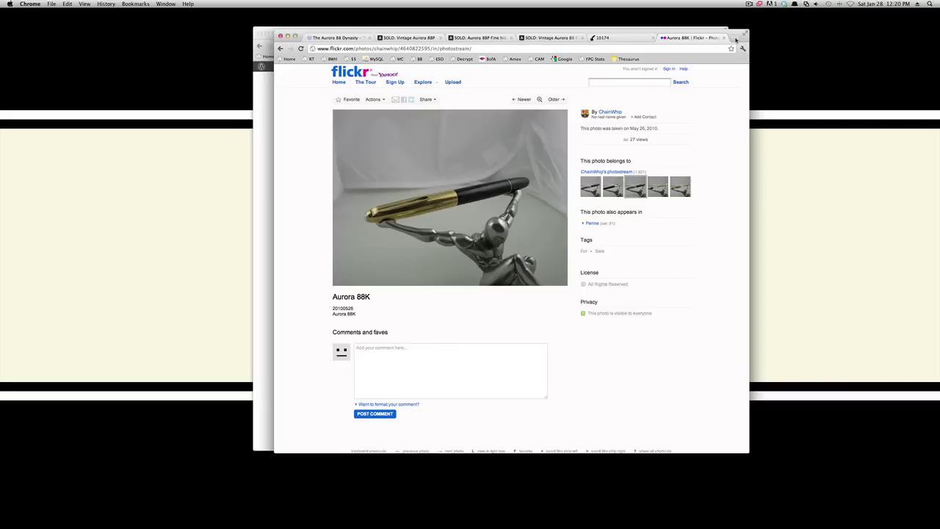
- From a new tab, search the FPGeeks site for '88 tear down'
left_click(738, 38)
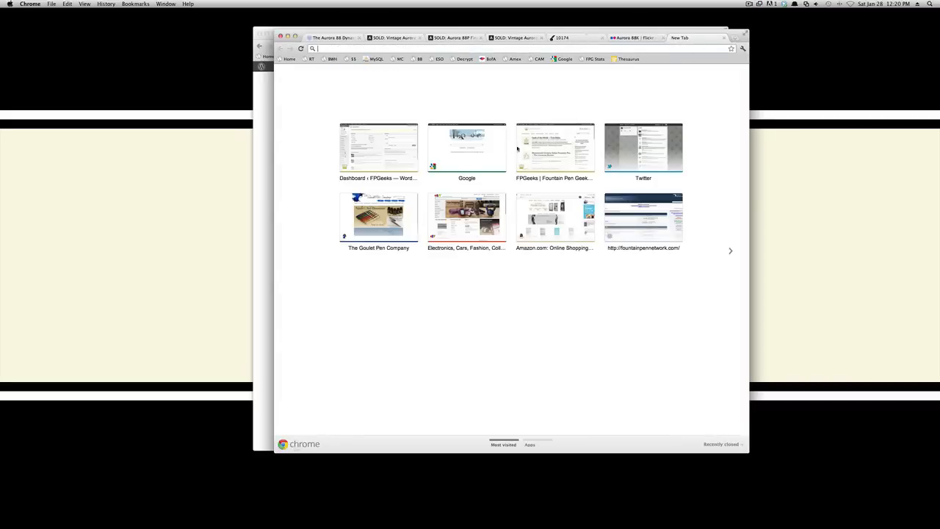
left_click(555, 147)
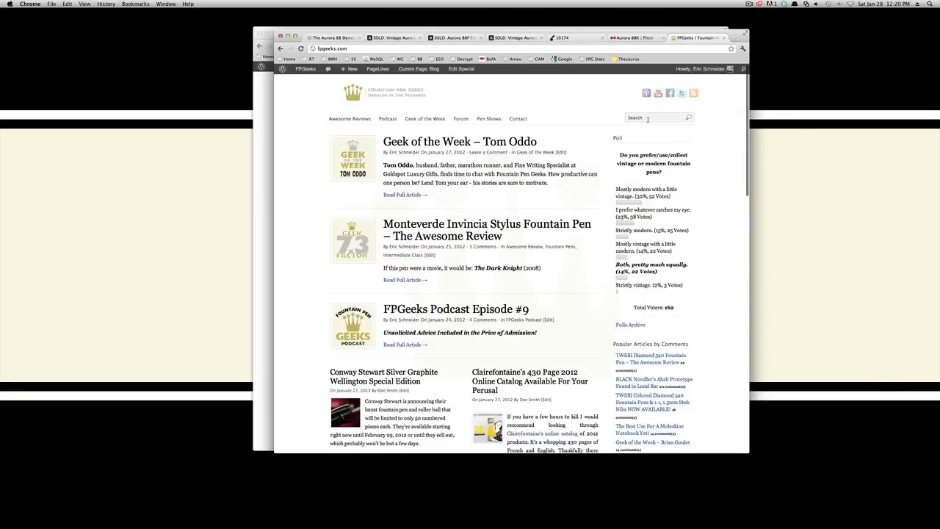
left_click(651, 117)
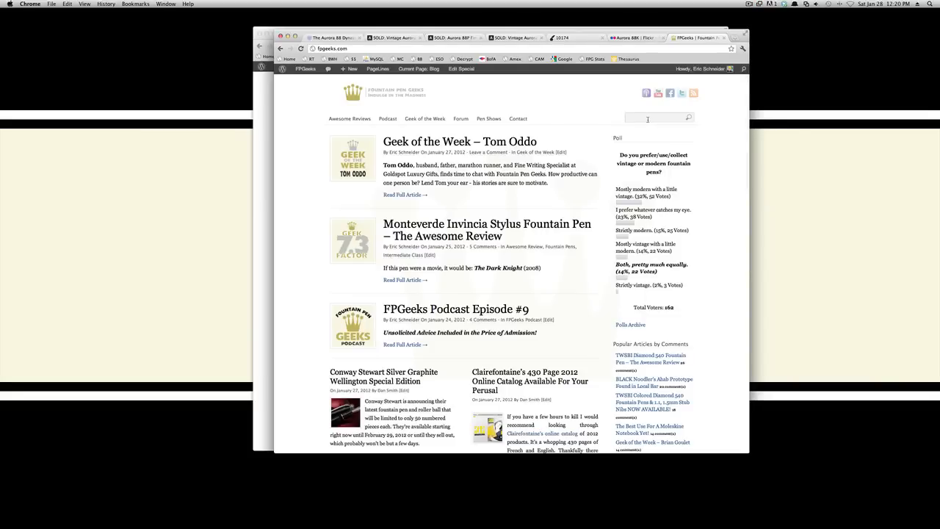
type("88 tear")
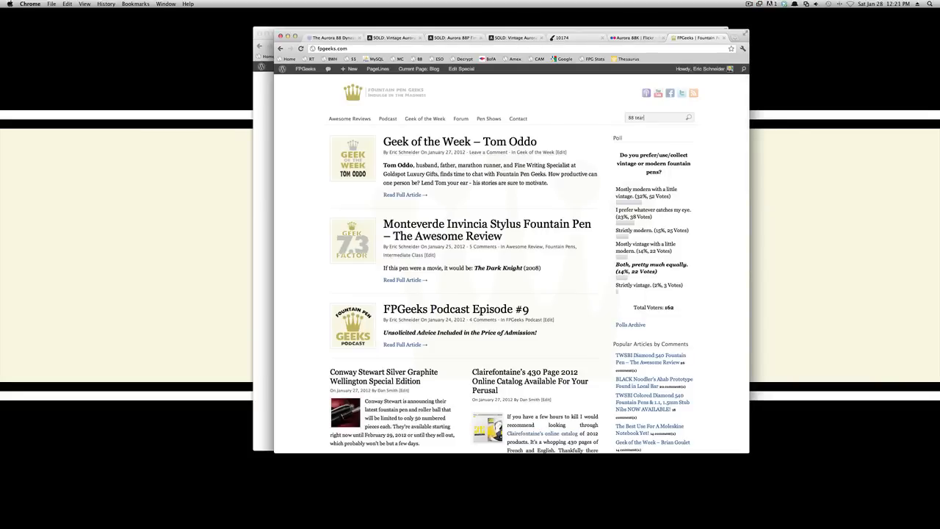
type("down")
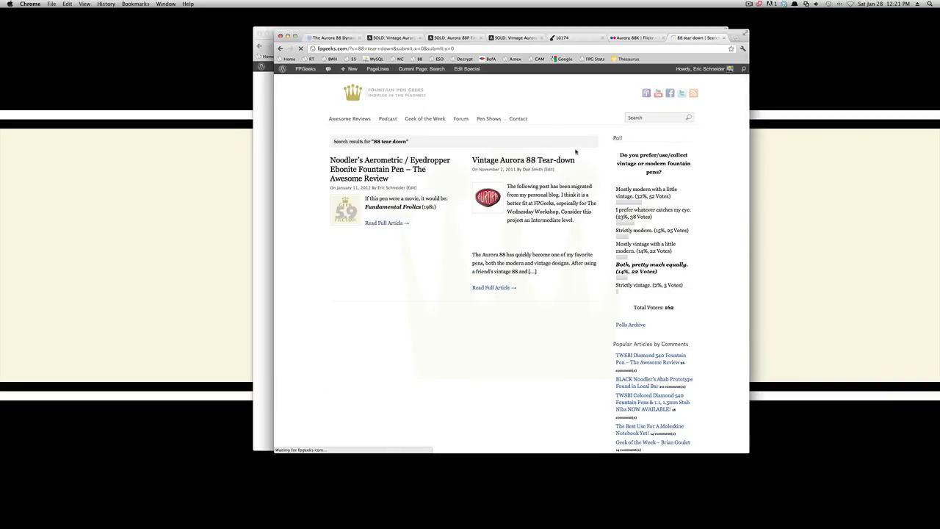
- Open the 'Vintage Aurora 88 Tear-down' search result and scroll through the article
left_click(520, 160)
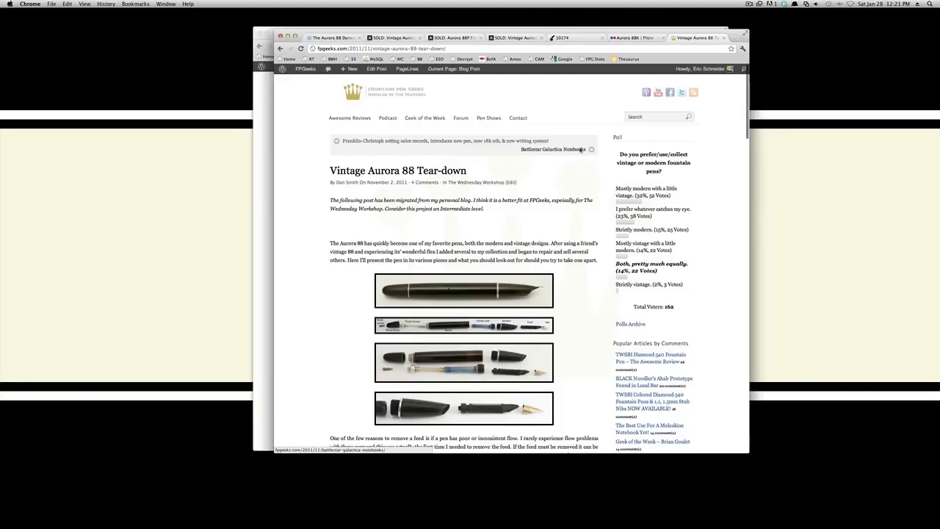
scroll("down", 3)
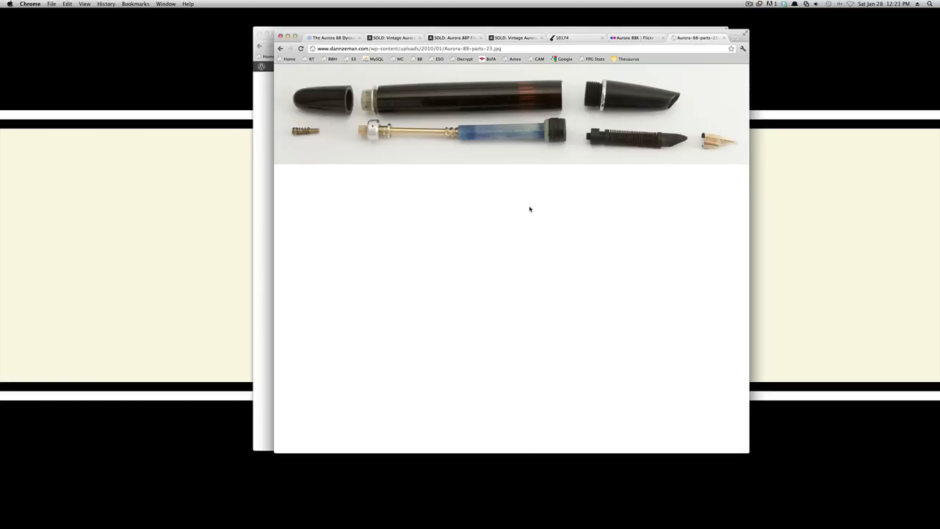
mouse_move(556, 137)
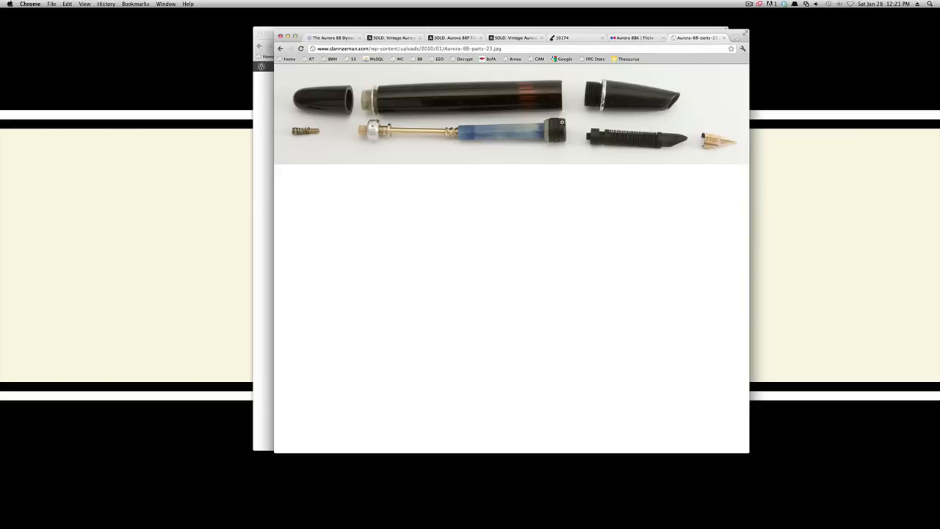
mouse_move(564, 160)
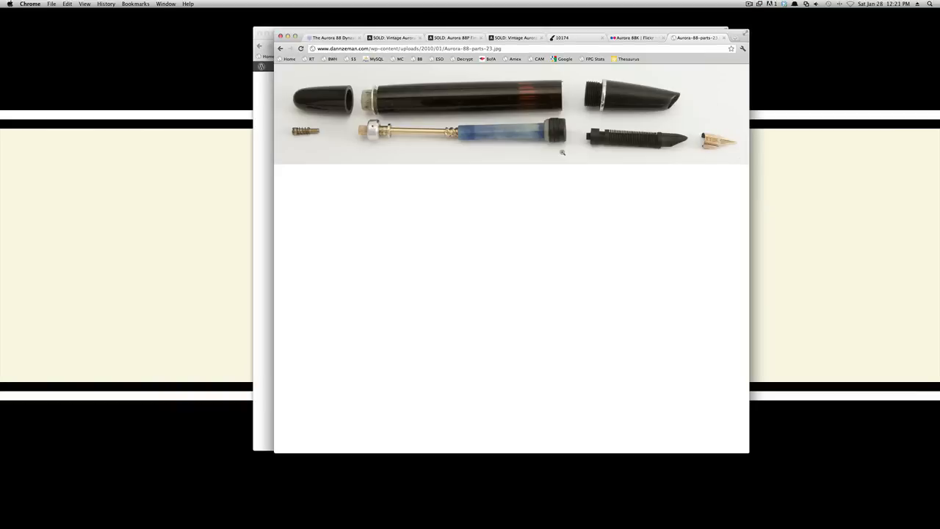
mouse_move(404, 142)
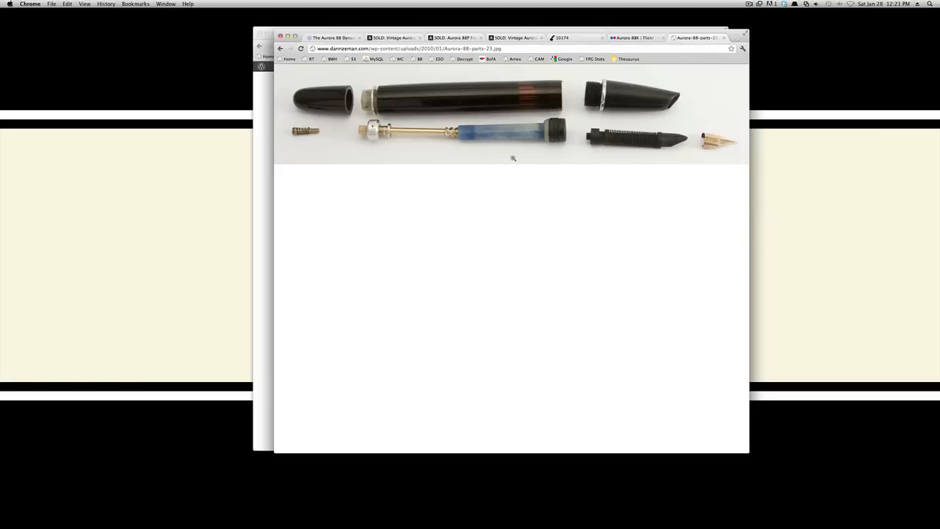
mouse_move(540, 159)
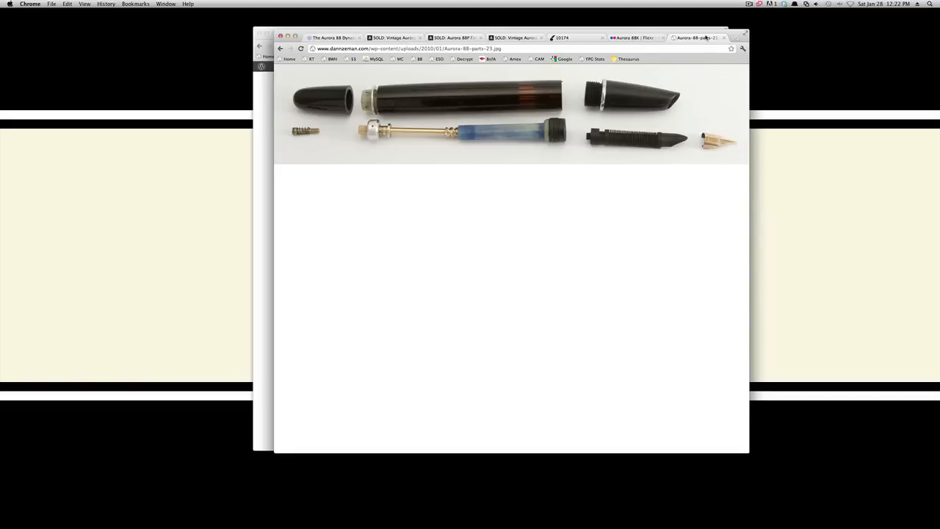
mouse_move(706, 37)
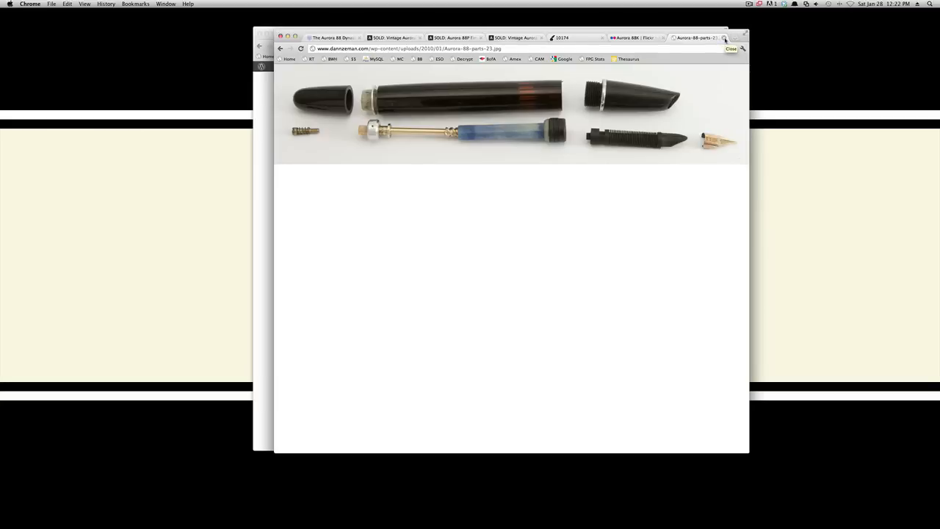
- Close the full-size Aurora 88 parts photo, returning to ChainWhip's Aurora 88K Flickr page
left_click(644, 38)
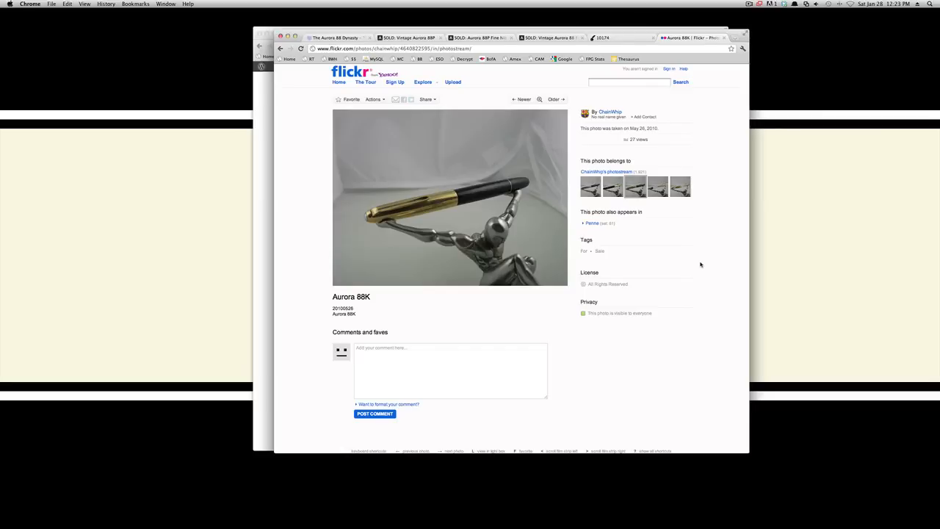
mouse_move(719, 162)
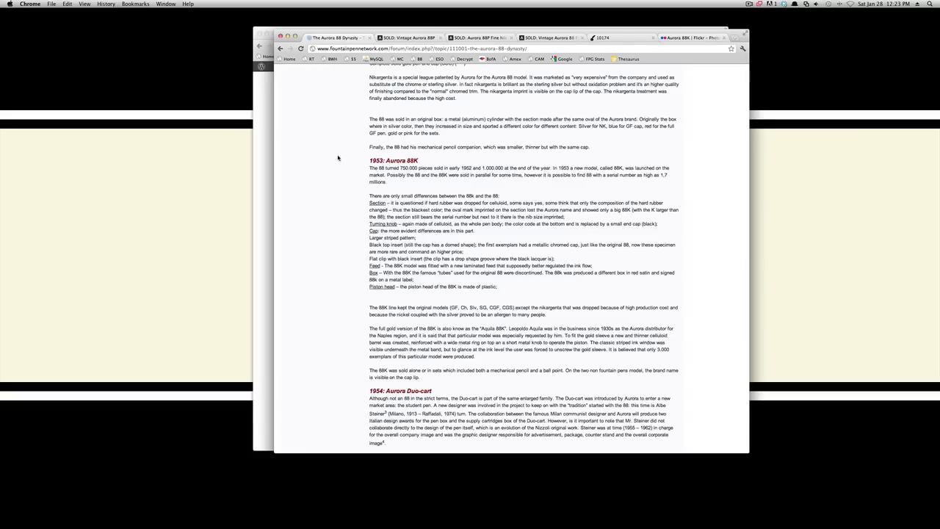
scroll("down", 3)
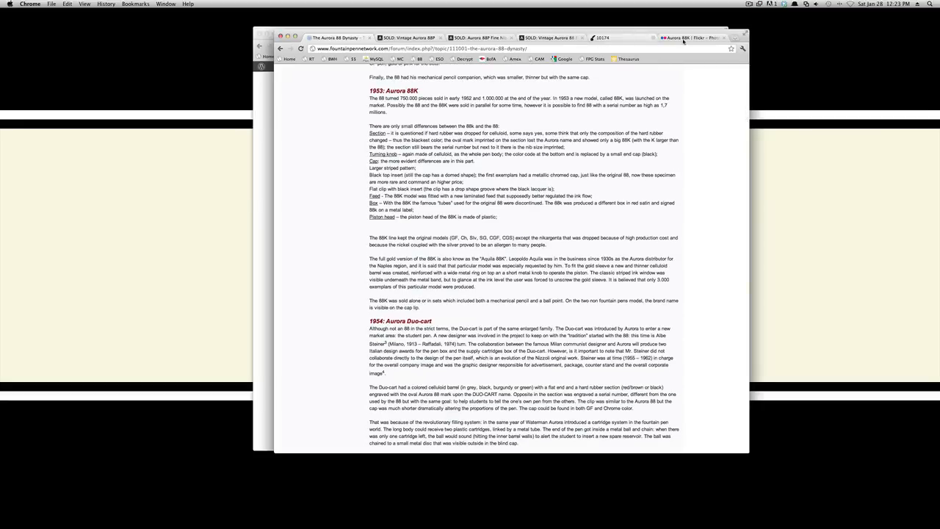
left_click(694, 37)
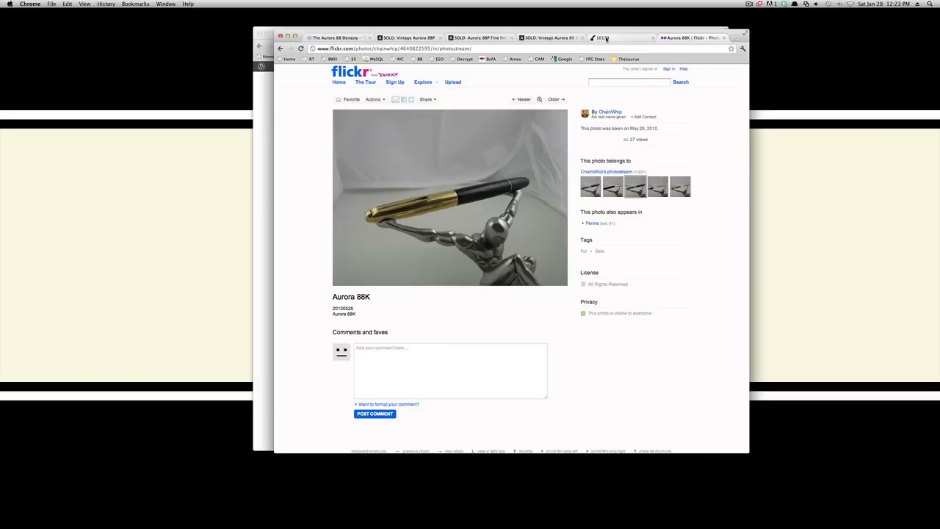
left_click(617, 38)
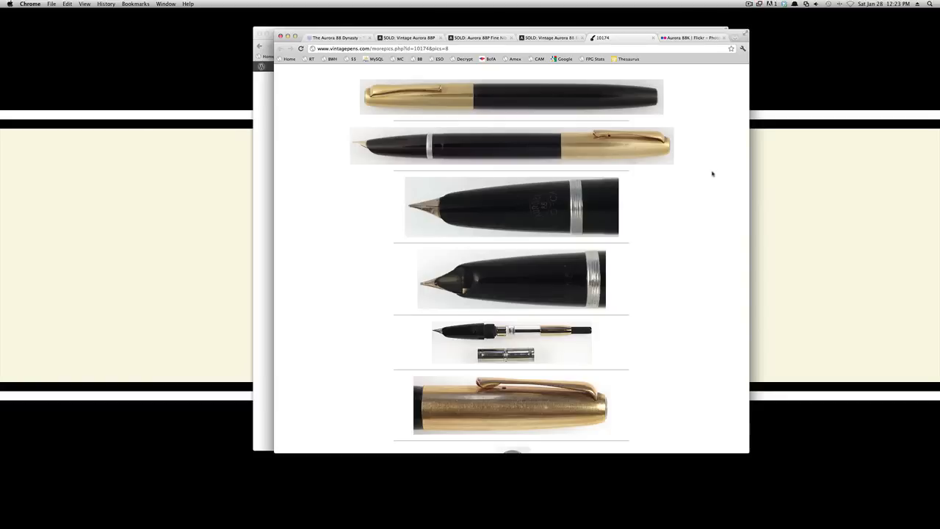
mouse_move(550, 370)
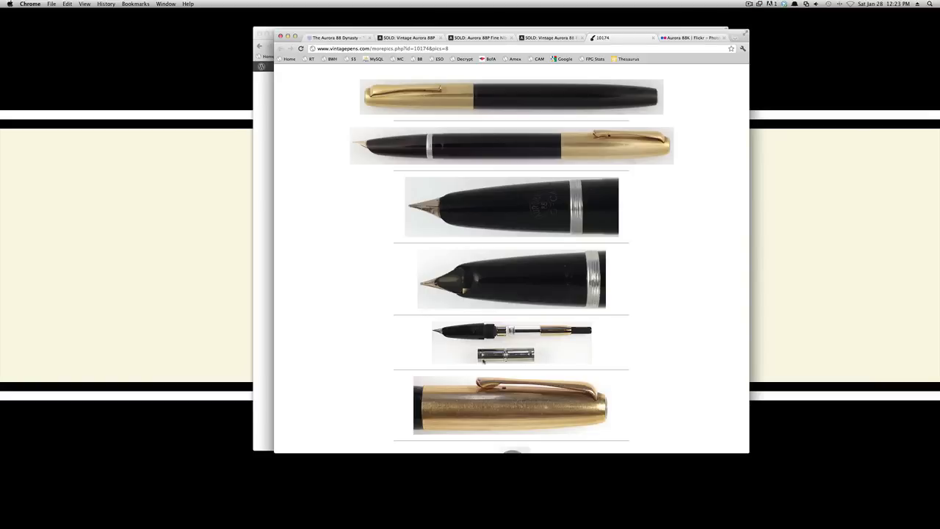
mouse_move(626, 336)
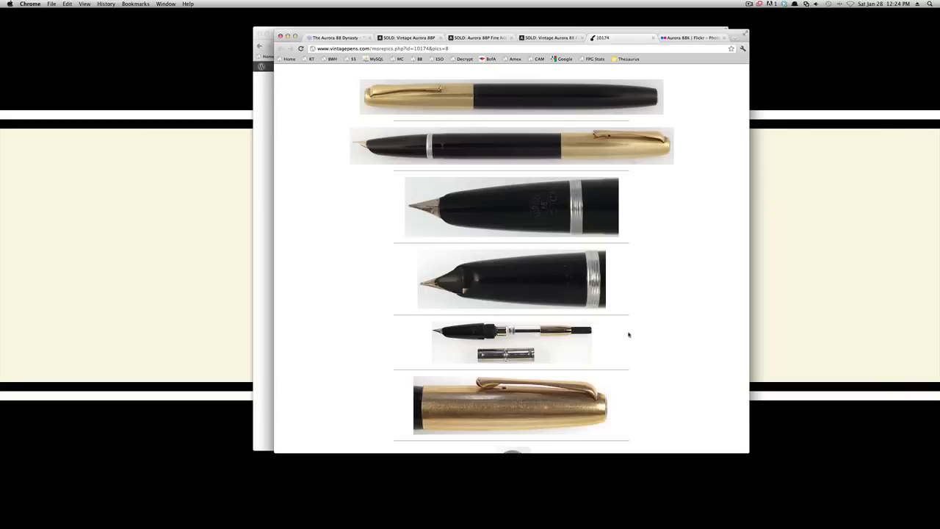
- Scroll the 10174 photo page down to the close-ups of the upright gold cap
scroll("down", 3)
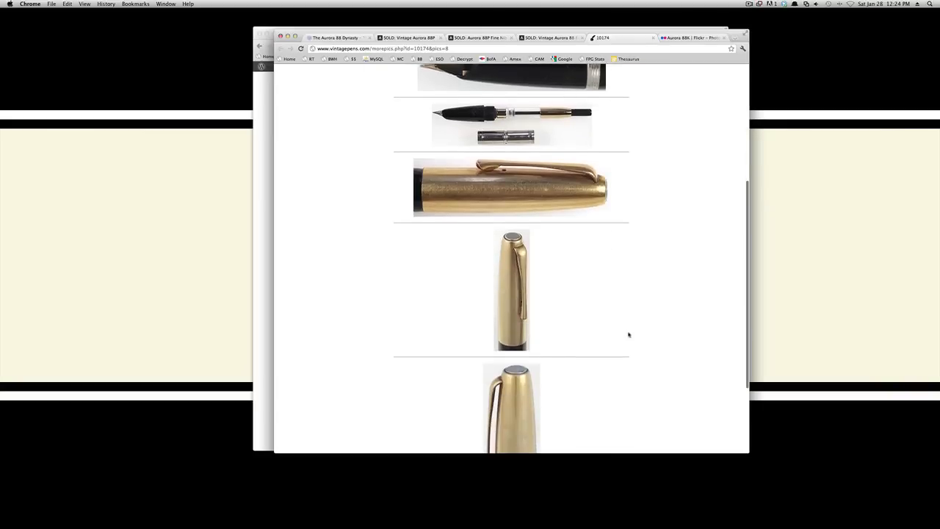
scroll("down", 3)
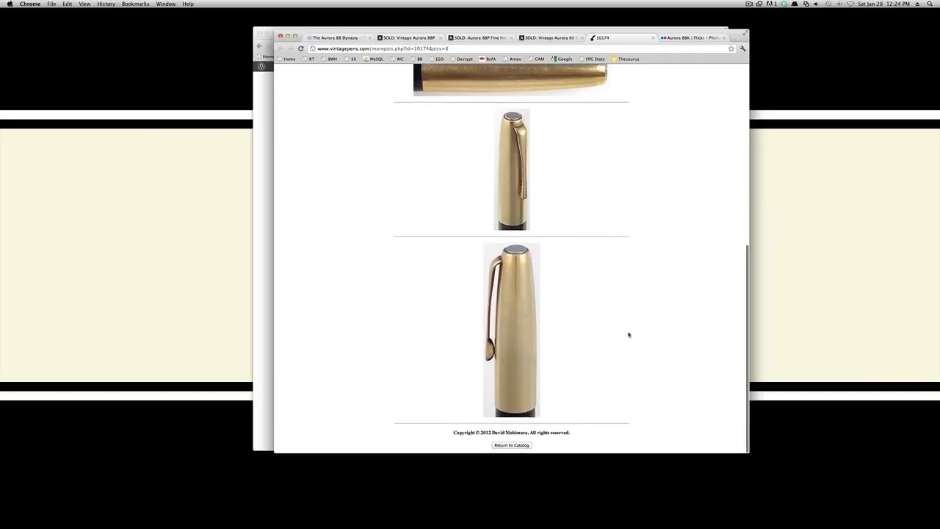
scroll("up", 3)
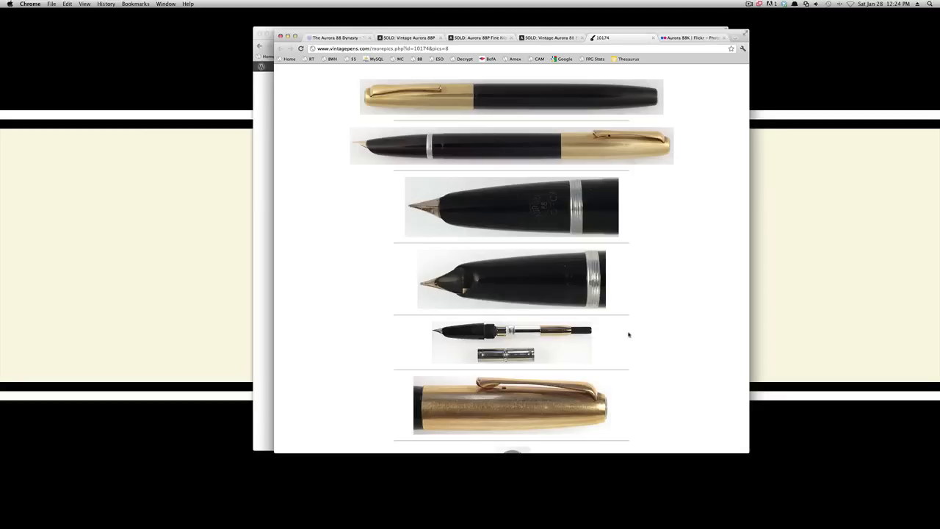
mouse_move(673, 213)
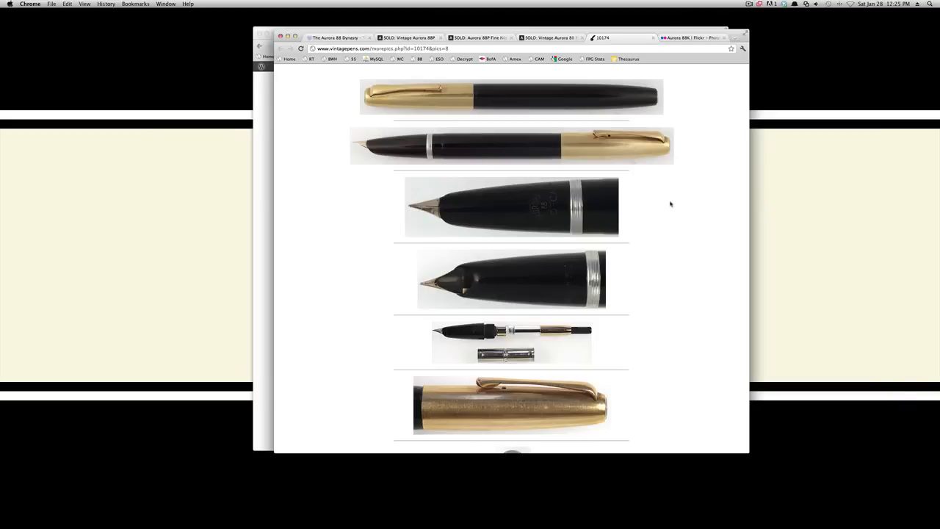
mouse_move(413, 91)
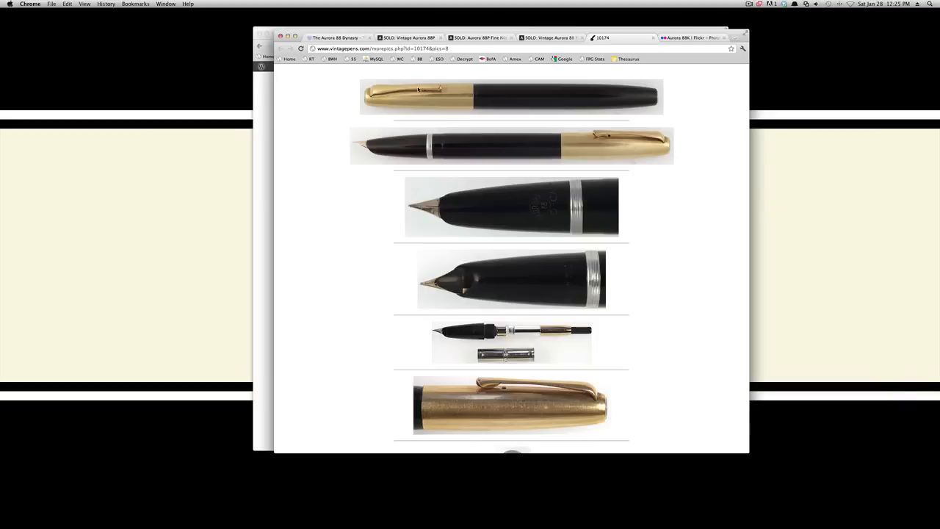
- Read the Aurora 88 Dynasty thread through 1963: Aurora 98, then switch to the Vintage Aurora 88P listing
left_click(343, 37)
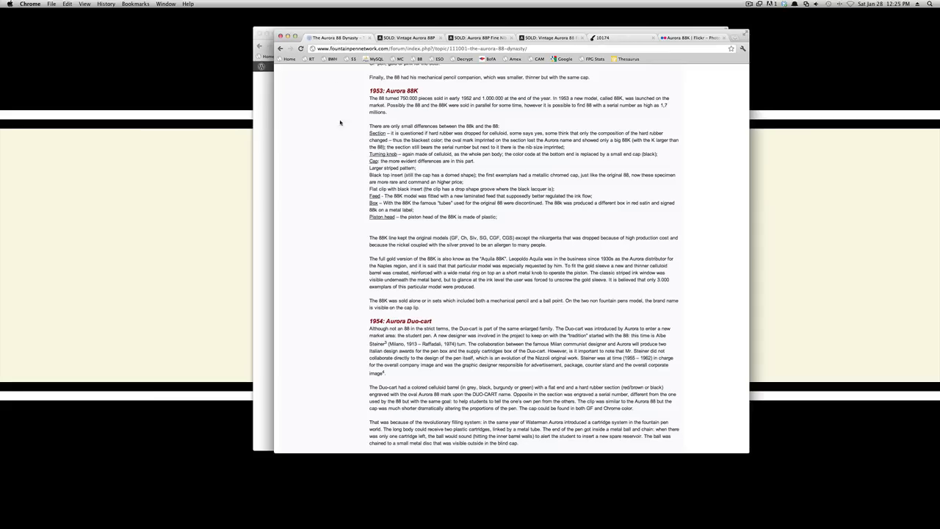
scroll("down", 3)
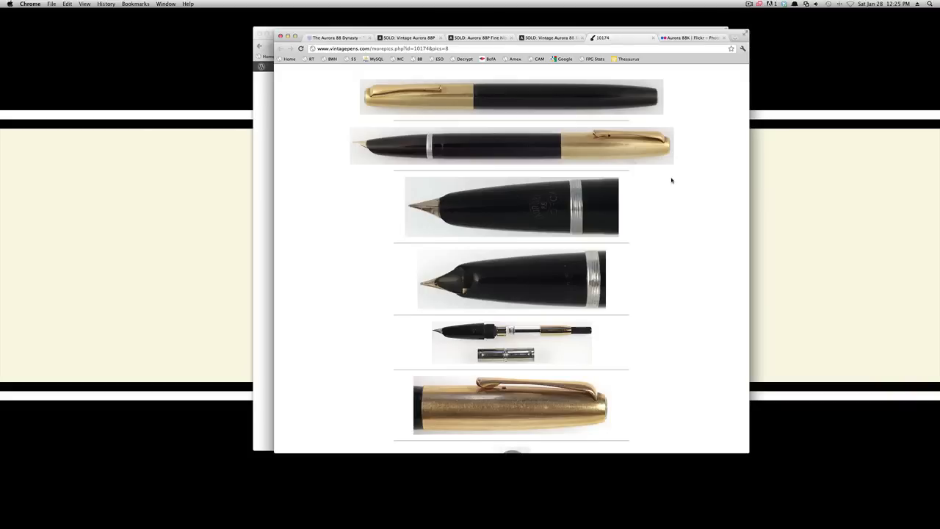
mouse_move(335, 145)
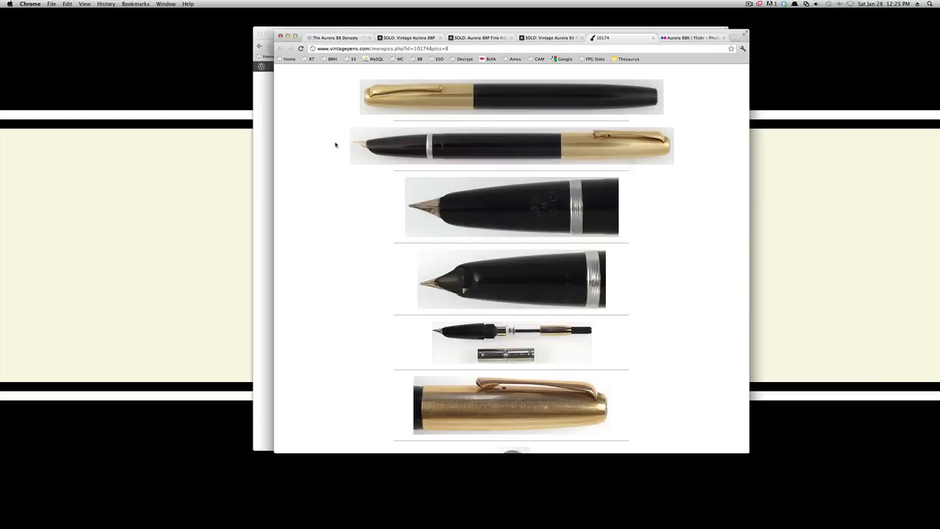
mouse_move(327, 137)
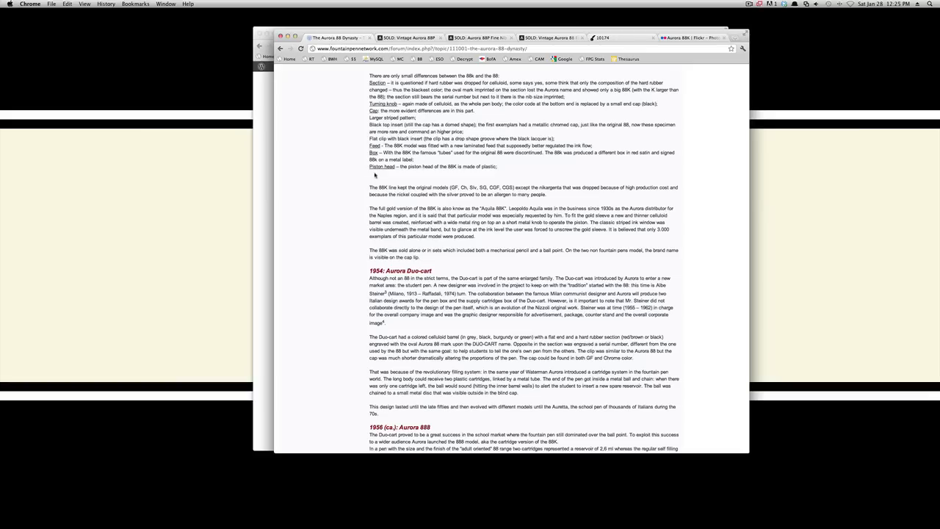
scroll("down", 3)
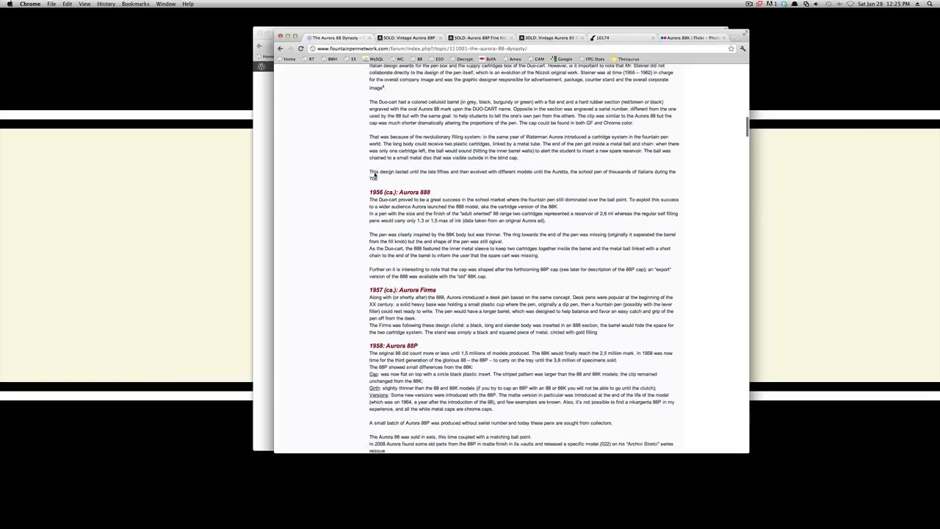
scroll("down", 3)
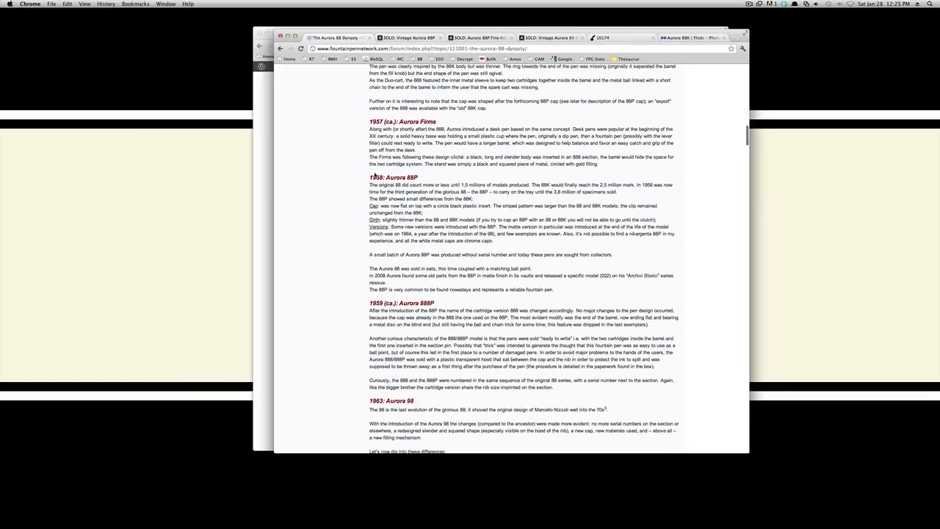
scroll("down", 3)
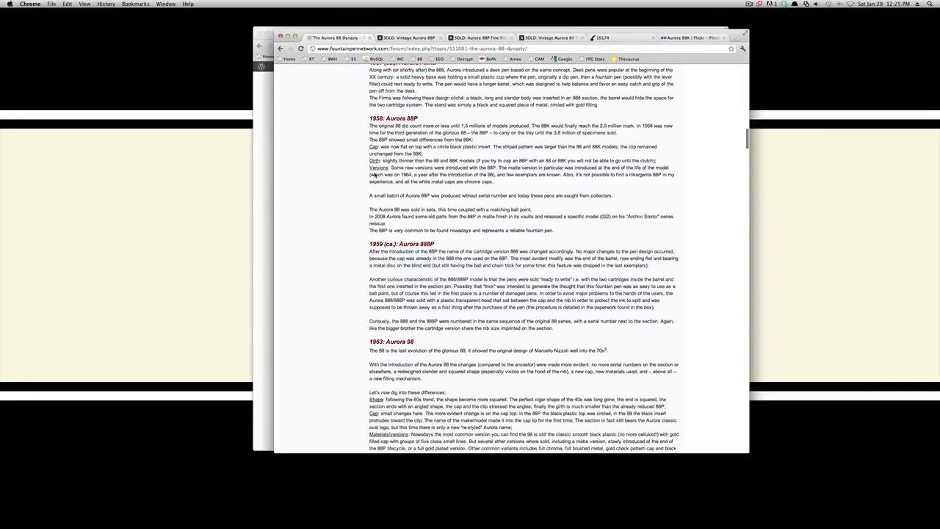
left_click(408, 33)
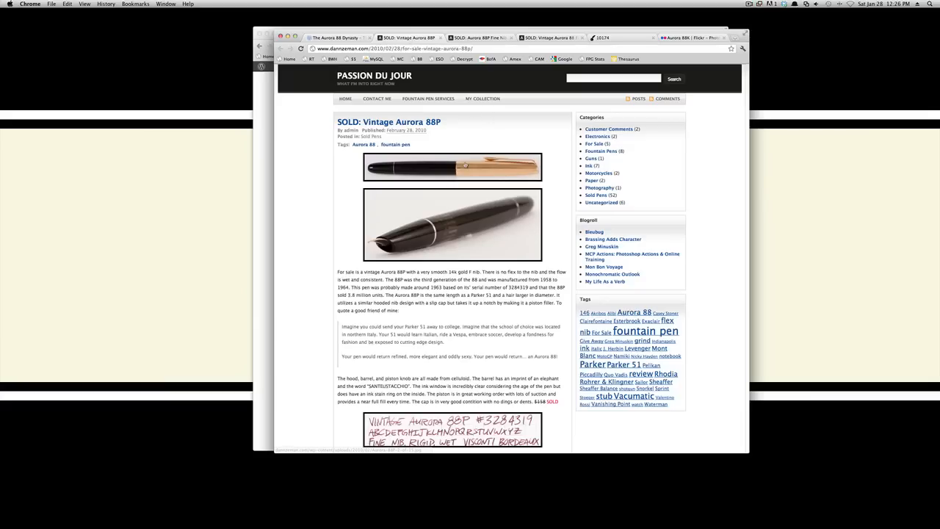
- View the Vintage Aurora 88P's top pen photo at full size, then go back to the listing
left_click(465, 166)
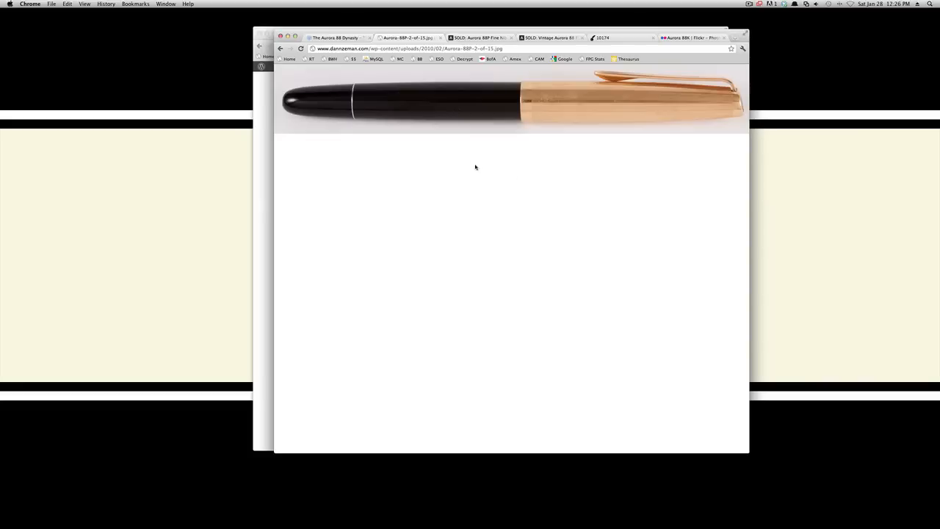
mouse_move(603, 197)
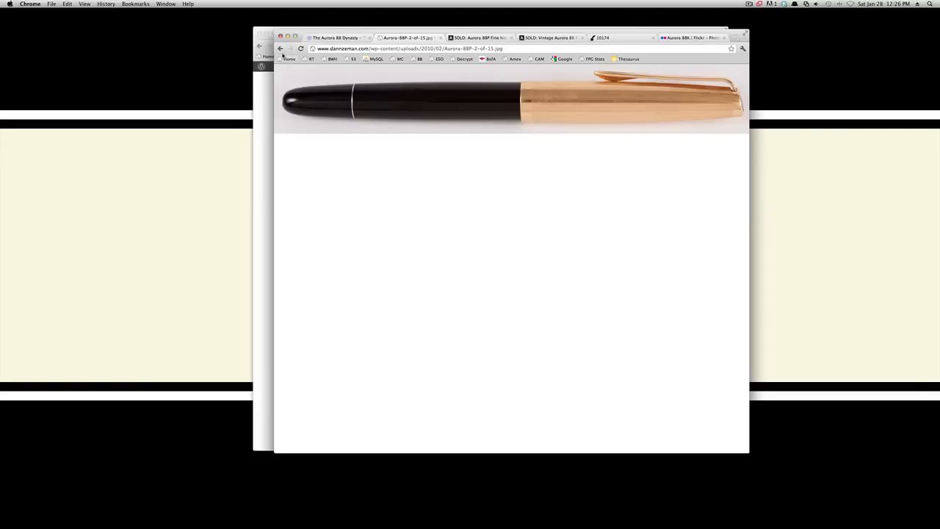
left_click(286, 50)
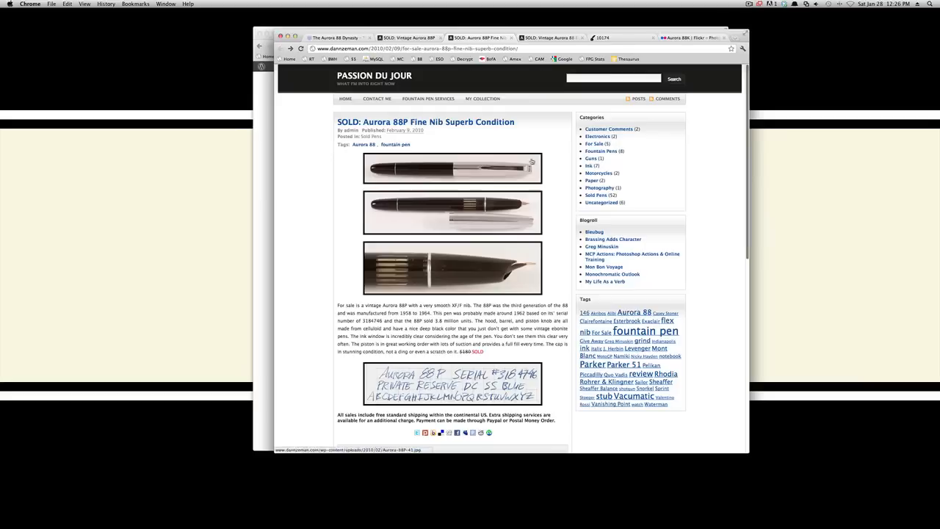
scroll("down", 3)
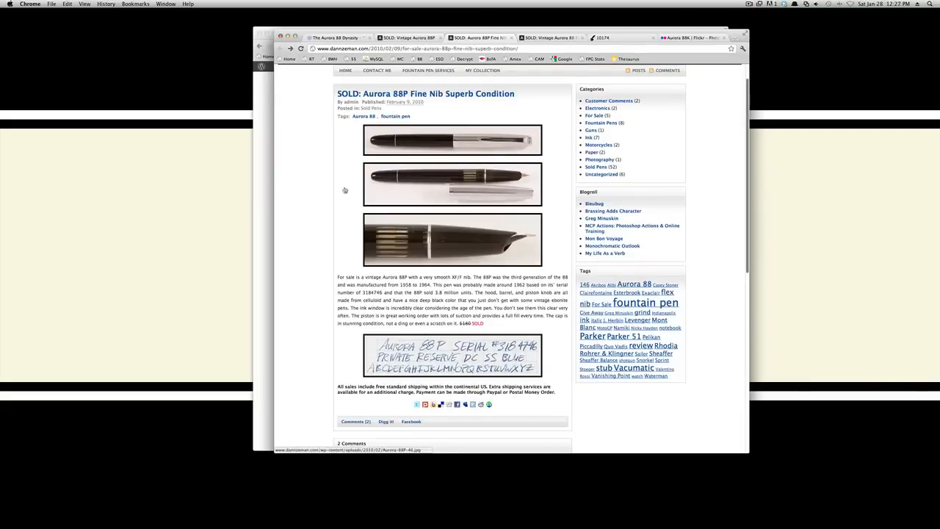
scroll("down", 3)
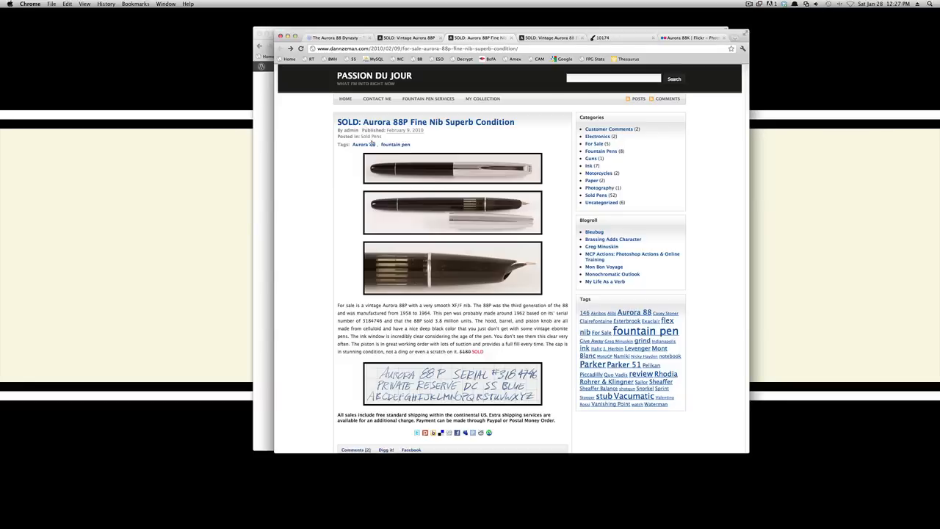
- Switch to ChainWhip's Aurora 88K Flickr photo of the pen on a silver figurine
left_click(684, 36)
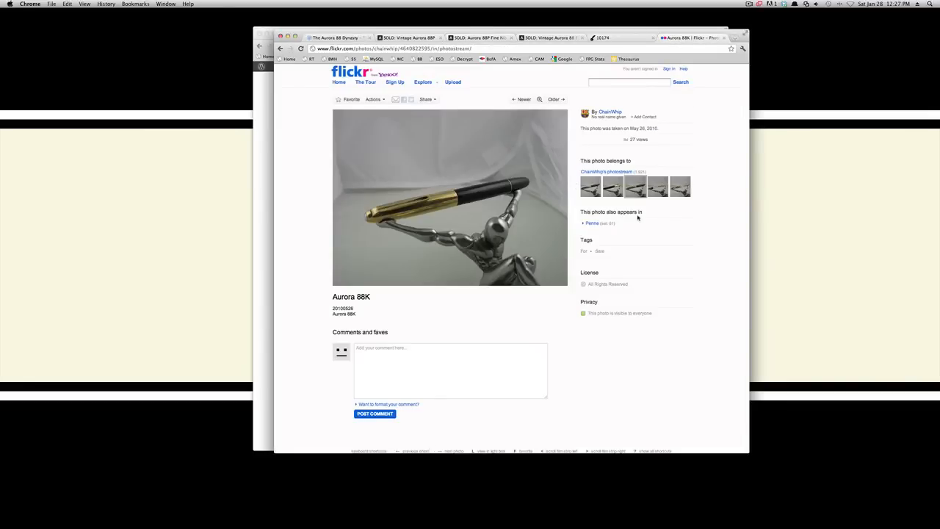
mouse_move(393, 82)
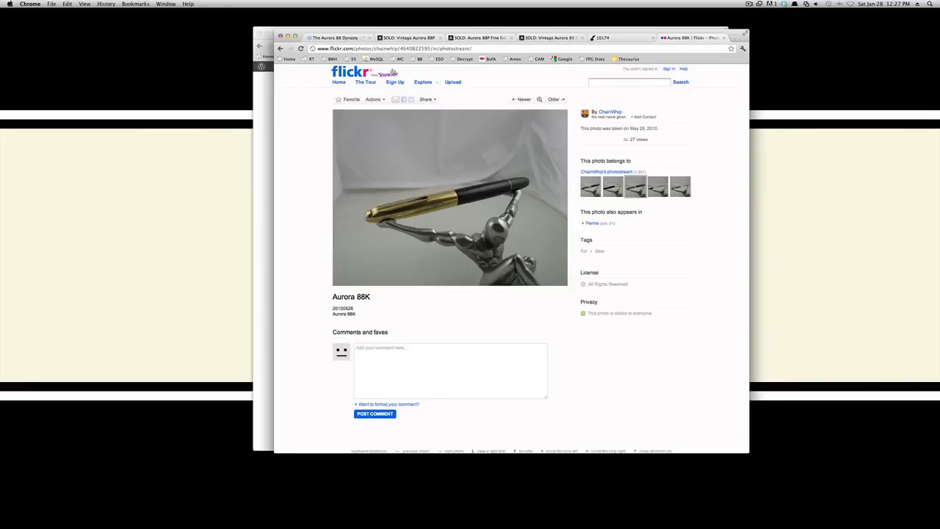
mouse_move(327, 87)
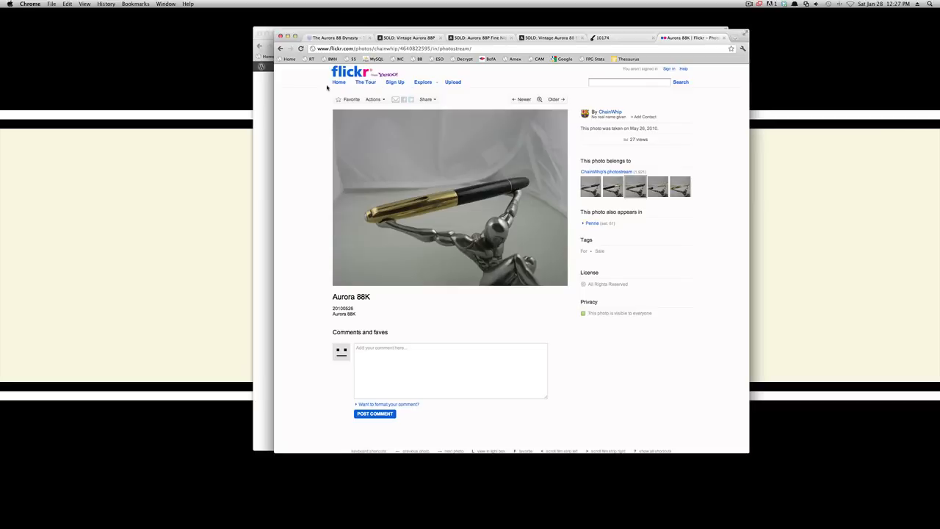
mouse_move(487, 82)
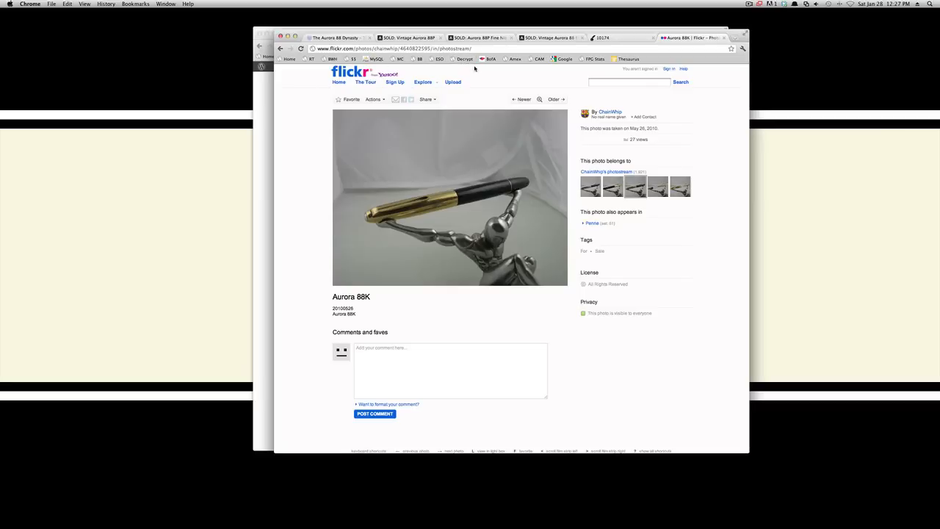
mouse_move(544, 67)
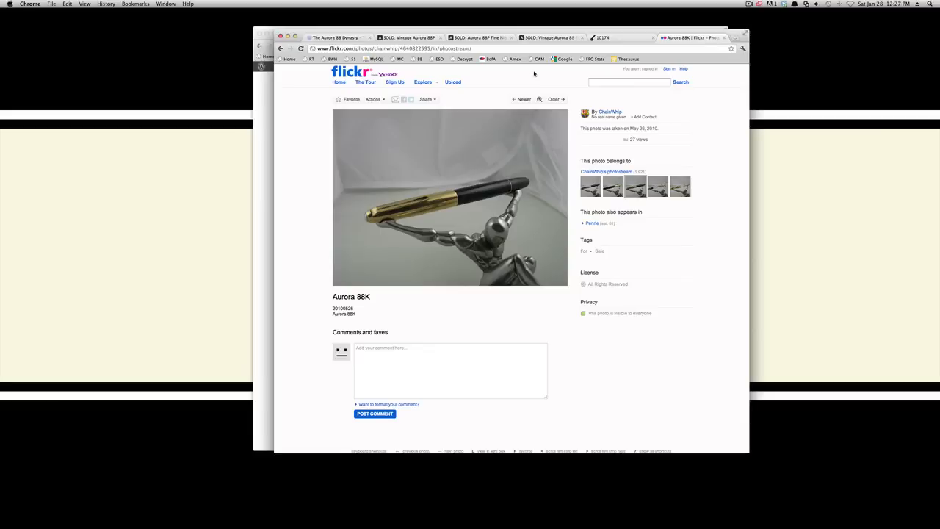
mouse_move(509, 74)
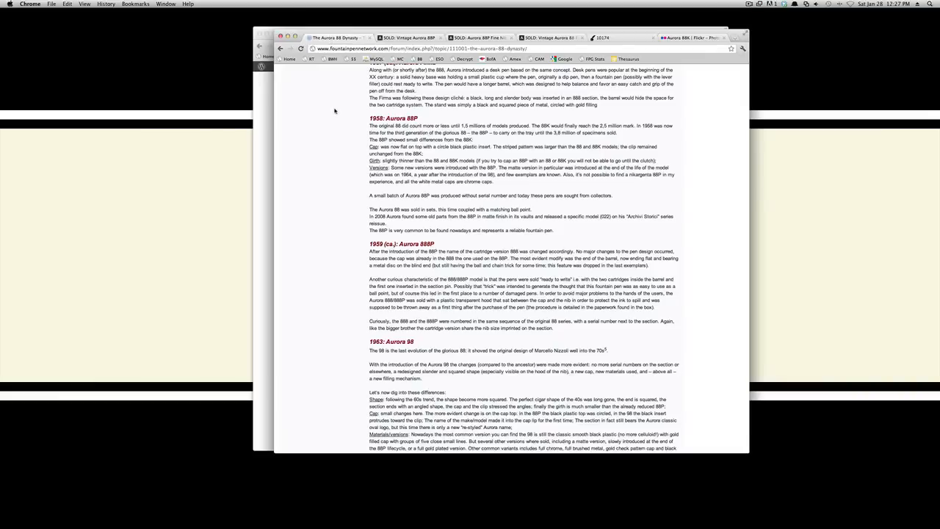
scroll("up", 3)
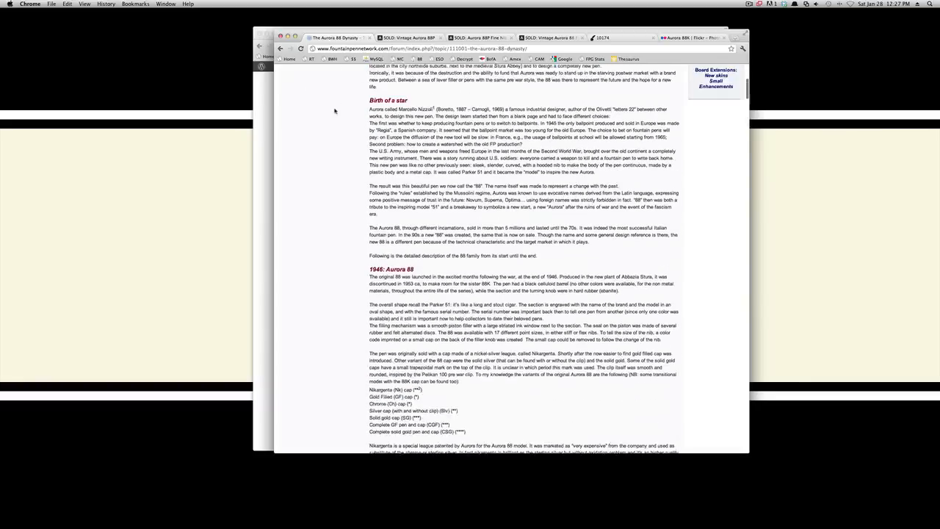
scroll("down", 3)
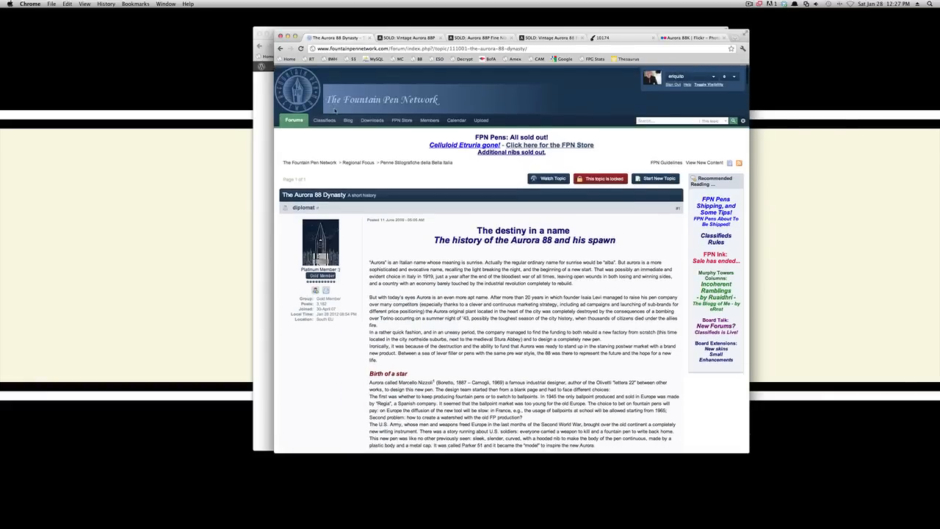
scroll("down", 3)
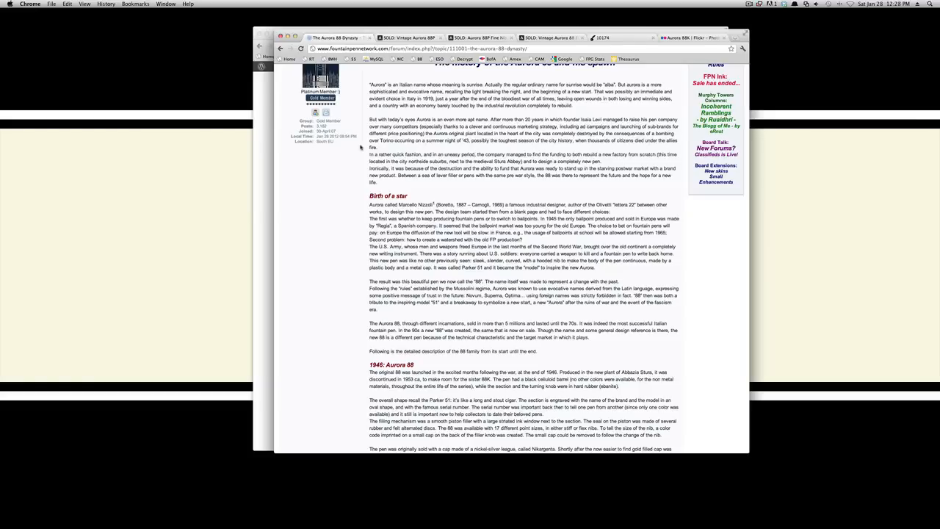
scroll("down", 3)
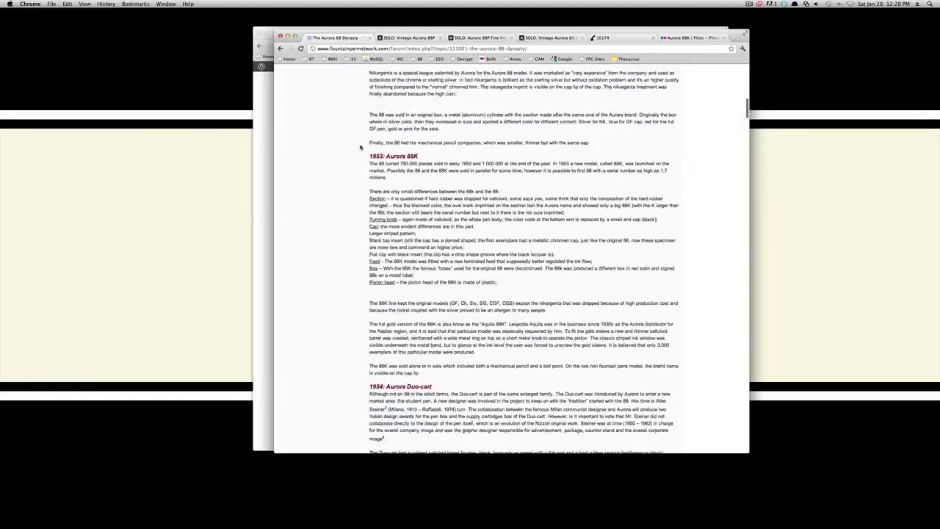
scroll("up", 3)
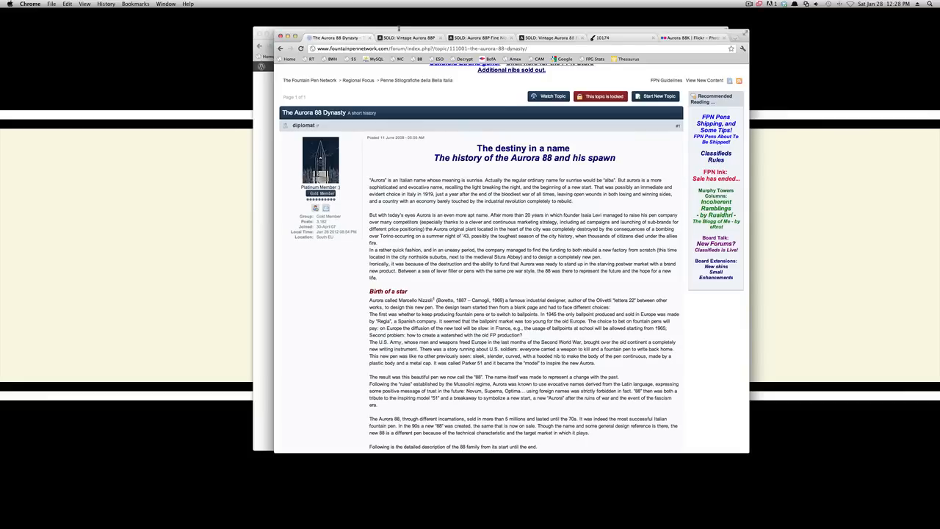
- Return to the Vintage Aurora 88P listing and view its writing sample at full size
left_click(408, 34)
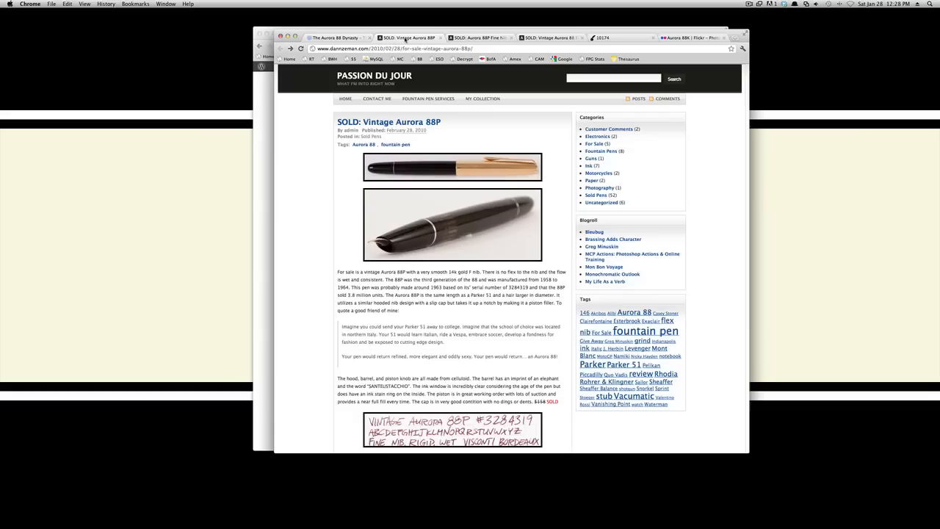
mouse_move(310, 215)
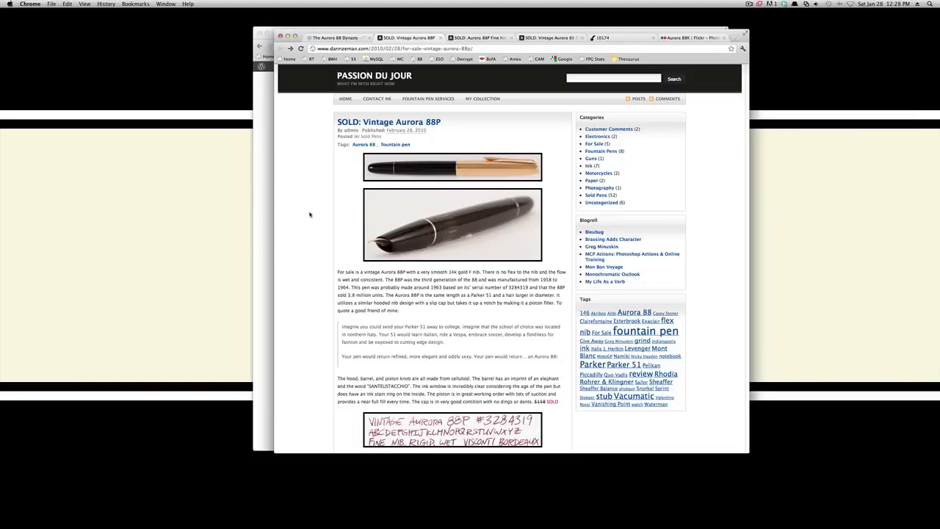
scroll("down", 3)
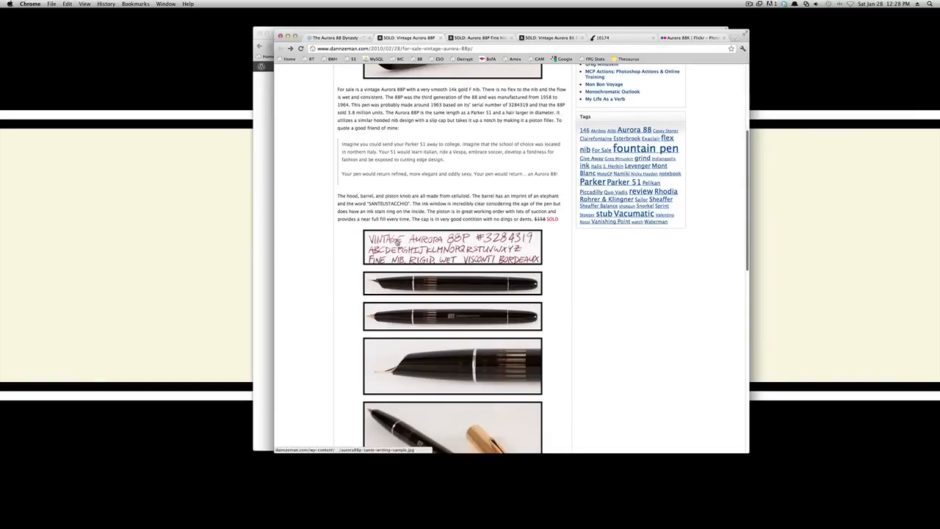
left_click(452, 254)
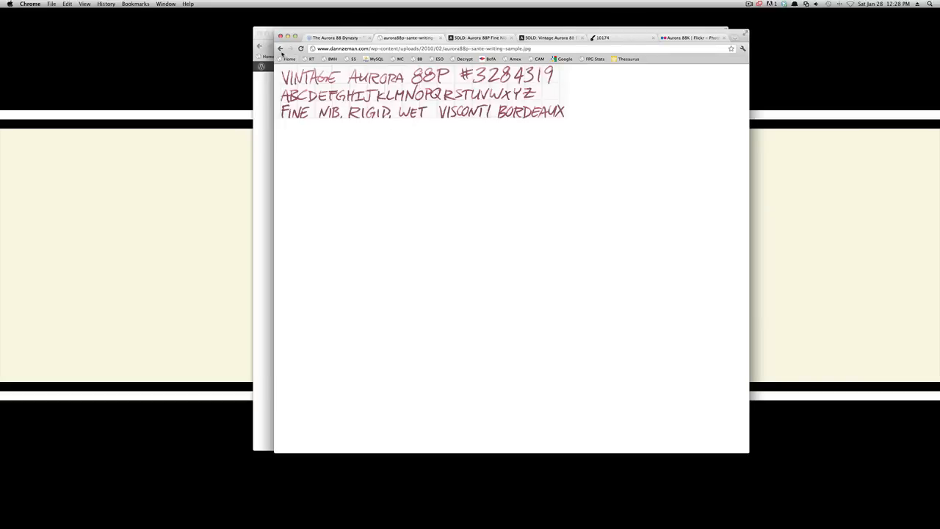
left_click(280, 49)
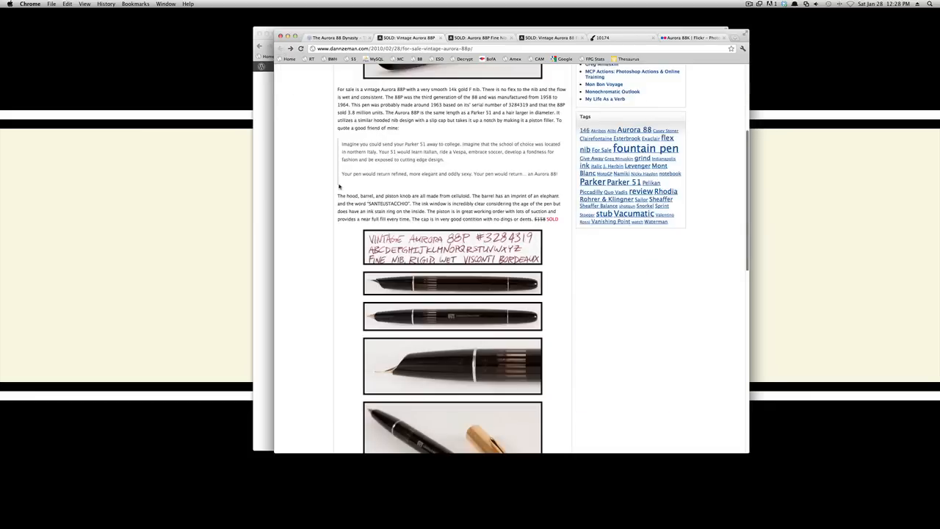
scroll("down", 3)
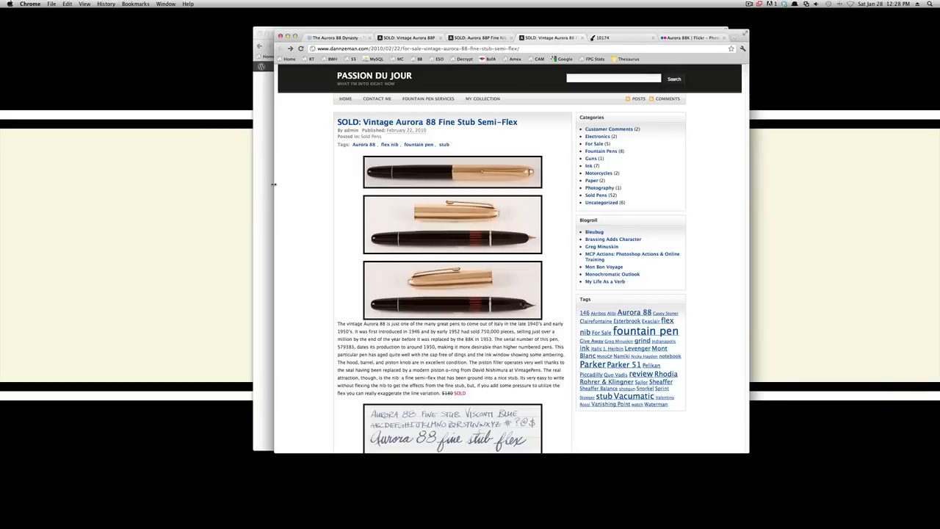
- View the Fine Stub Semi-Flex writing sample at full size, then return to the listing
scroll("down", 3)
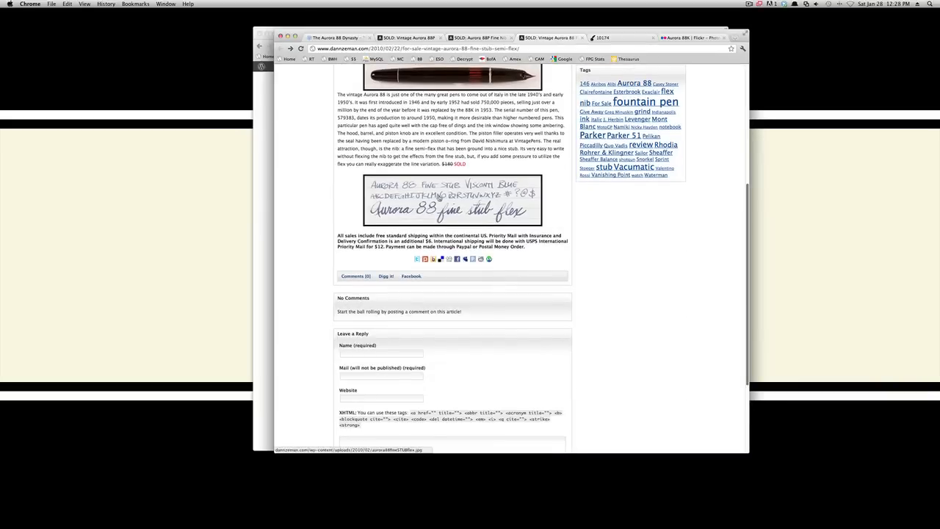
left_click(458, 205)
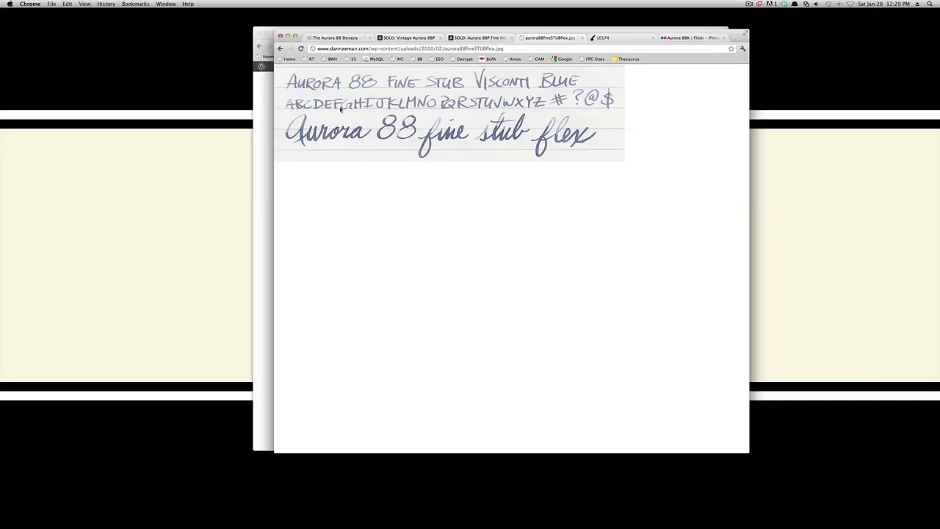
left_click(282, 48)
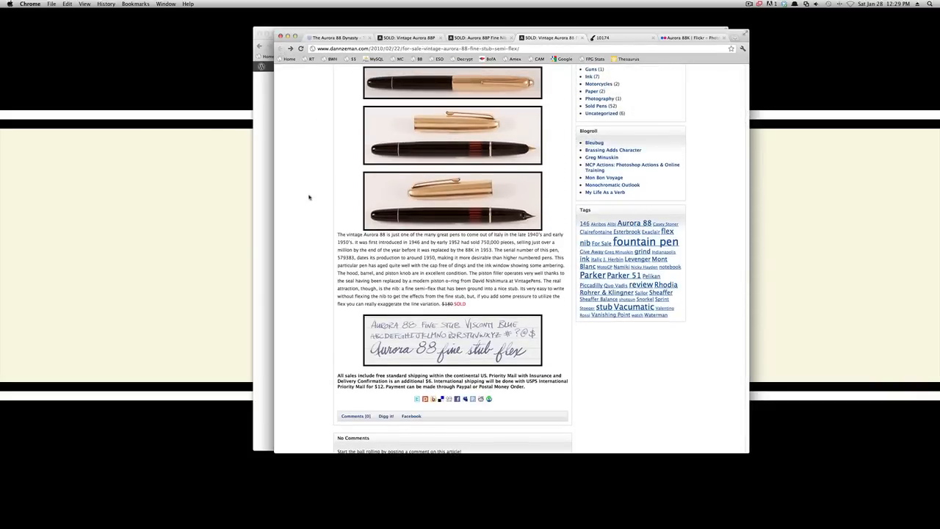
scroll("up", 3)
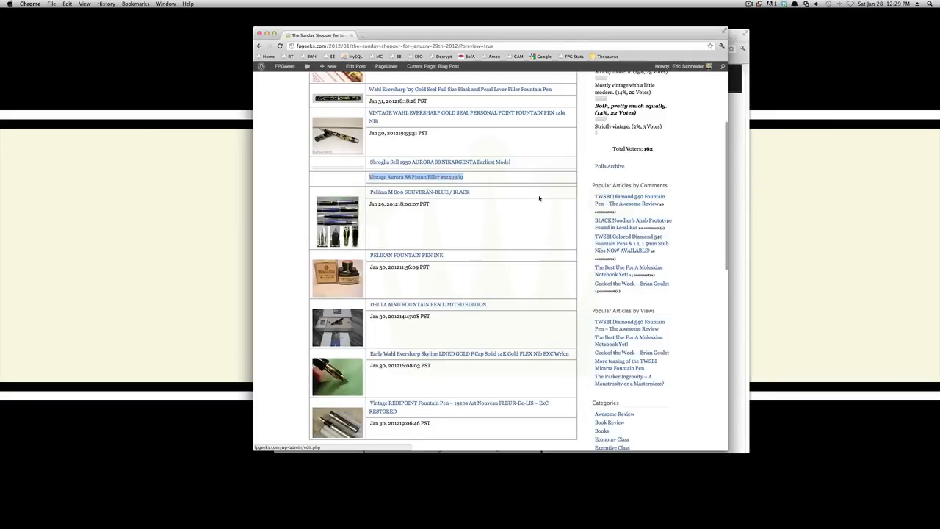
- Scroll the post and open the Delta Ainu Limited Edition eBay listing ($152.50, 5 bids)
scroll("down", 3)
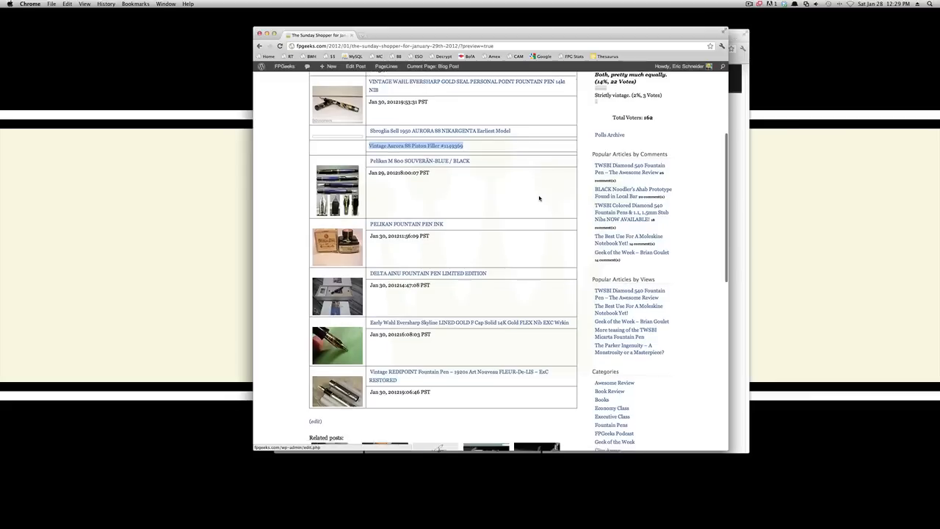
scroll("down", 3)
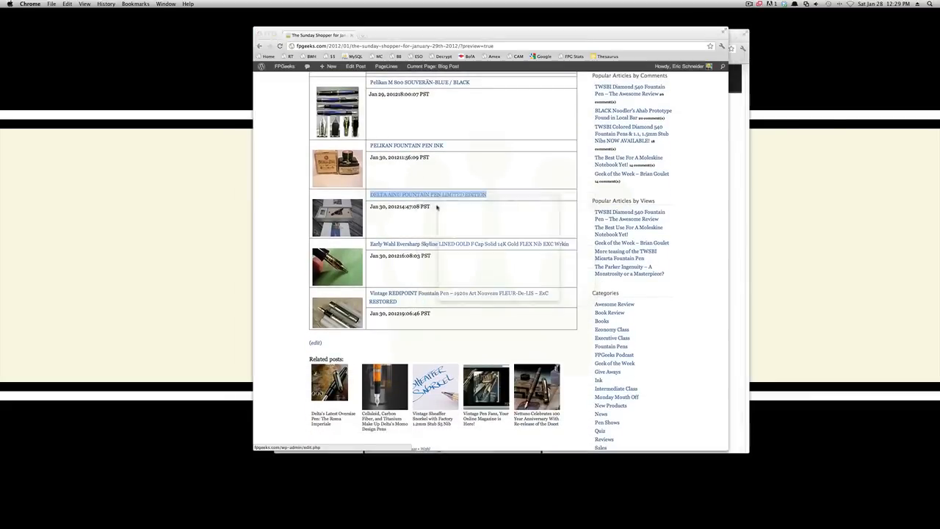
left_click(429, 194)
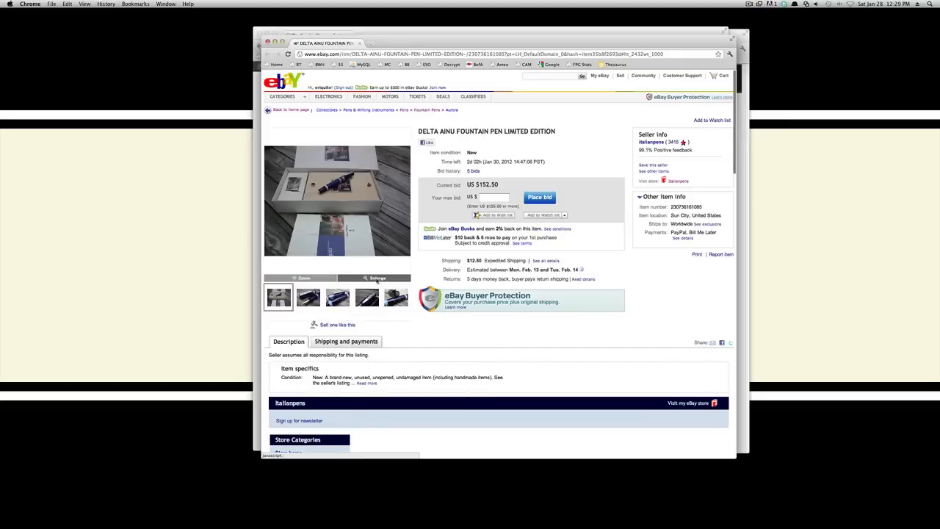
left_click(375, 278)
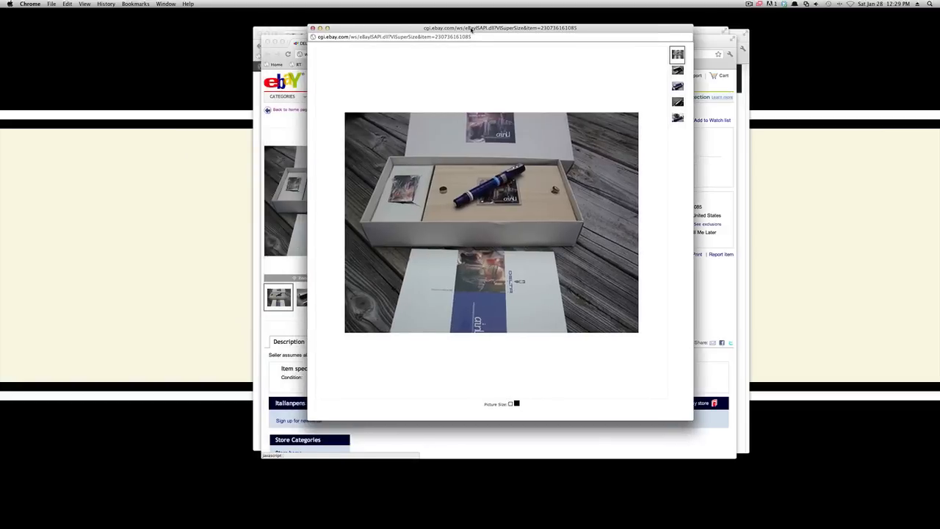
left_click(677, 70)
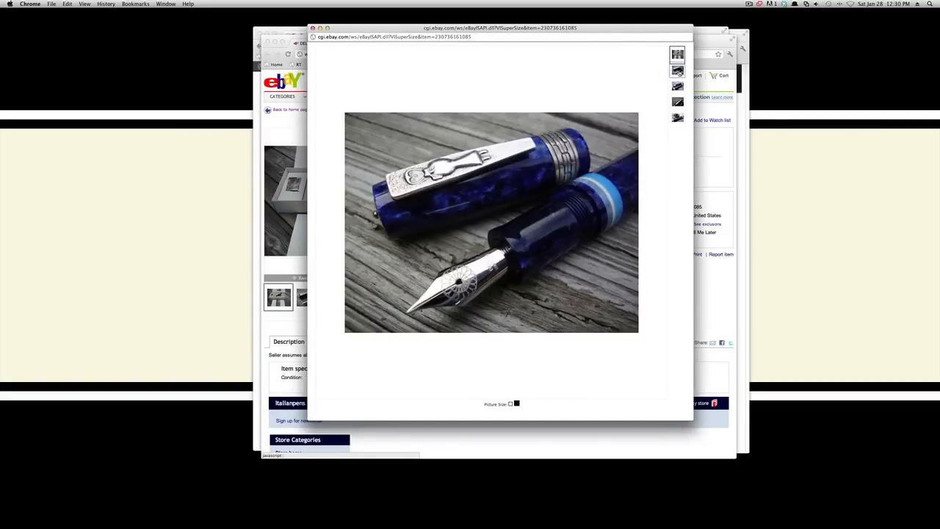
left_click(677, 86)
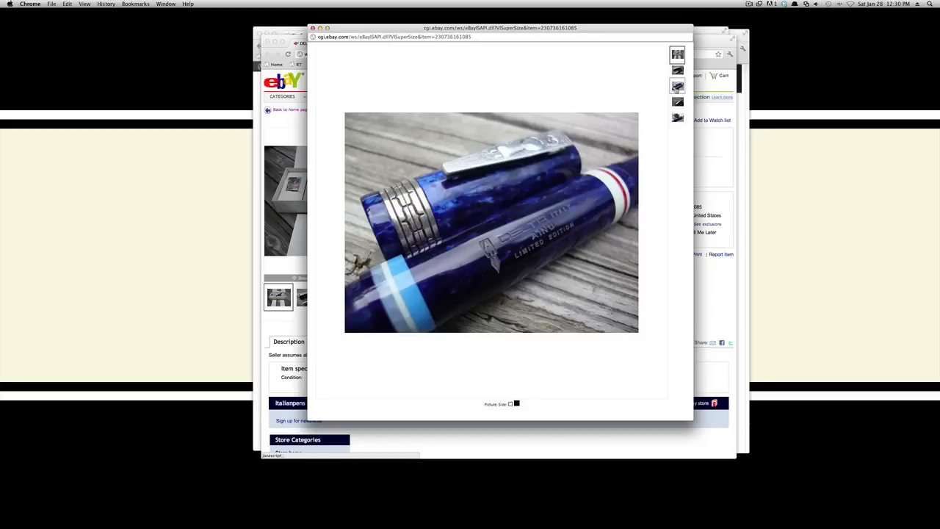
left_click(676, 103)
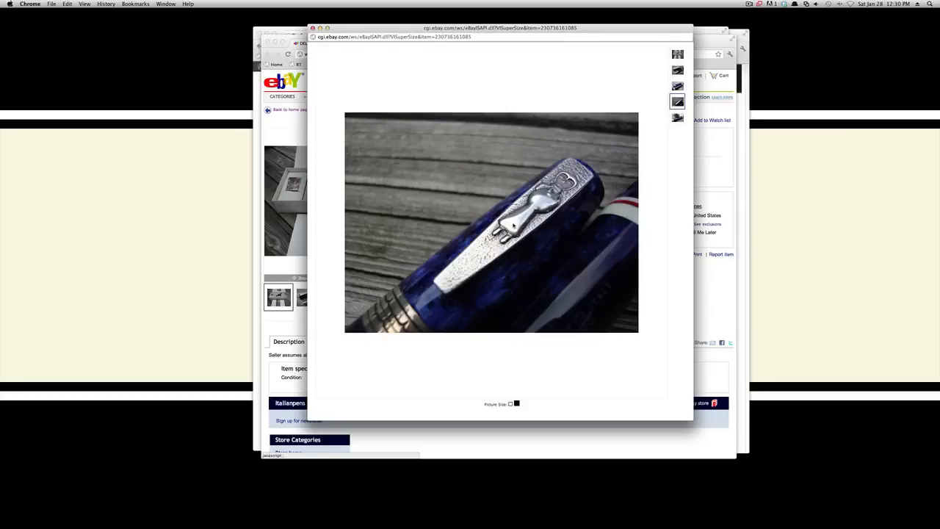
left_click(677, 117)
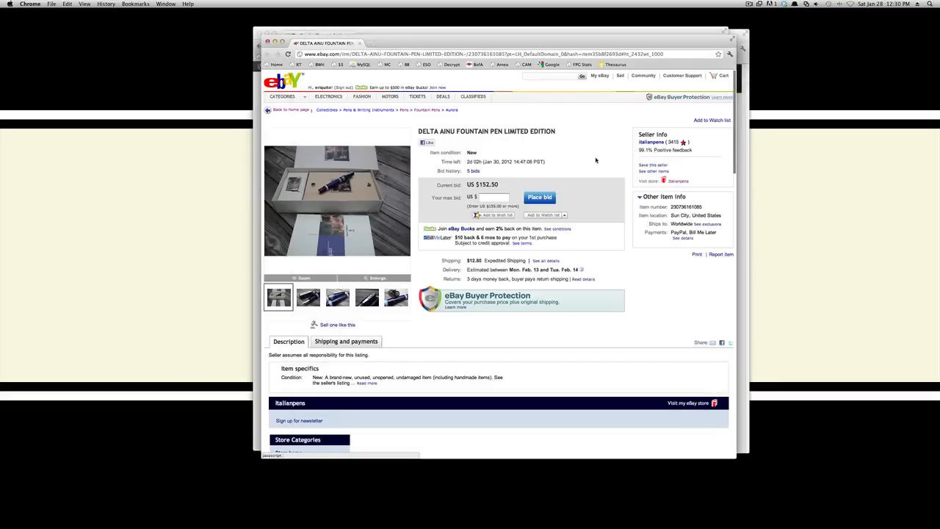
scroll("down", 3)
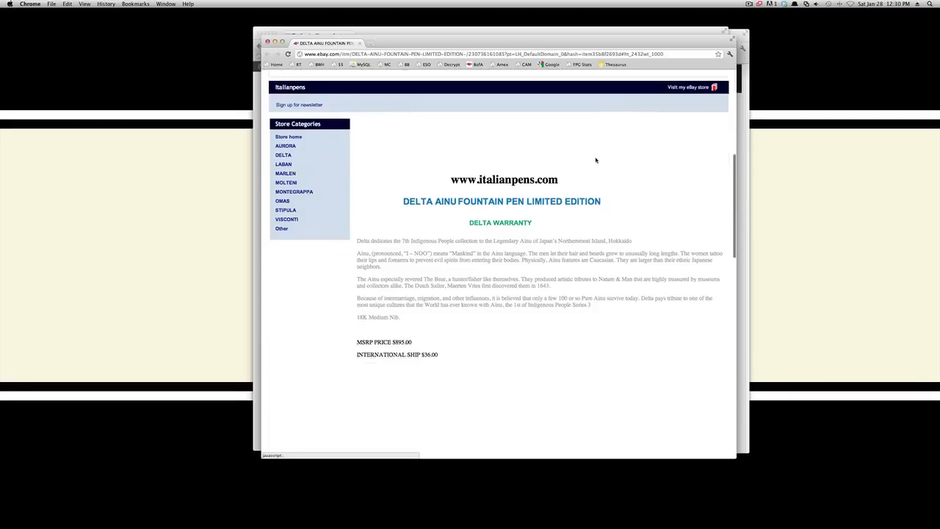
scroll("down", 3)
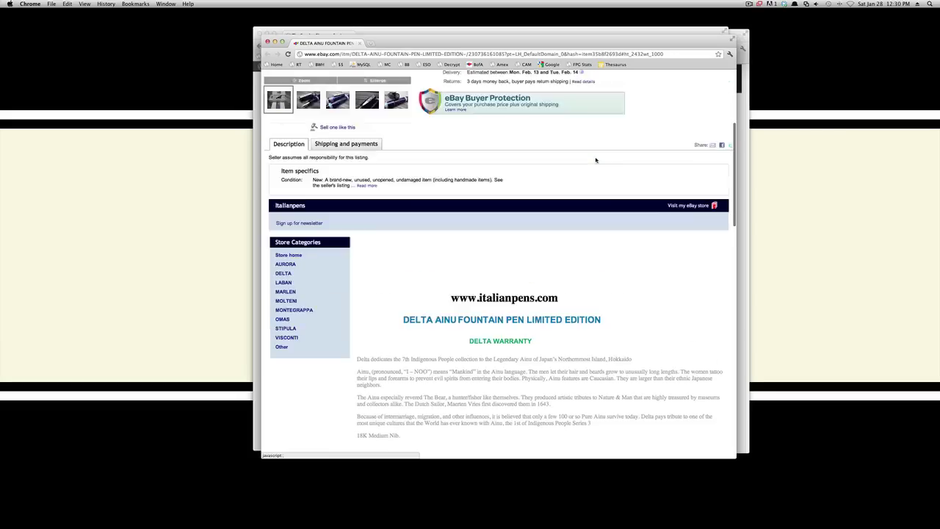
scroll("down", 3)
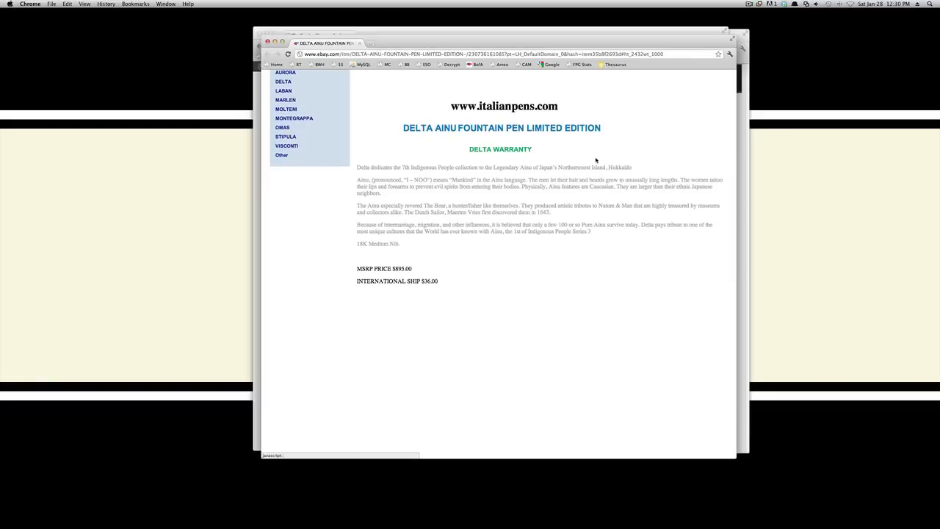
mouse_move(628, 138)
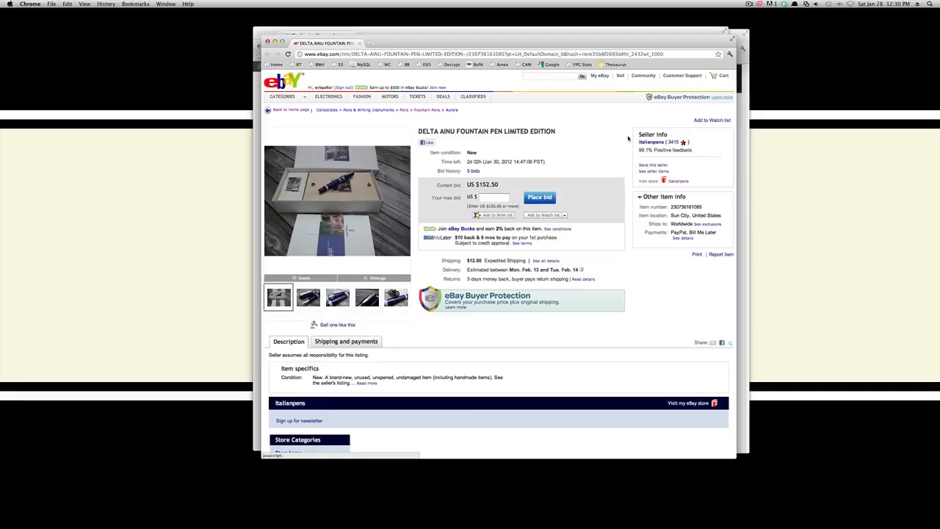
mouse_move(596, 155)
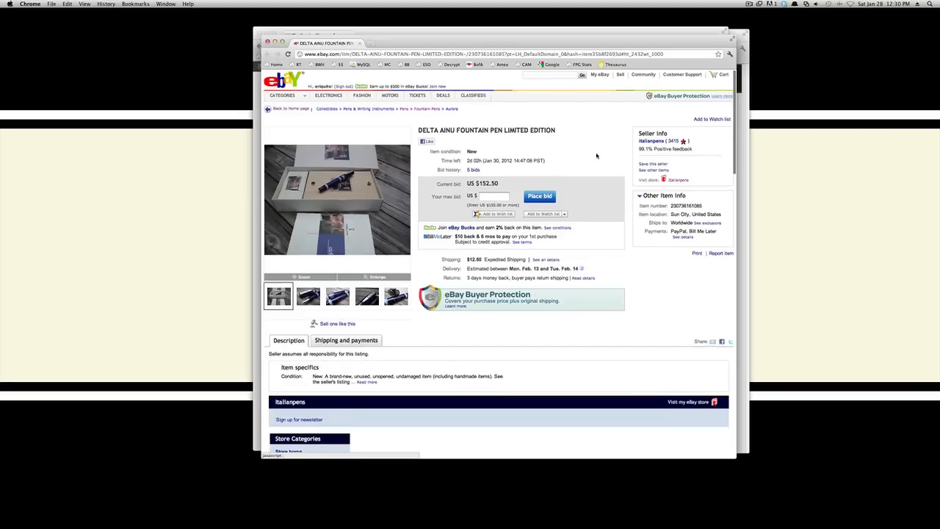
scroll("down", 3)
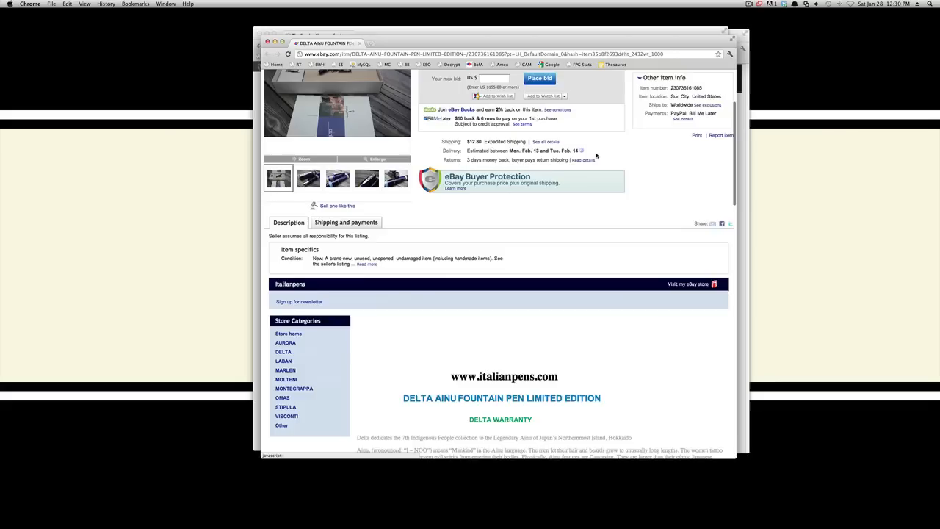
scroll("down", 3)
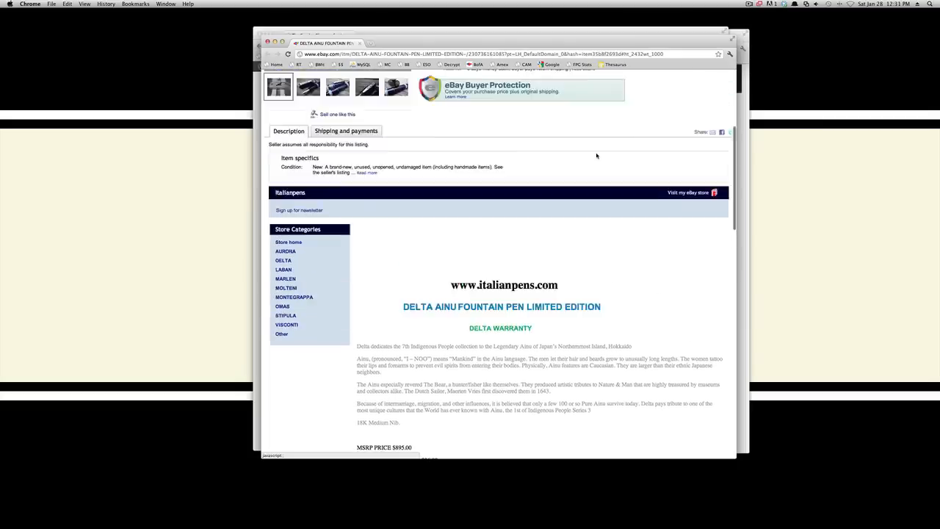
scroll("up", 3)
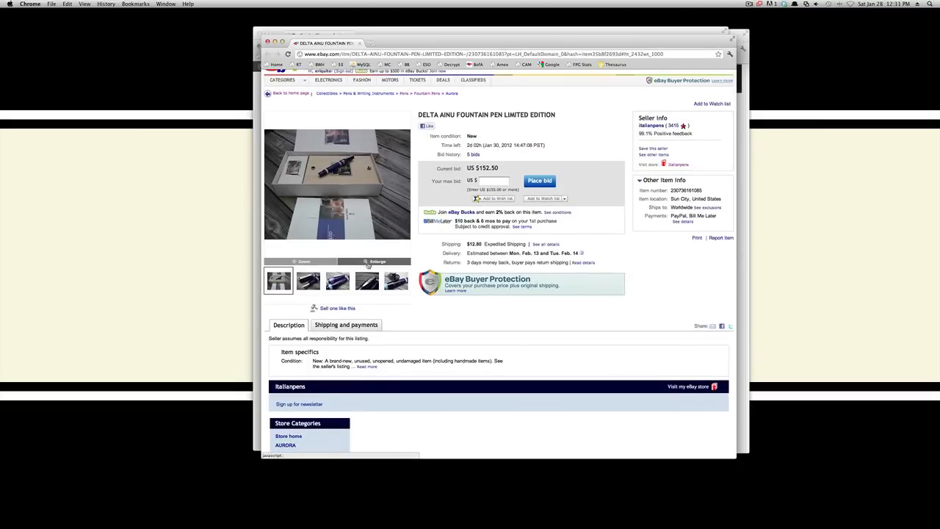
left_click(374, 262)
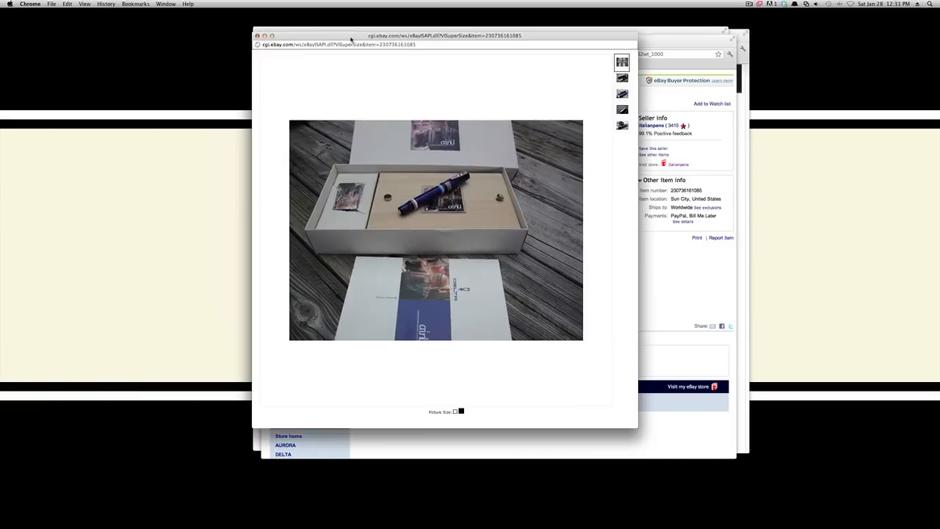
left_click(621, 94)
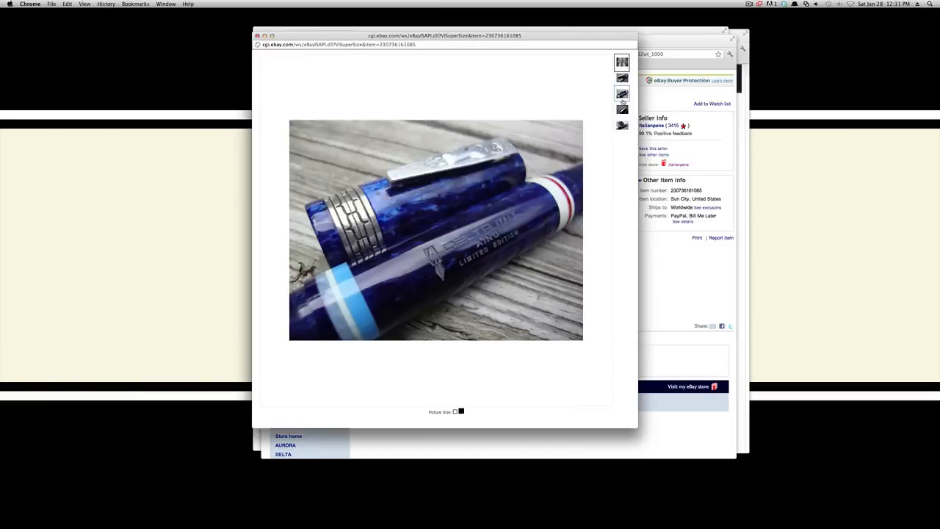
left_click(621, 109)
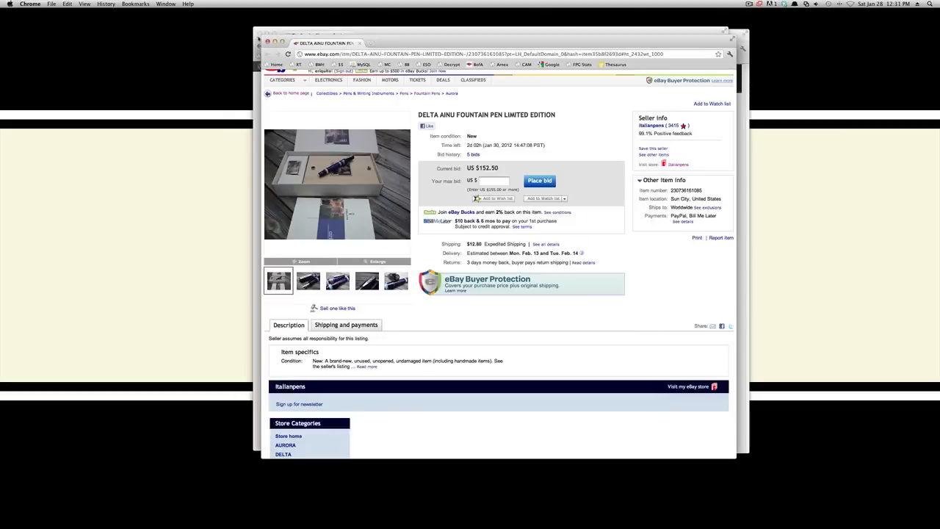
scroll("down", 3)
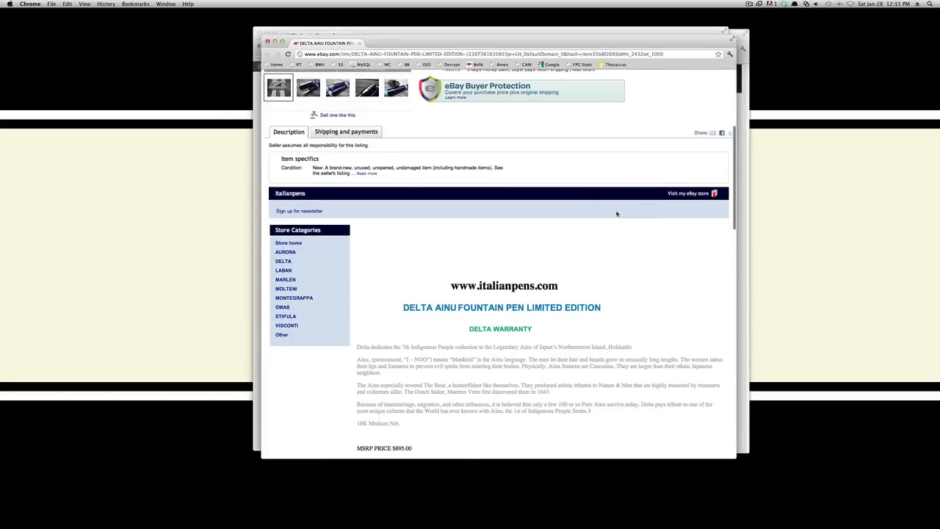
scroll("down", 3)
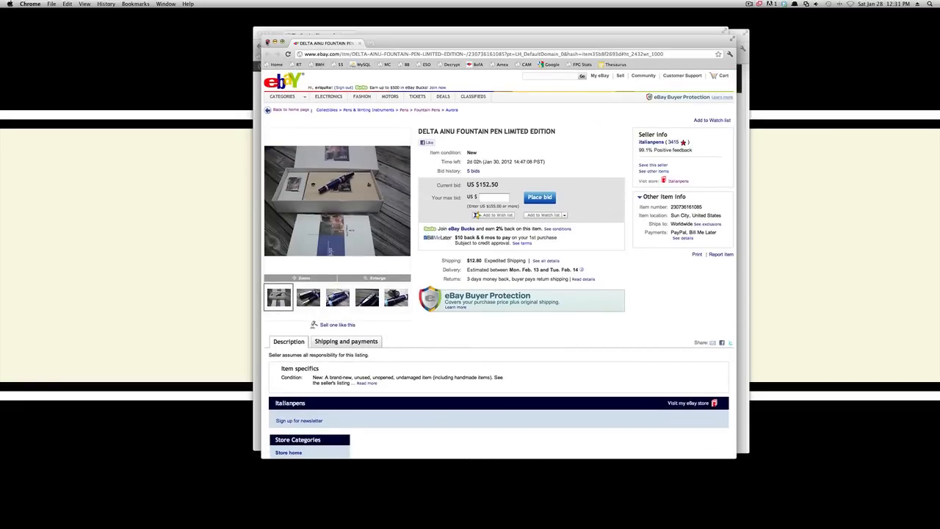
- Return to the Sunday Shopper post and open the Early Wahl Eversharp Skyline listing
left_click(273, 59)
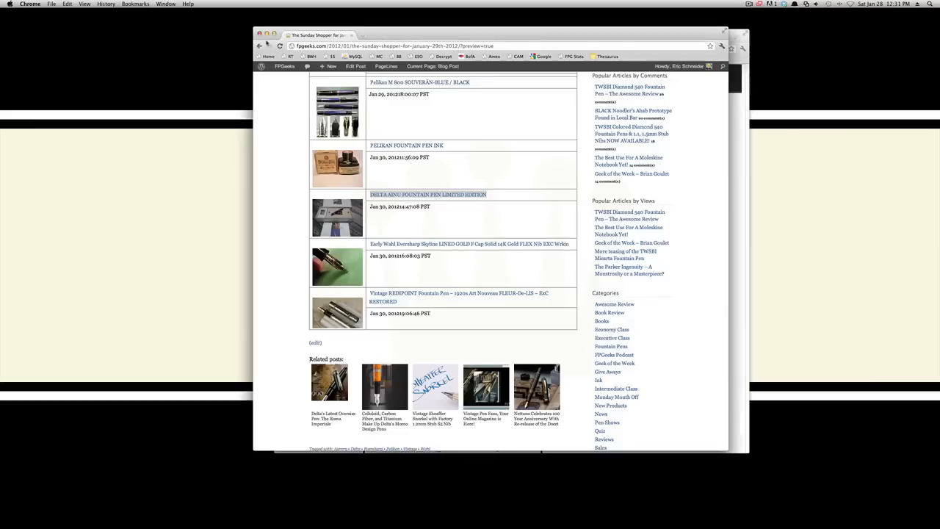
scroll("down", 3)
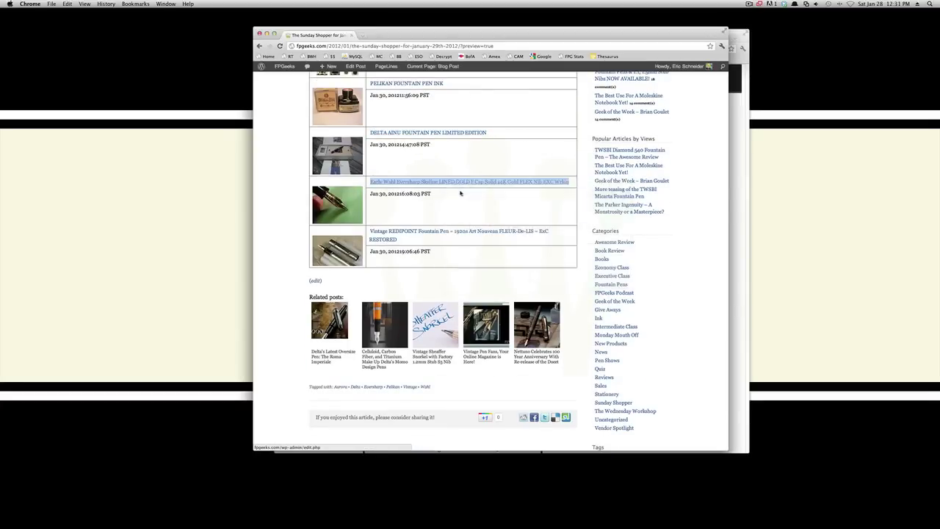
left_click(469, 182)
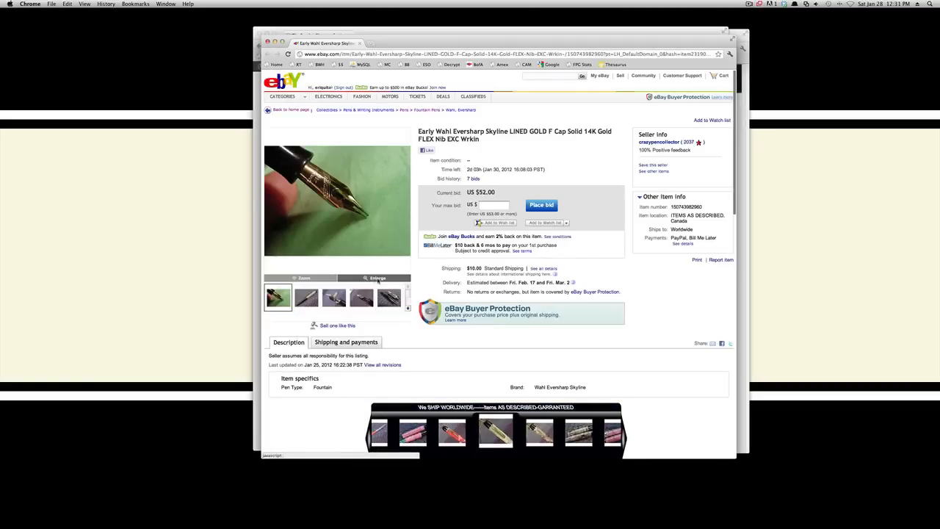
- Browse the Skyline's enlarged photos, whole pen and nib close-up, then scroll the listing
left_click(377, 278)
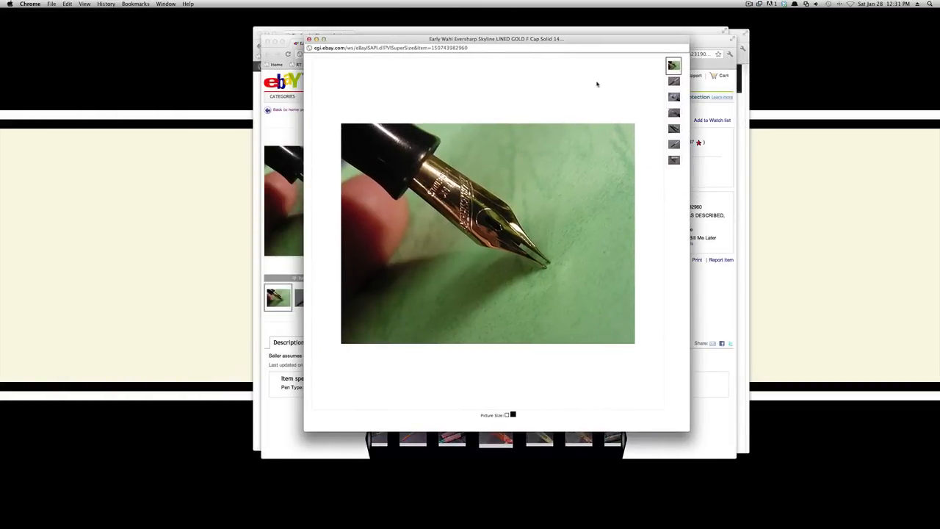
left_click(671, 81)
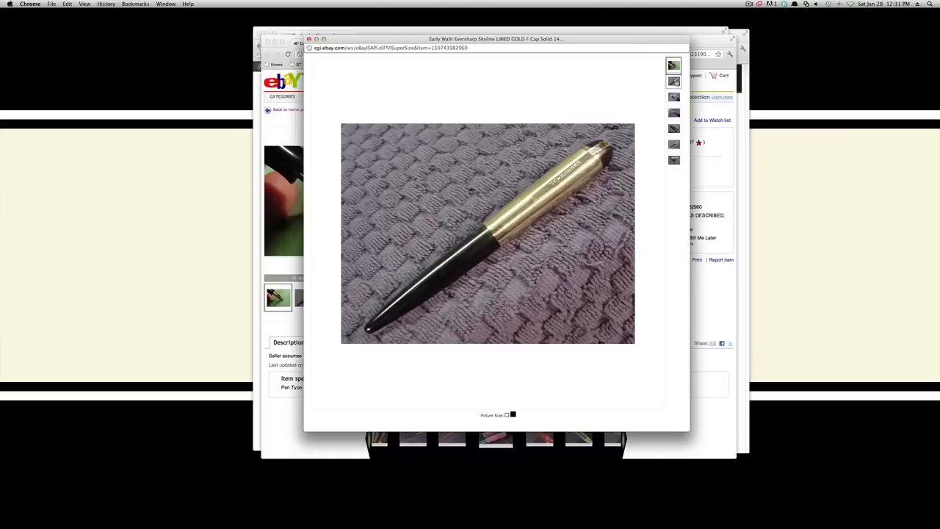
left_click(671, 82)
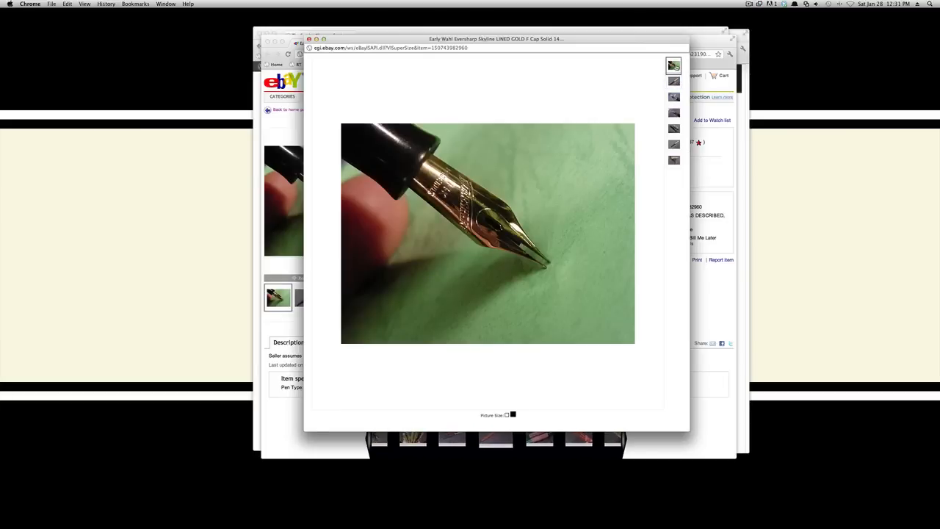
left_click(673, 97)
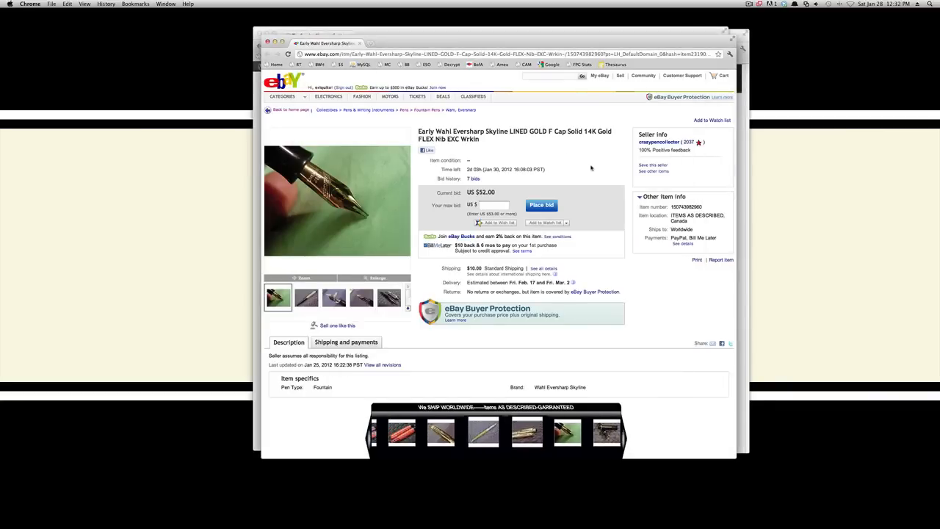
scroll("down", 3)
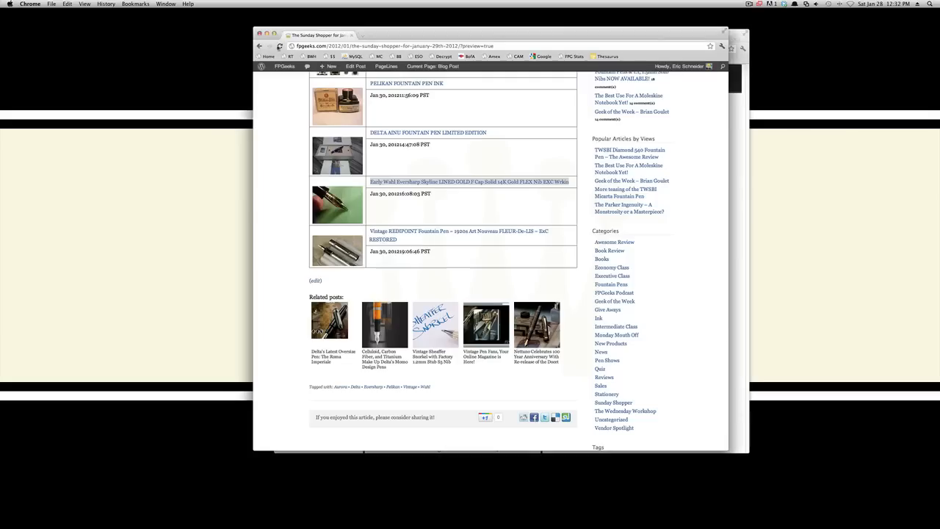
- Open the Vintage Redipoint Art Nouveau listing ($17.50, 4 bids) in a new tab and enlarge its photos
scroll("down", 3)
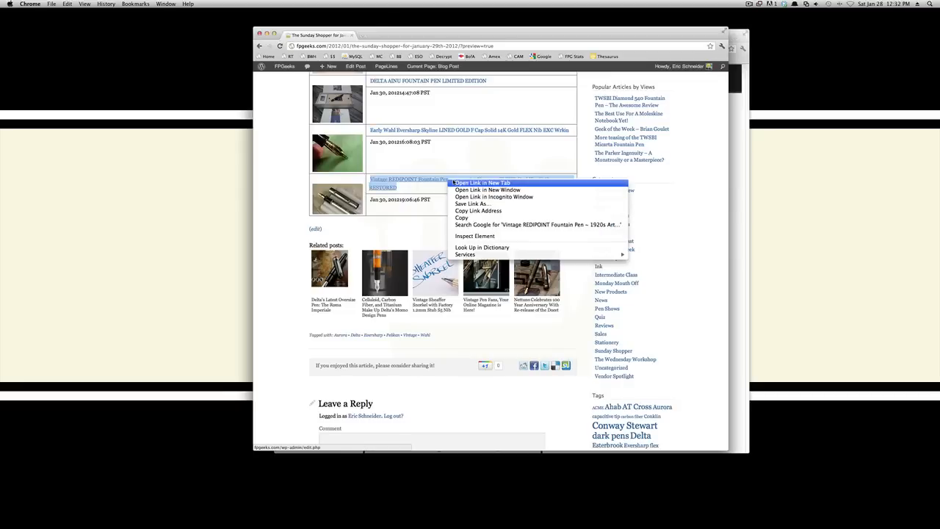
left_click(489, 182)
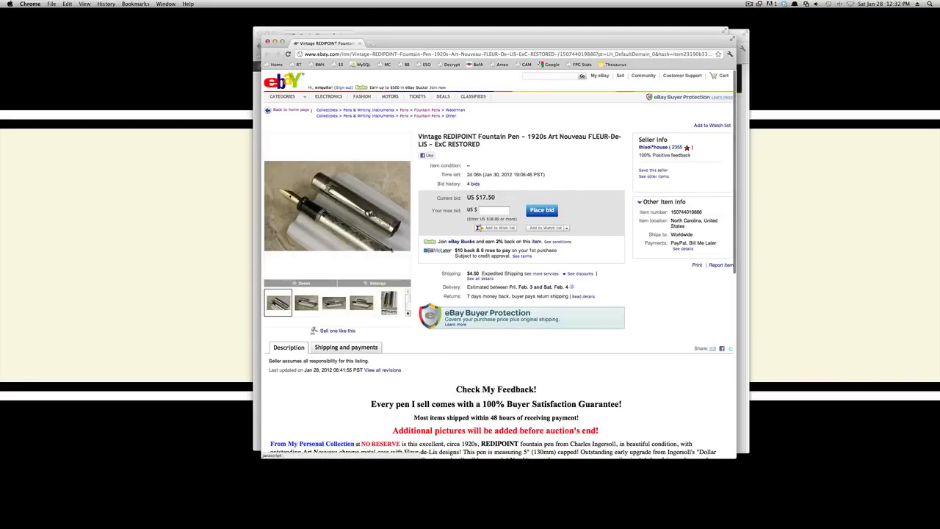
mouse_move(377, 284)
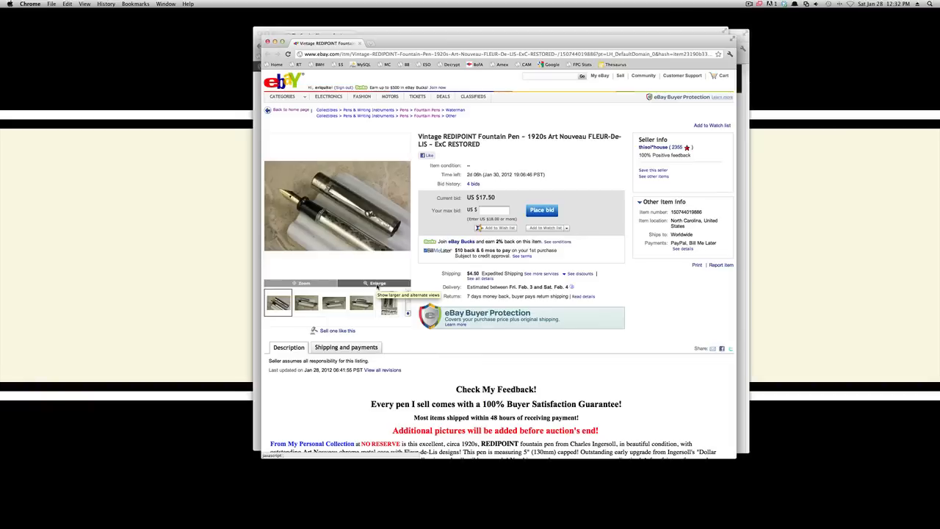
left_click(381, 283)
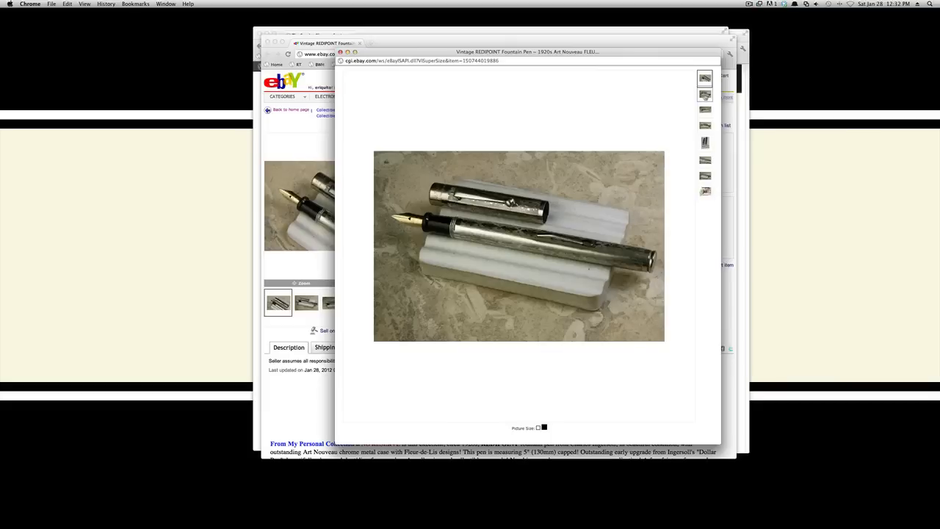
- Browse the Redipoint photos: side view, caps on ruler, ruler measurement, stand and nib close-up
left_click(704, 109)
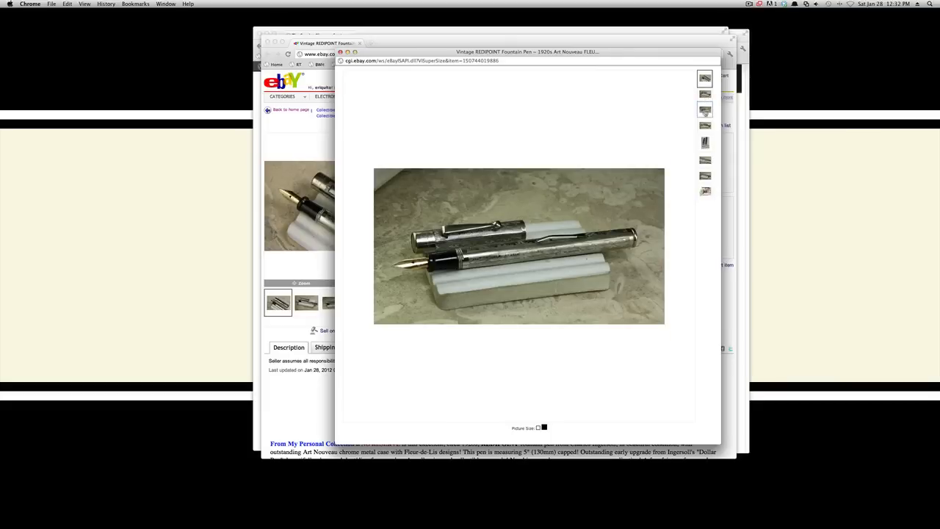
left_click(704, 142)
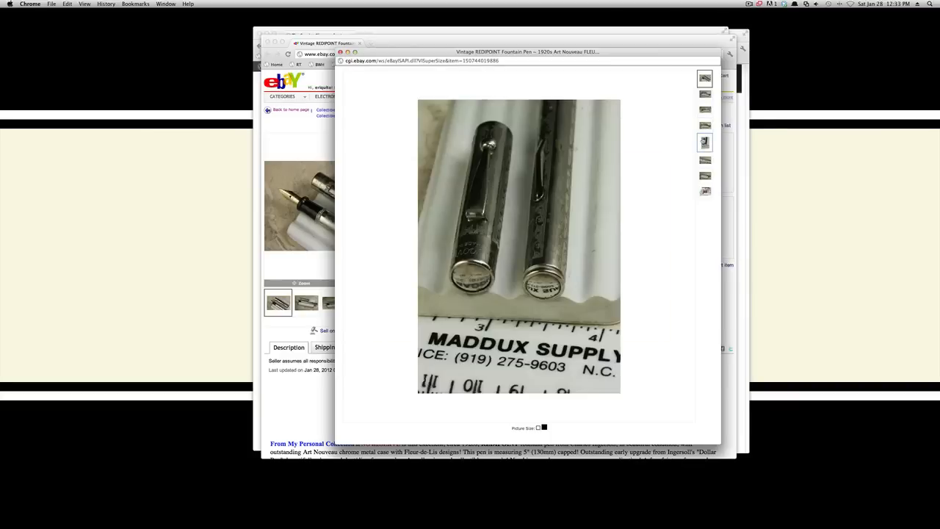
left_click(704, 159)
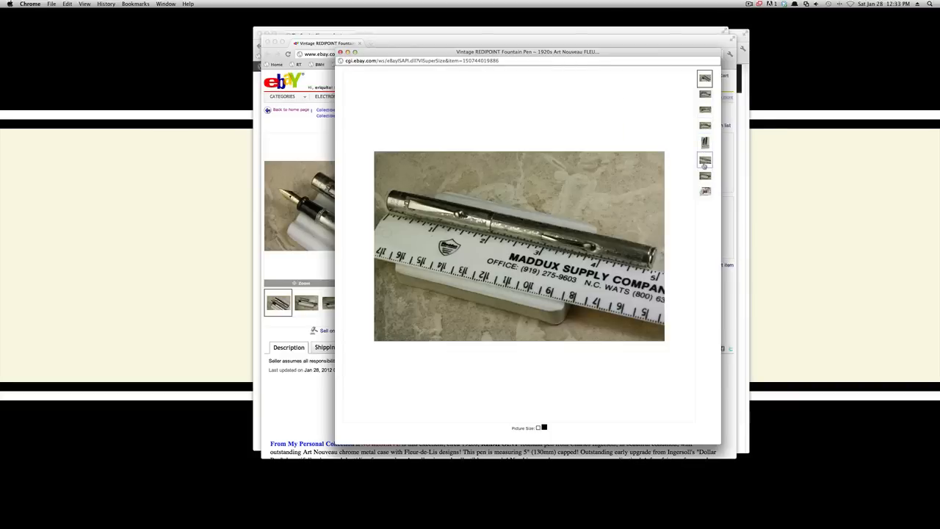
left_click(705, 176)
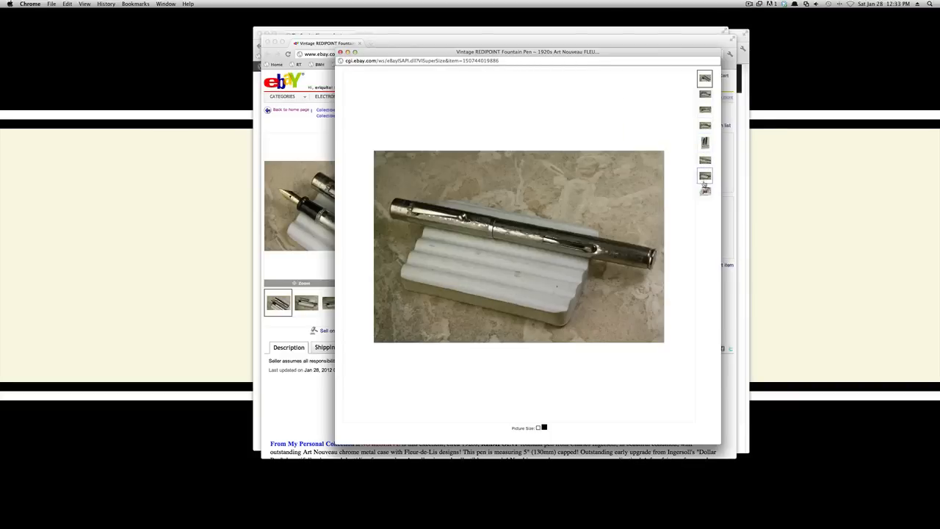
left_click(704, 79)
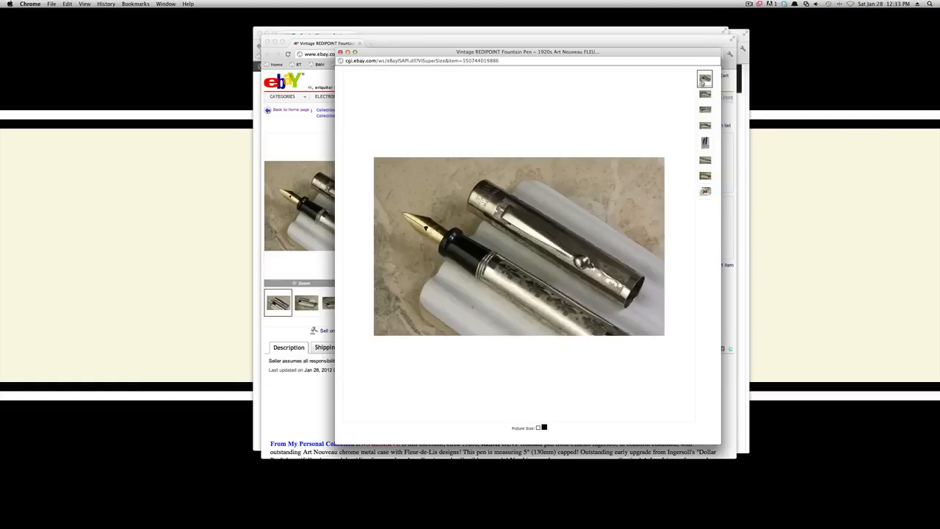
left_click(703, 94)
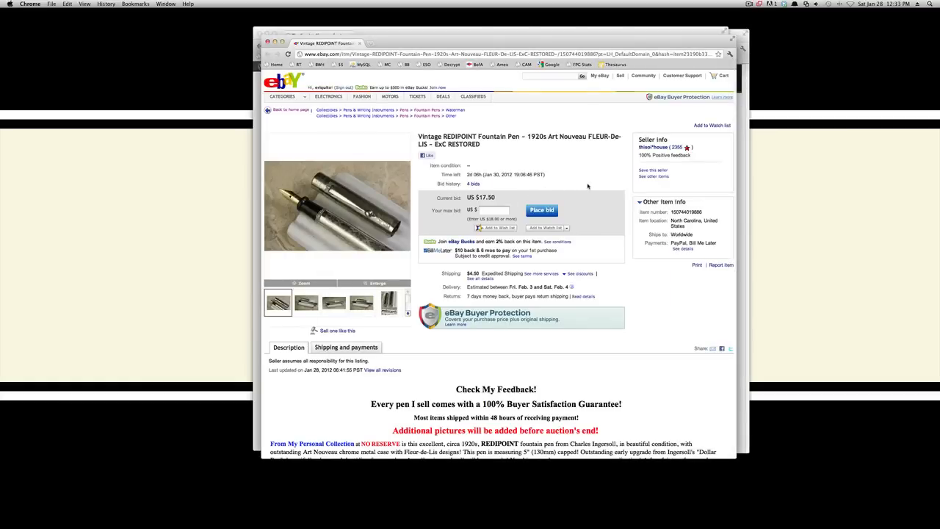
scroll("down", 3)
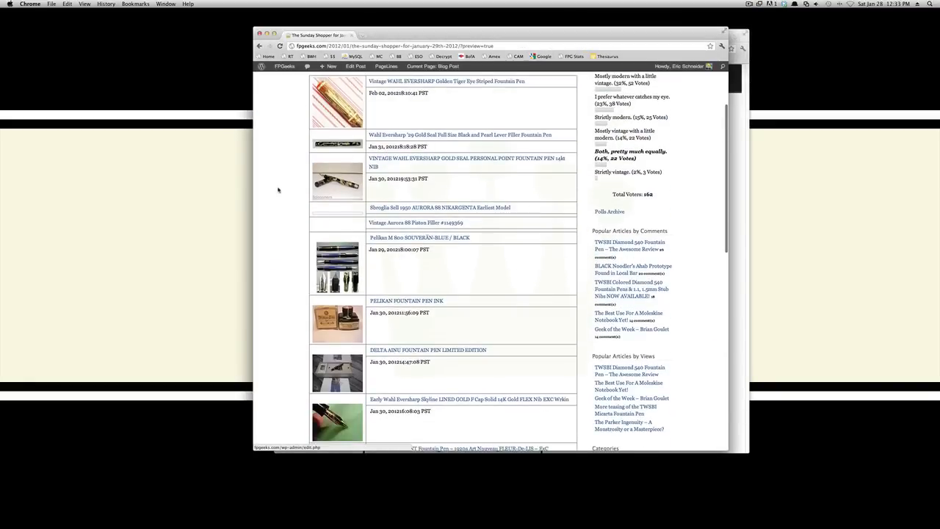
- Scroll the FPGeeks post to the Astoria Goliath Black Edition link and open its page
scroll("down", 3)
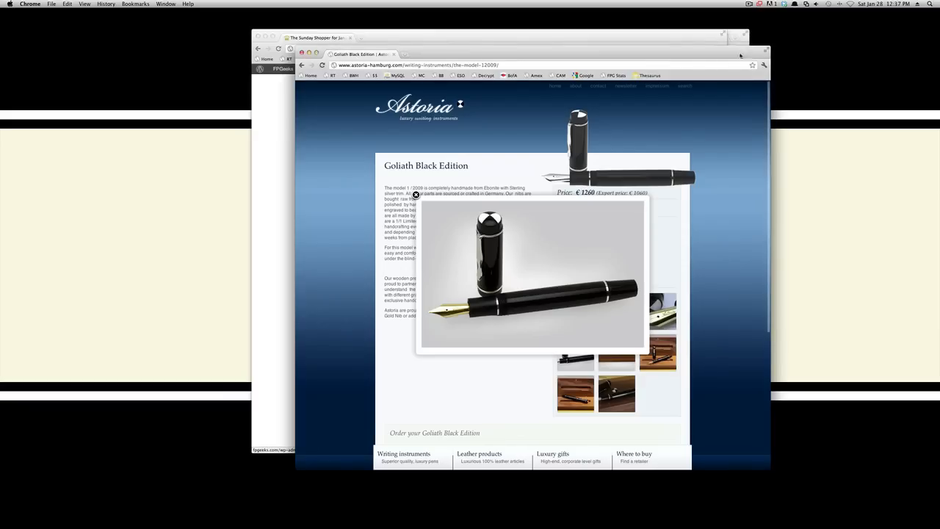
mouse_move(349, 178)
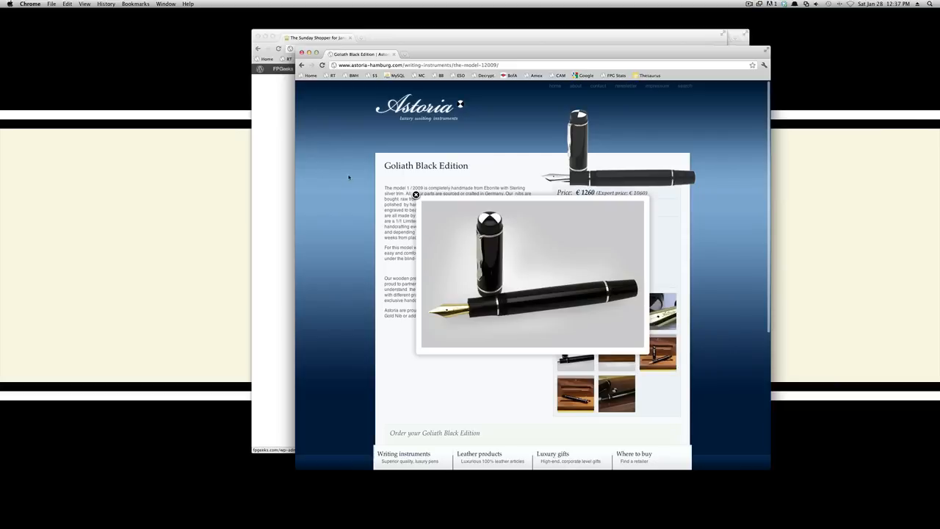
- Scroll the Goliath Black Edition page past Additional information down to the order form
scroll("down", 3)
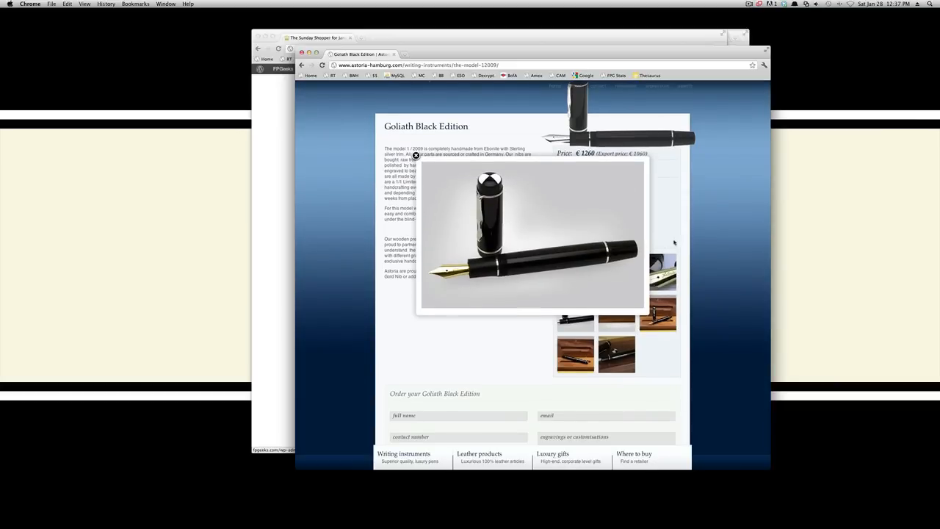
mouse_move(713, 234)
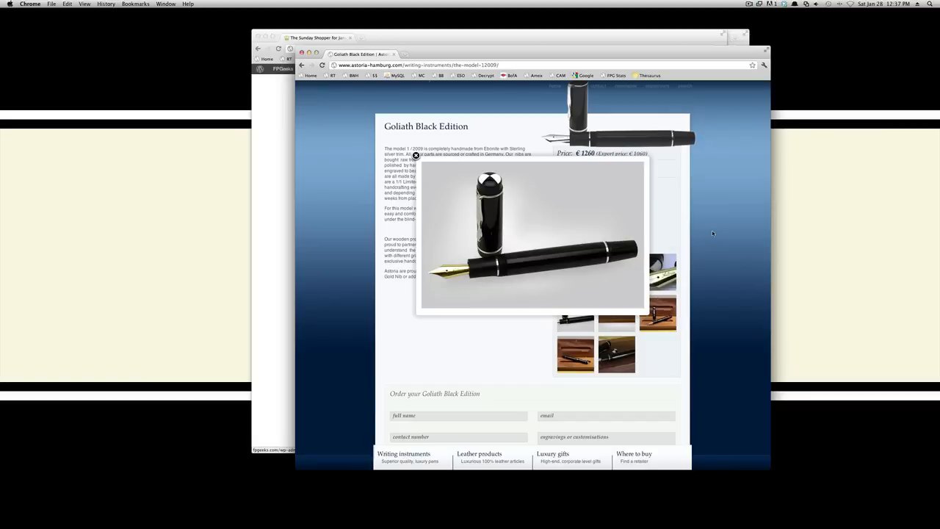
scroll("down", 3)
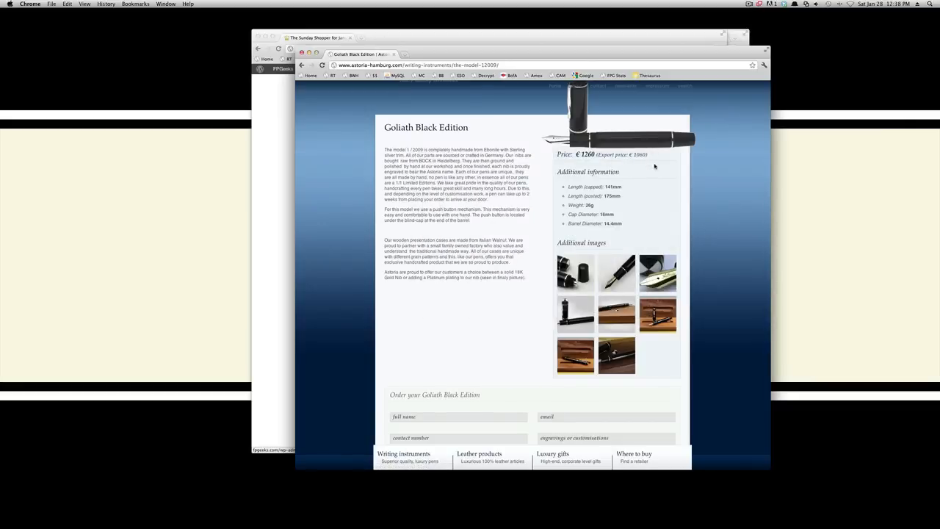
mouse_move(577, 155)
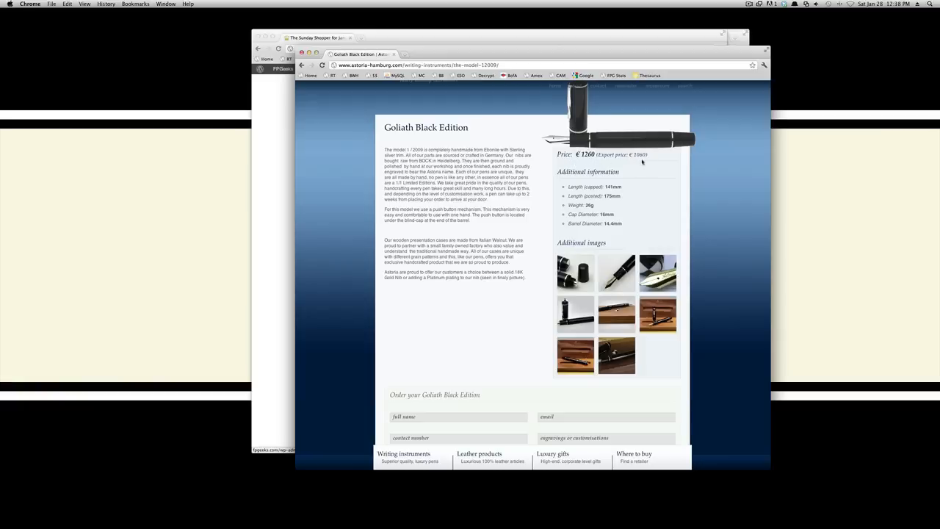
mouse_move(647, 163)
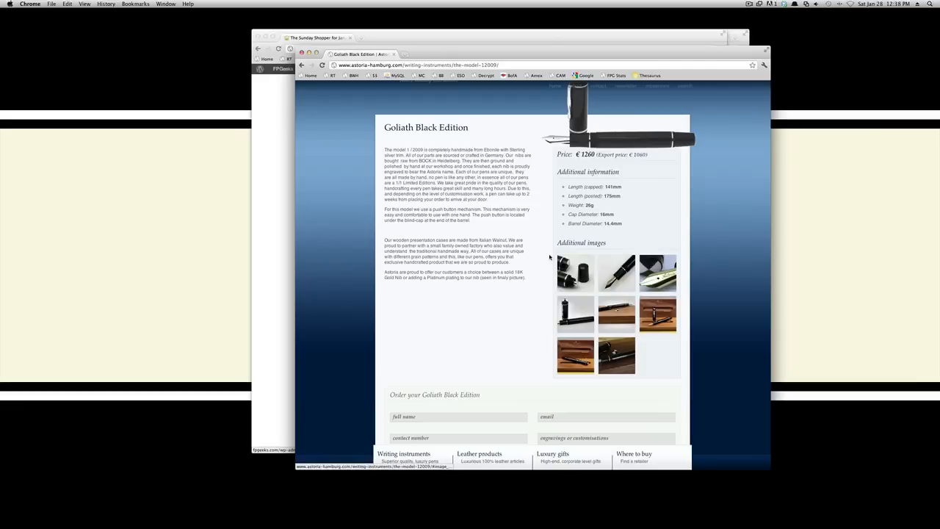
scroll("down", 3)
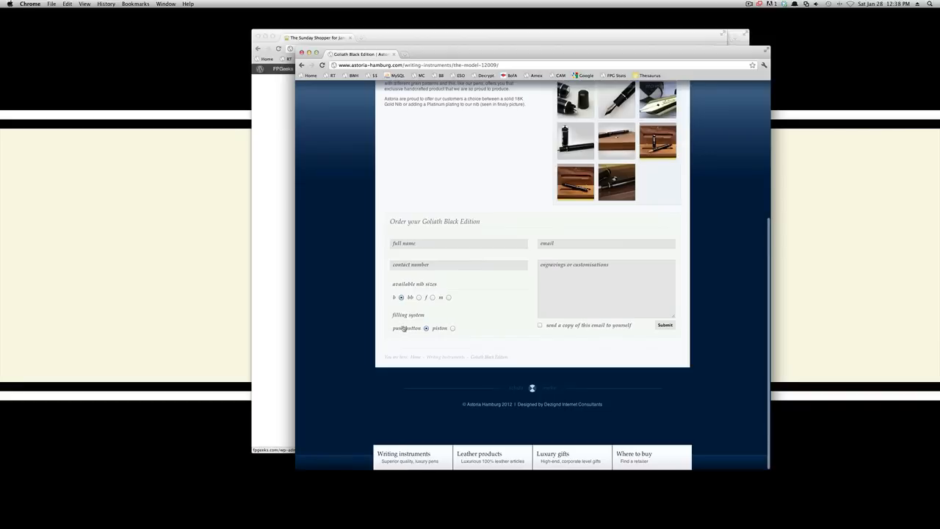
mouse_move(484, 317)
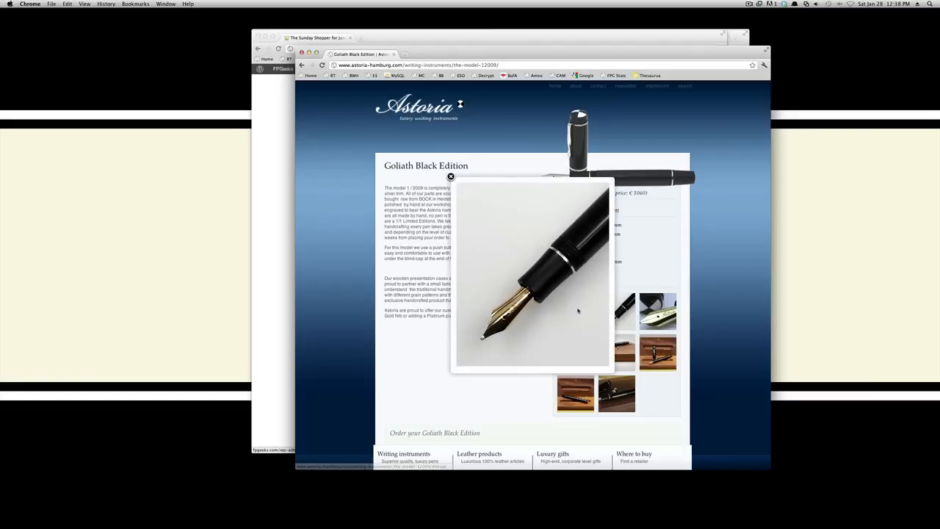
mouse_move(452, 178)
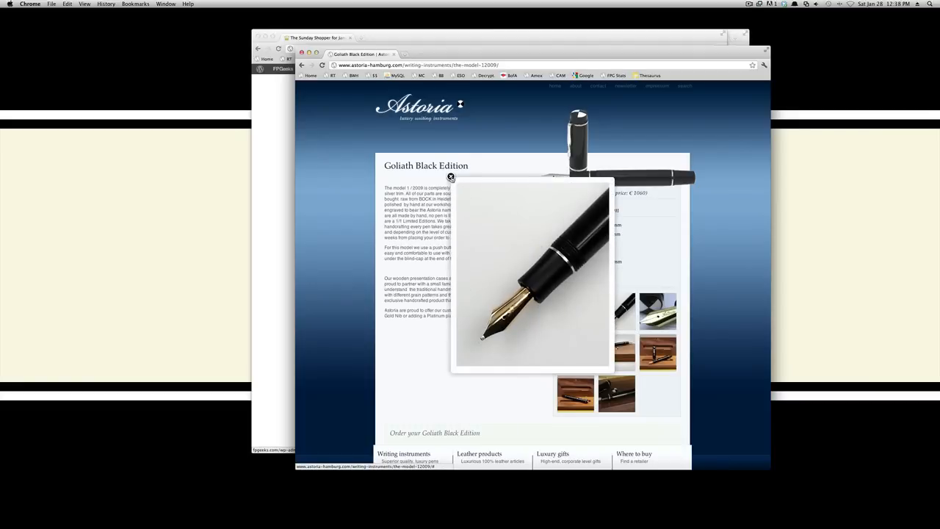
- Close the enlarged nib close-up photo on the Goliath page
left_click(451, 177)
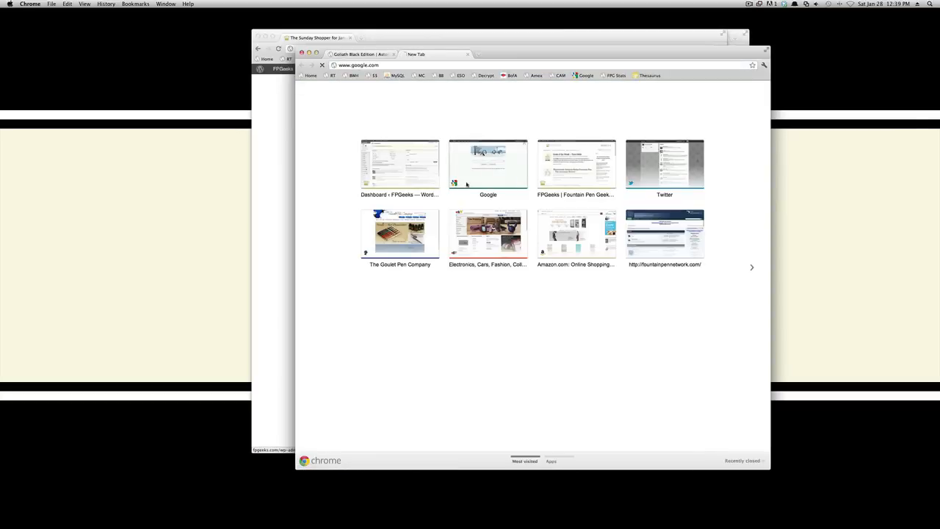
- Search Google for '141mm to inches' using the suggestion, then scroll the results
left_click(488, 163)
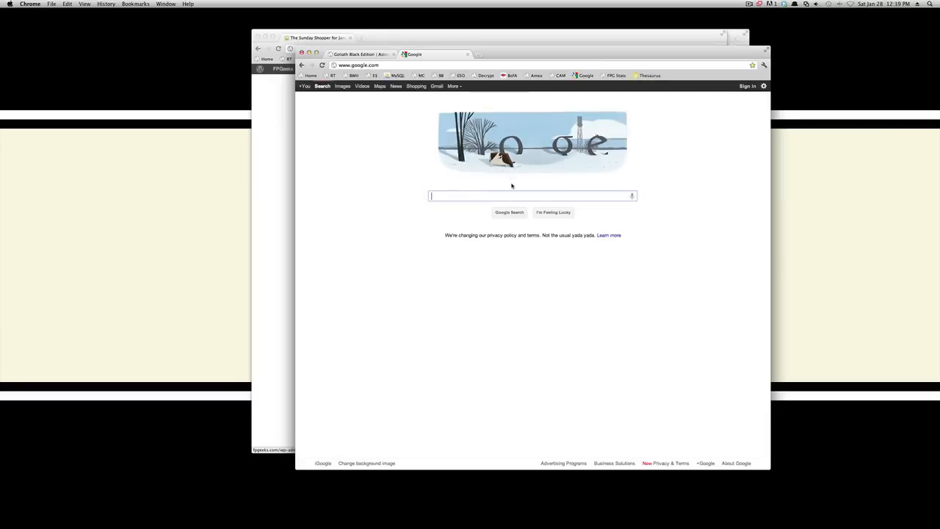
type("141mm t")
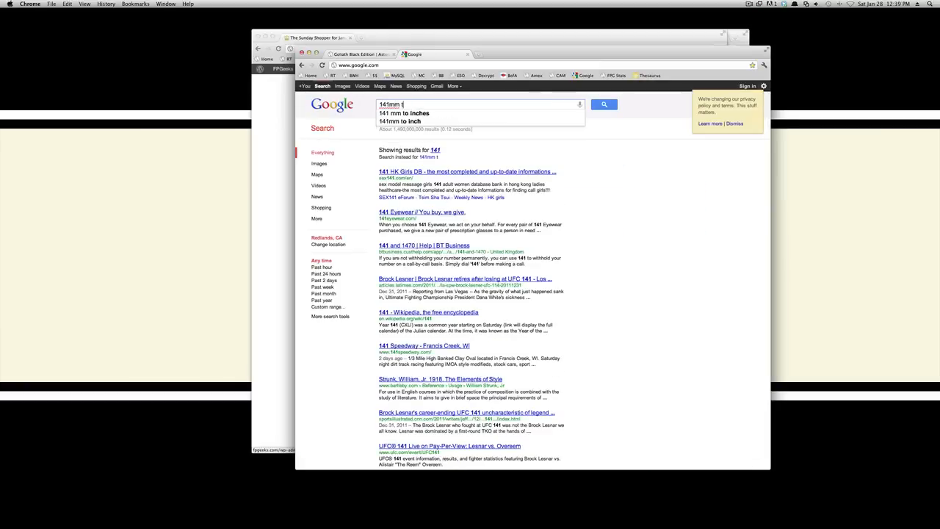
left_click(404, 113)
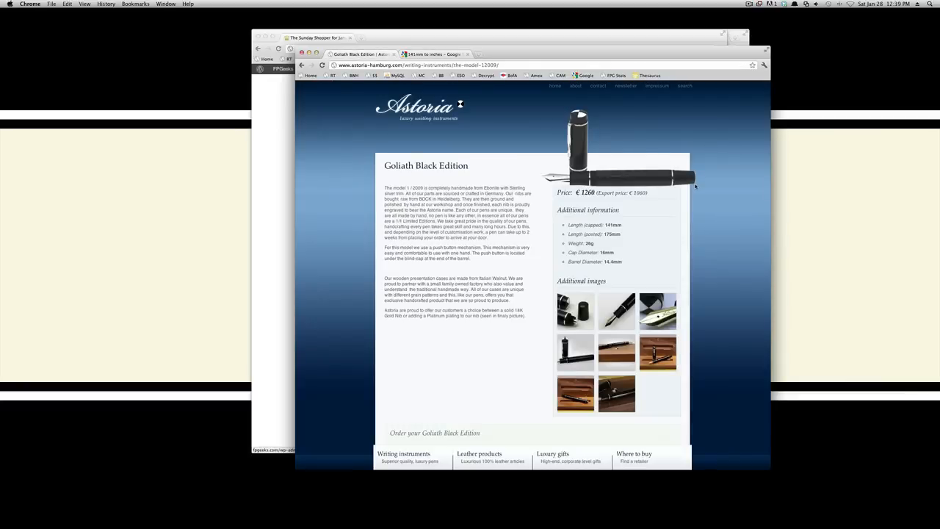
scroll("down", 3)
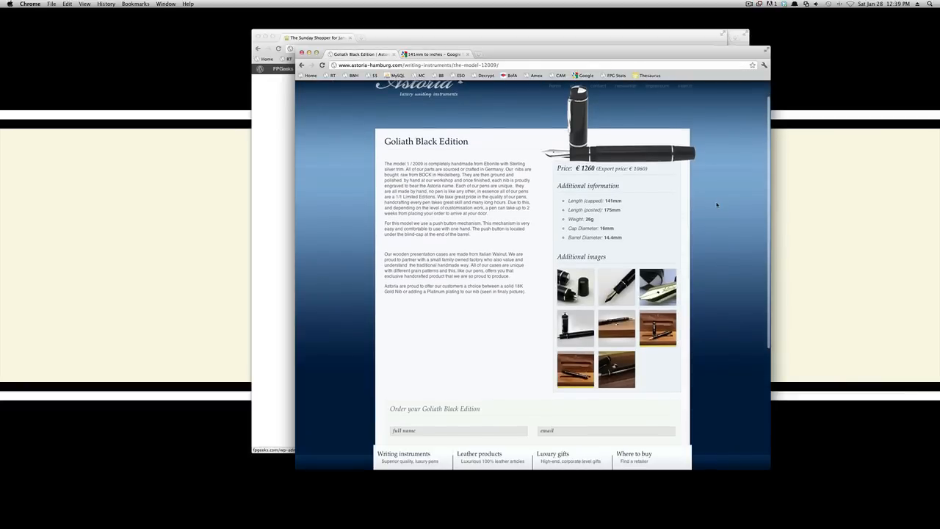